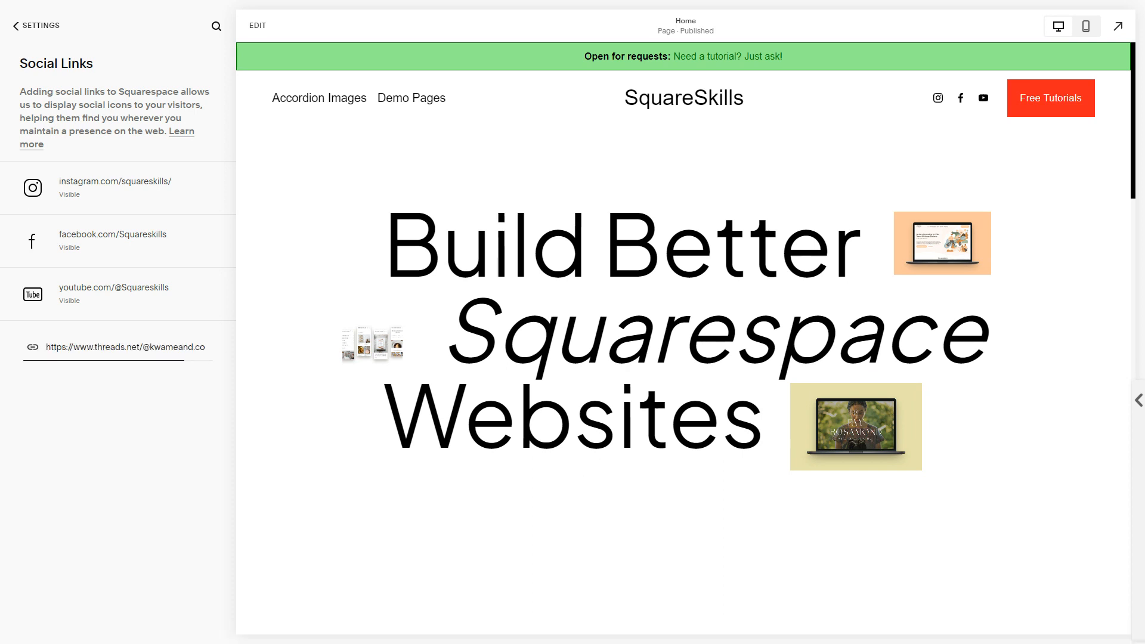
pyautogui.moveTo(1106, 338)
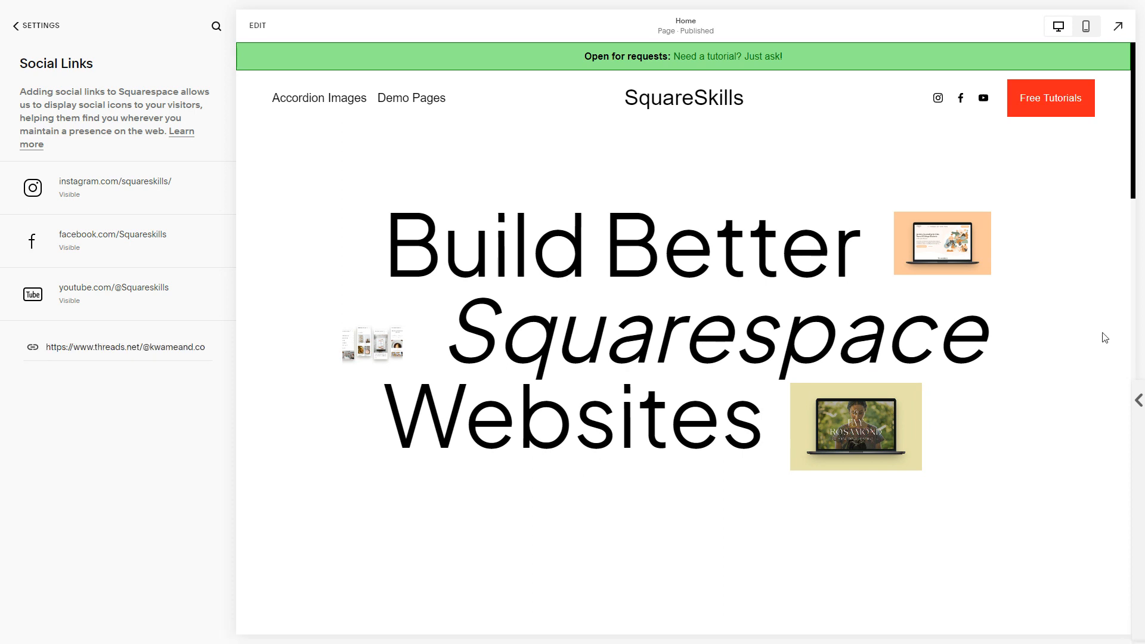
# - Add the Threads profile URL as a new social link so it shows in the header
pyautogui.click(117, 346)
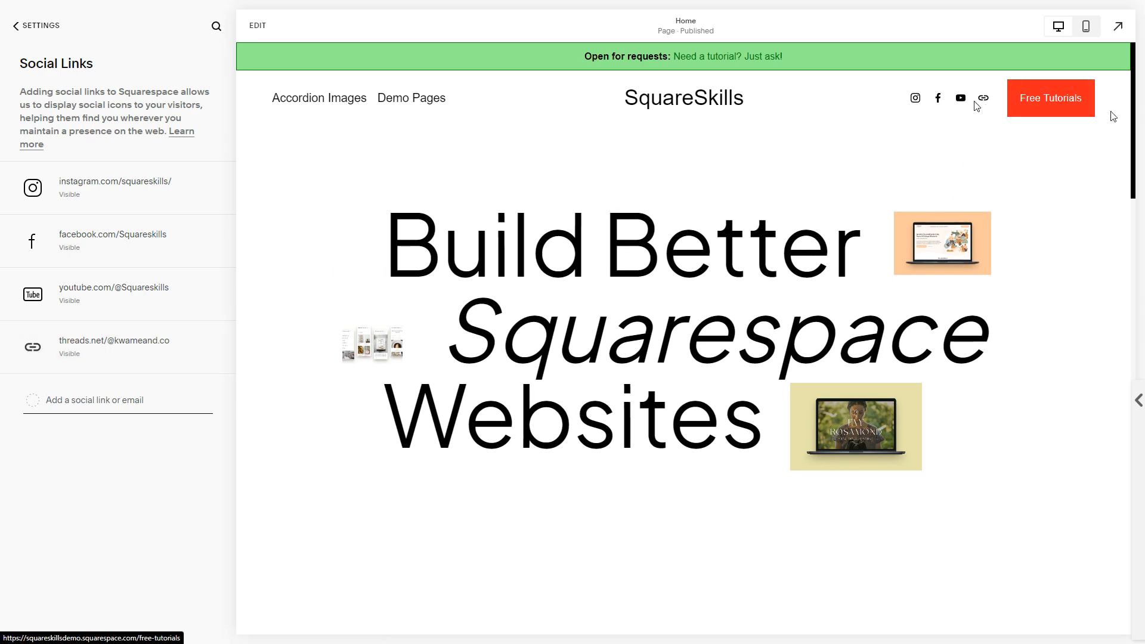
pyautogui.scroll(-3)
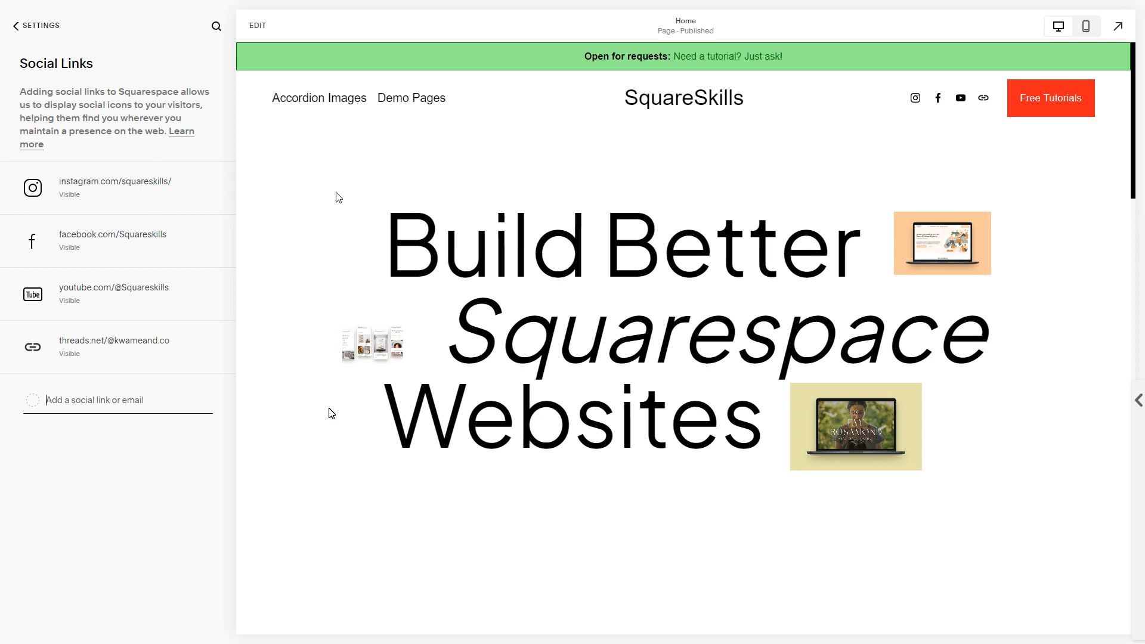
pyautogui.moveTo(332, 411)
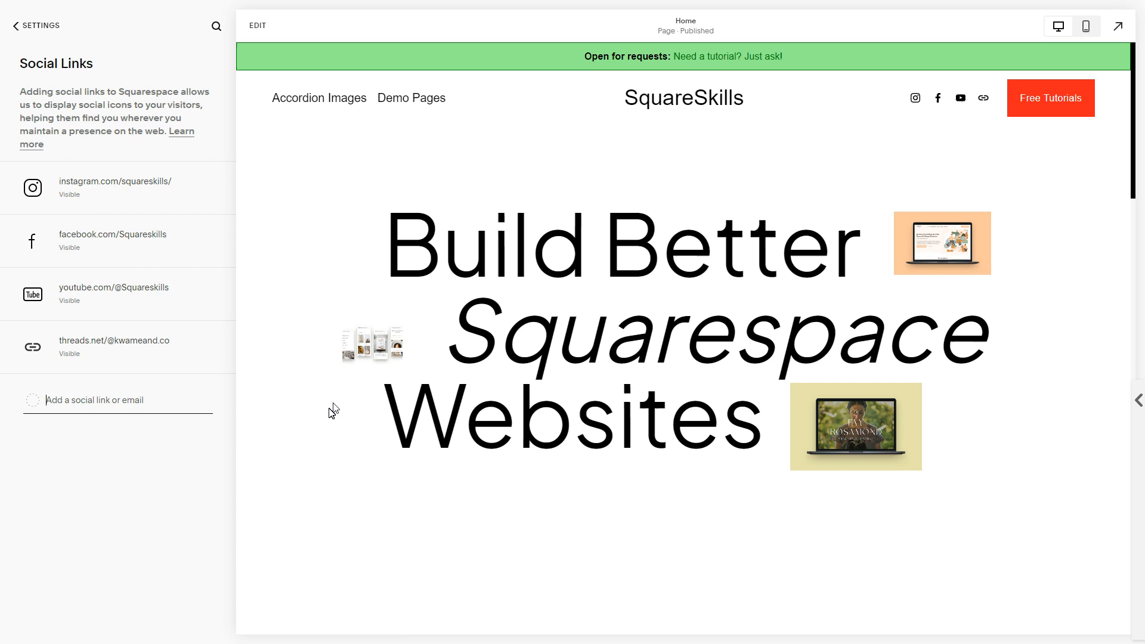
pyautogui.moveTo(338, 197)
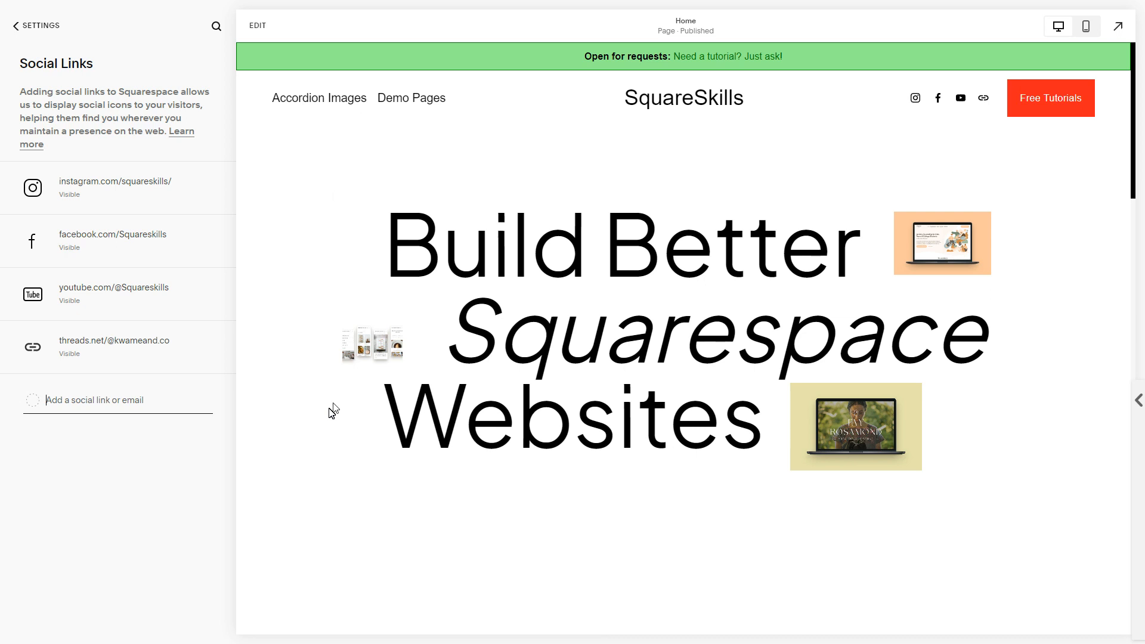
pyautogui.moveTo(978, 122)
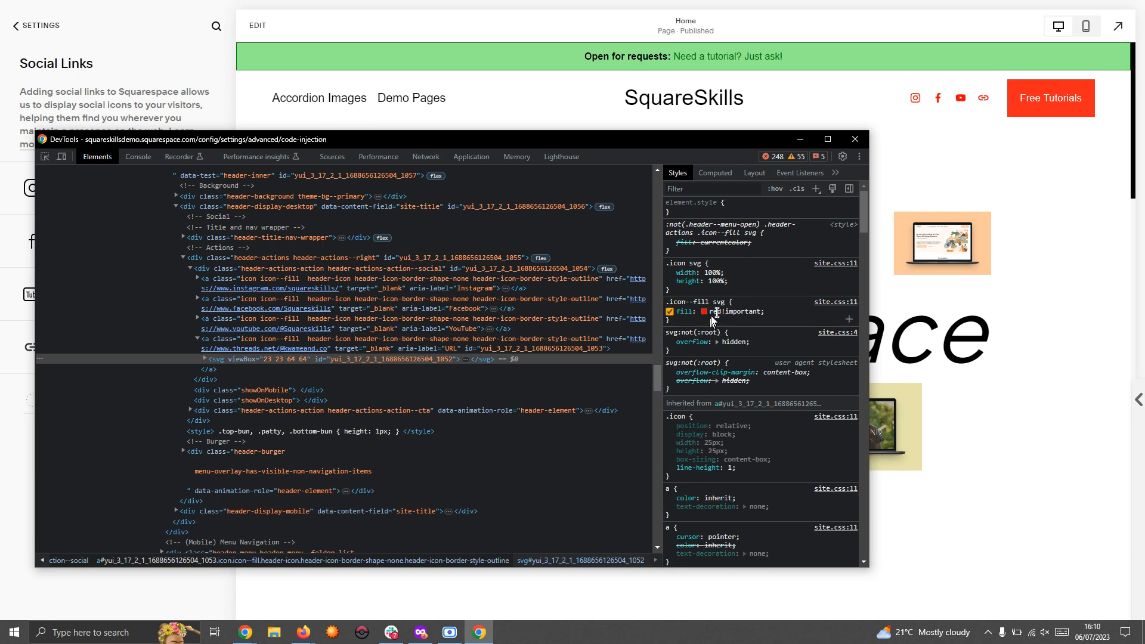
pyautogui.moveTo(778, 317)
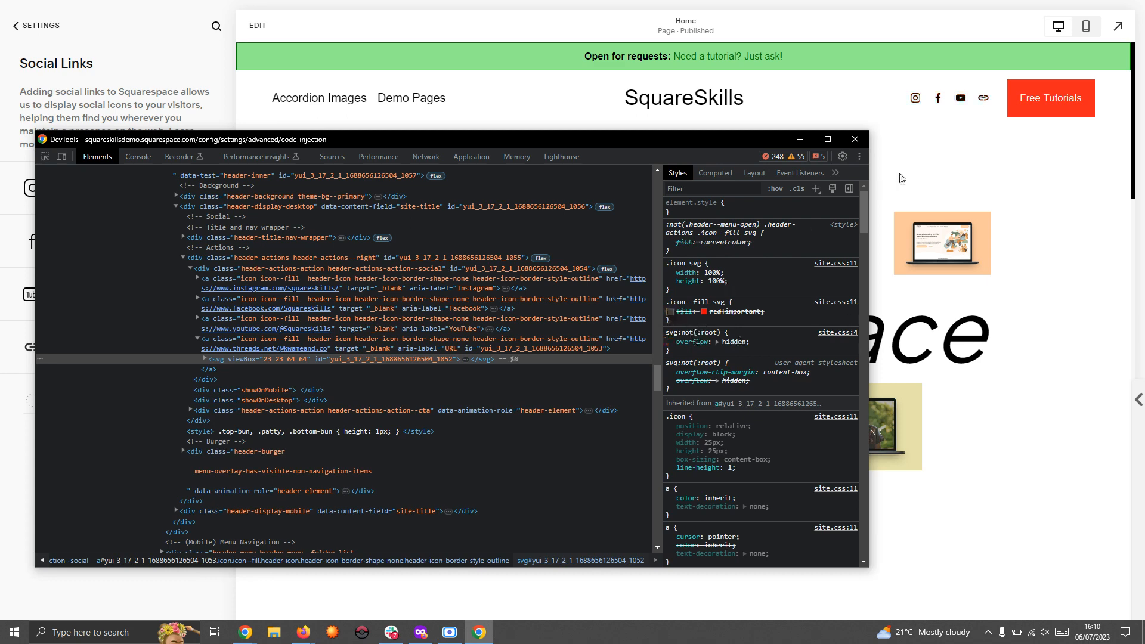
pyautogui.moveTo(647, 119)
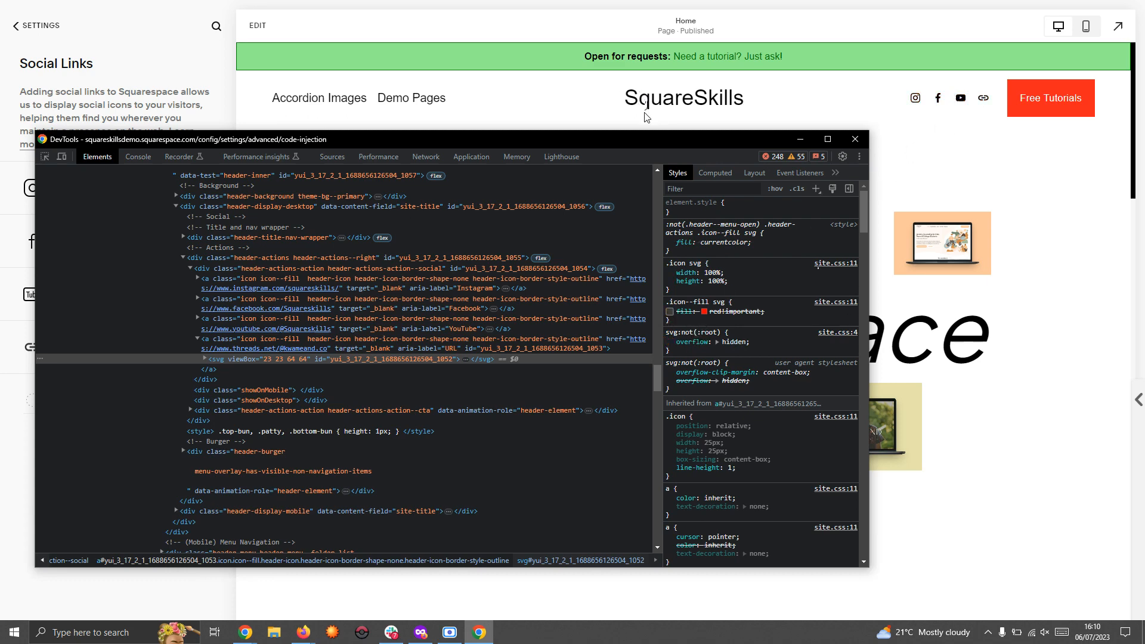
# - Inspect the header Threads icon SVG in DevTools to preview a red fill
pyautogui.click(854, 139)
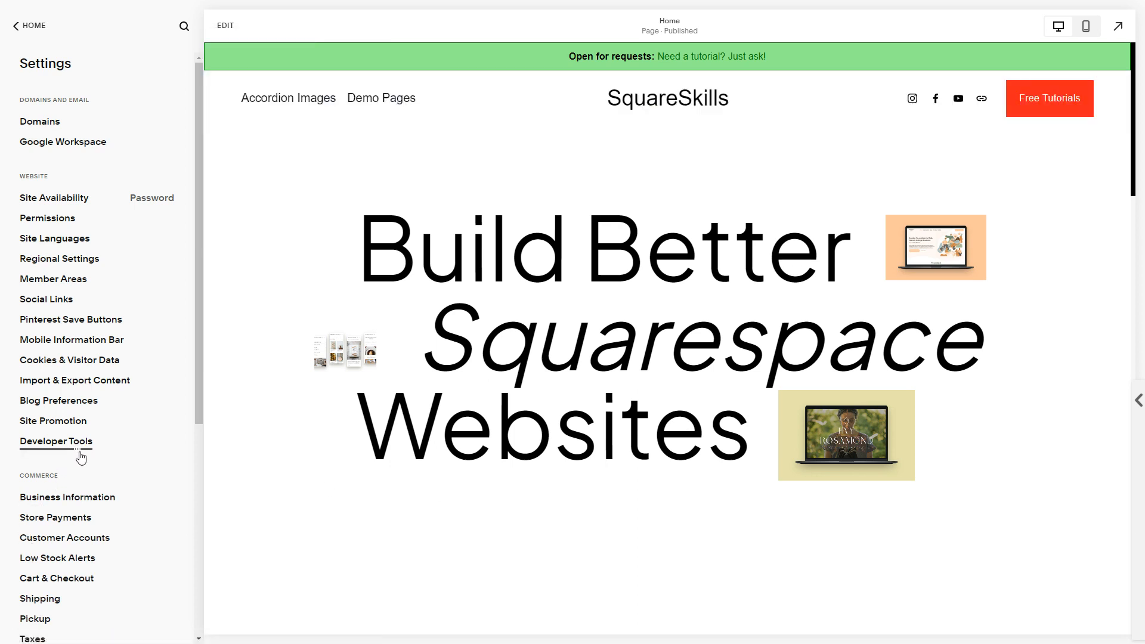
# - Reach Code Injection under Developer Tools in the site settings
pyautogui.click(55, 441)
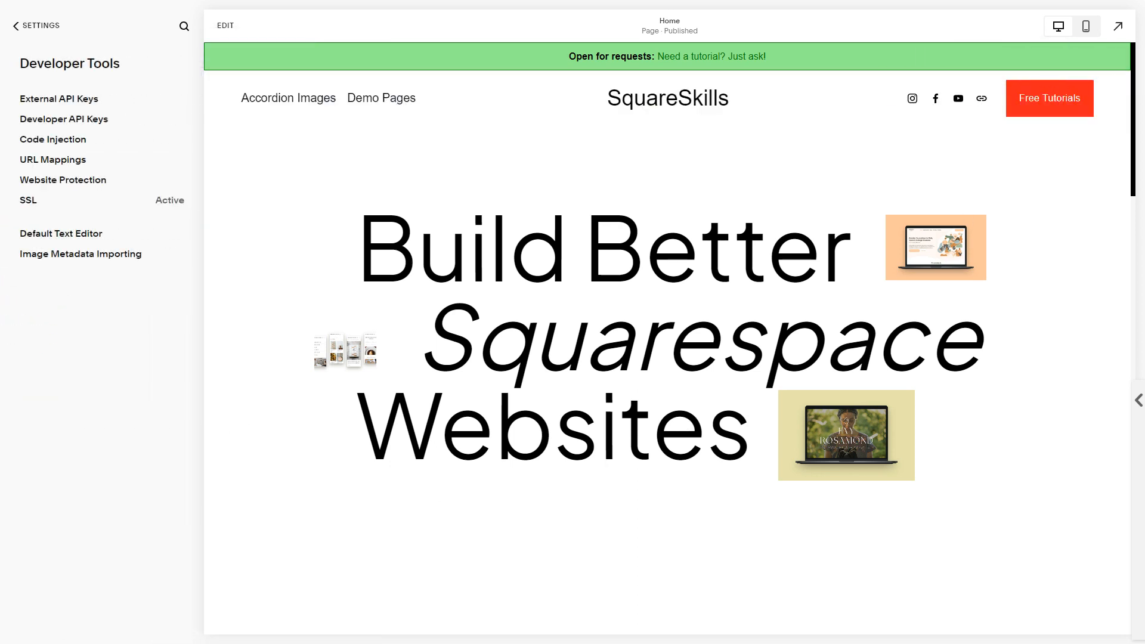
pyautogui.click(52, 139)
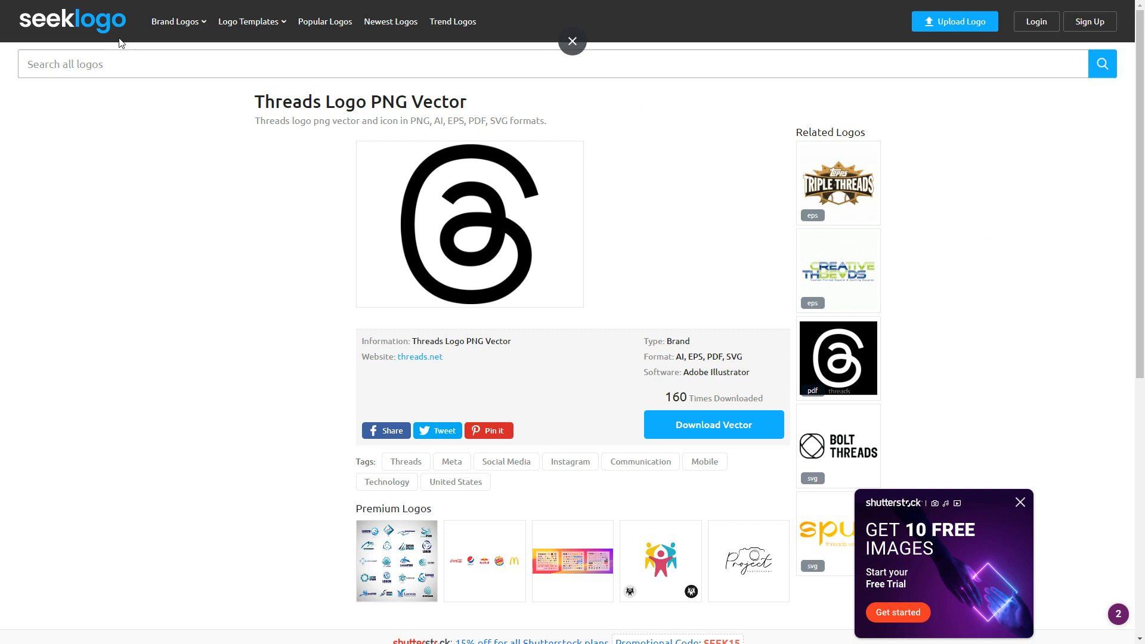
# - View the Threads logo full size on Seeklogo and inspect its SVG markup for the path code
pyautogui.click(571, 40)
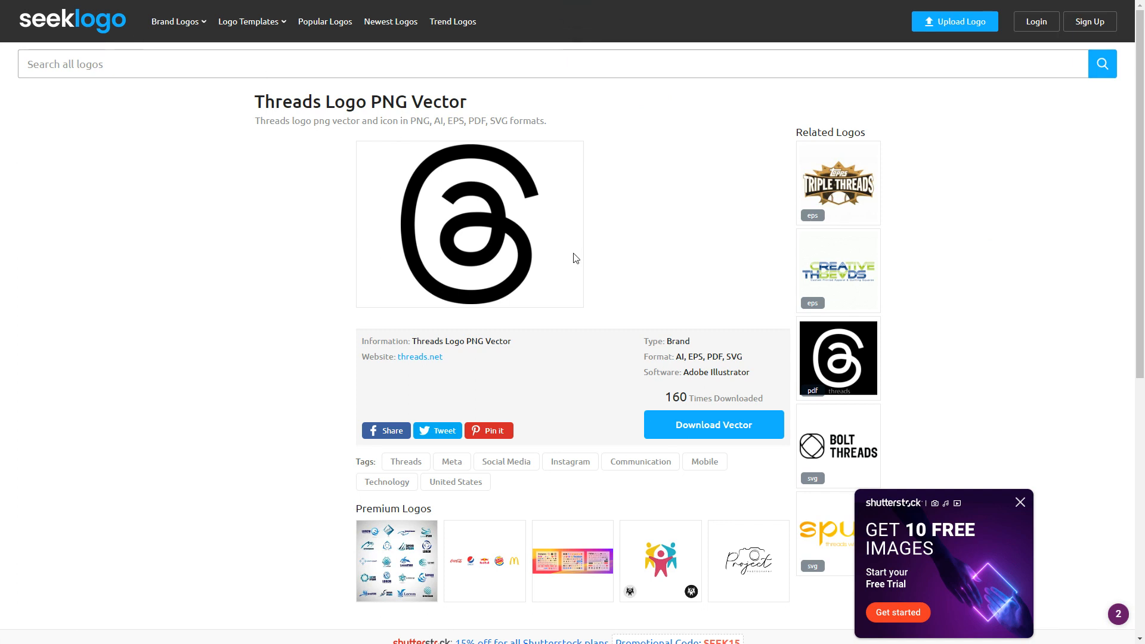
pyautogui.moveTo(293, 283)
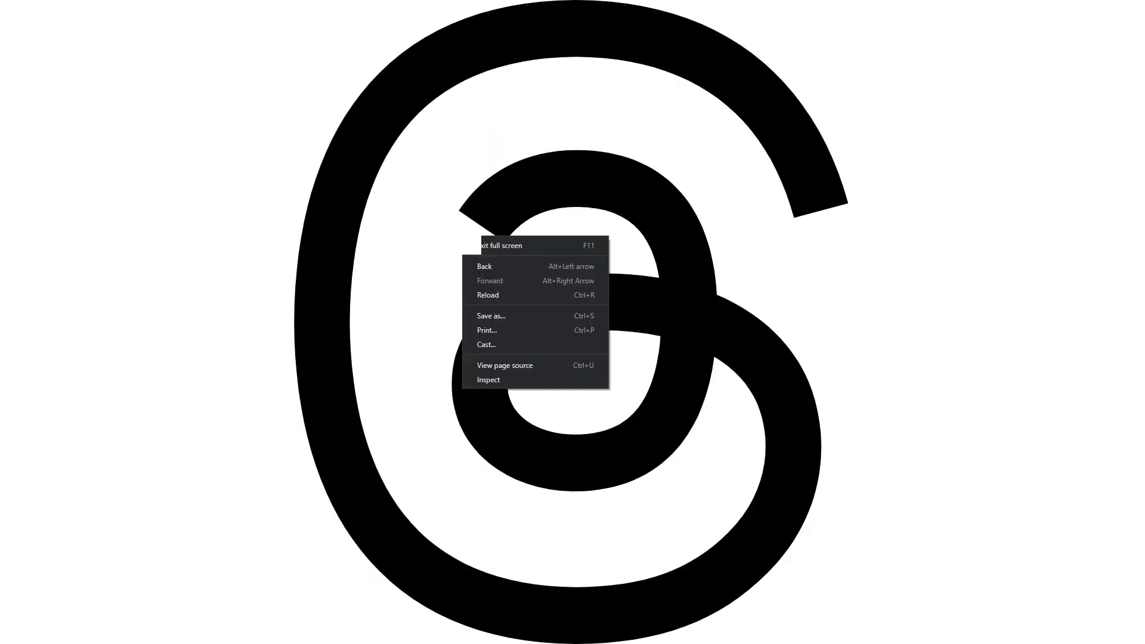
pyautogui.click(488, 379)
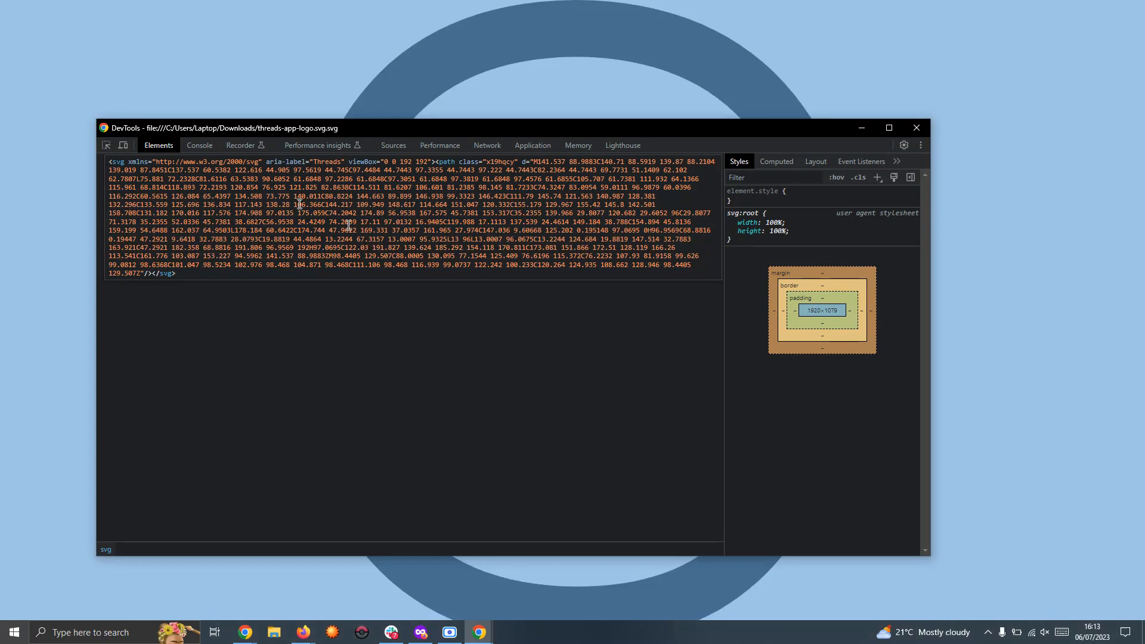
pyautogui.moveTo(399, 234)
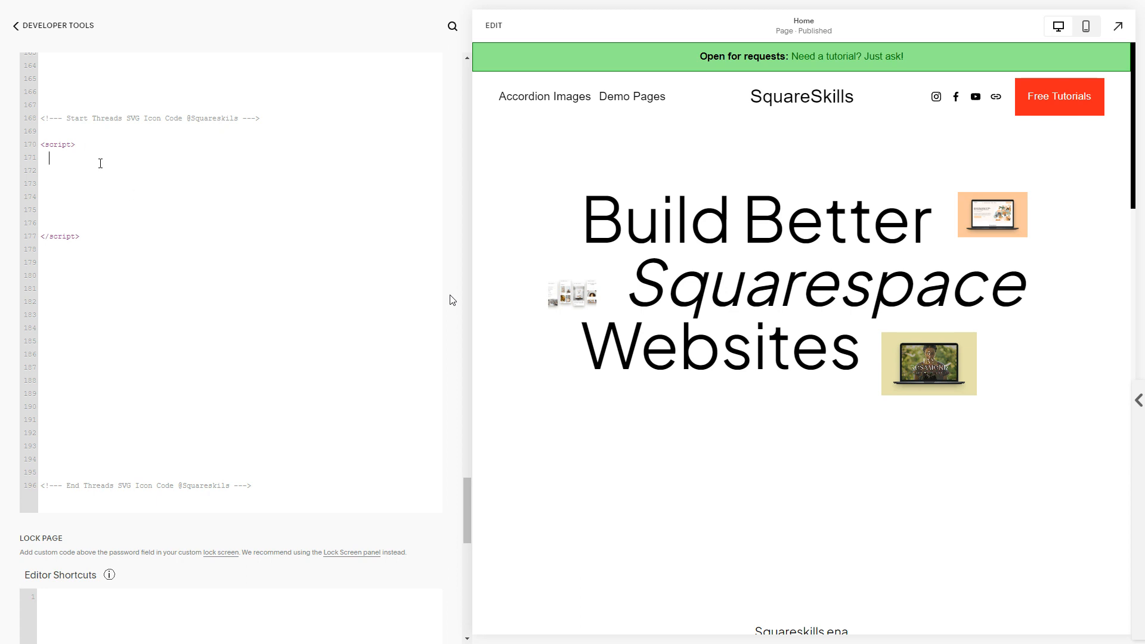
# - Declare let threadsIcon = with the SVG string under a '//define threads icon' comment
pyautogui.write('let')
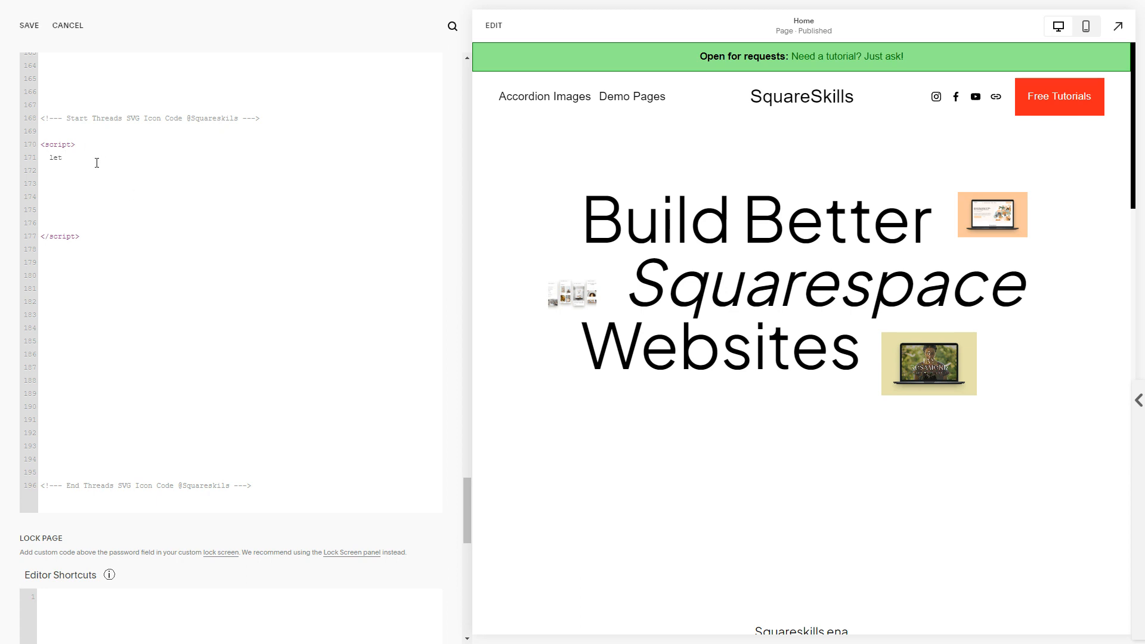
pyautogui.write('threads')
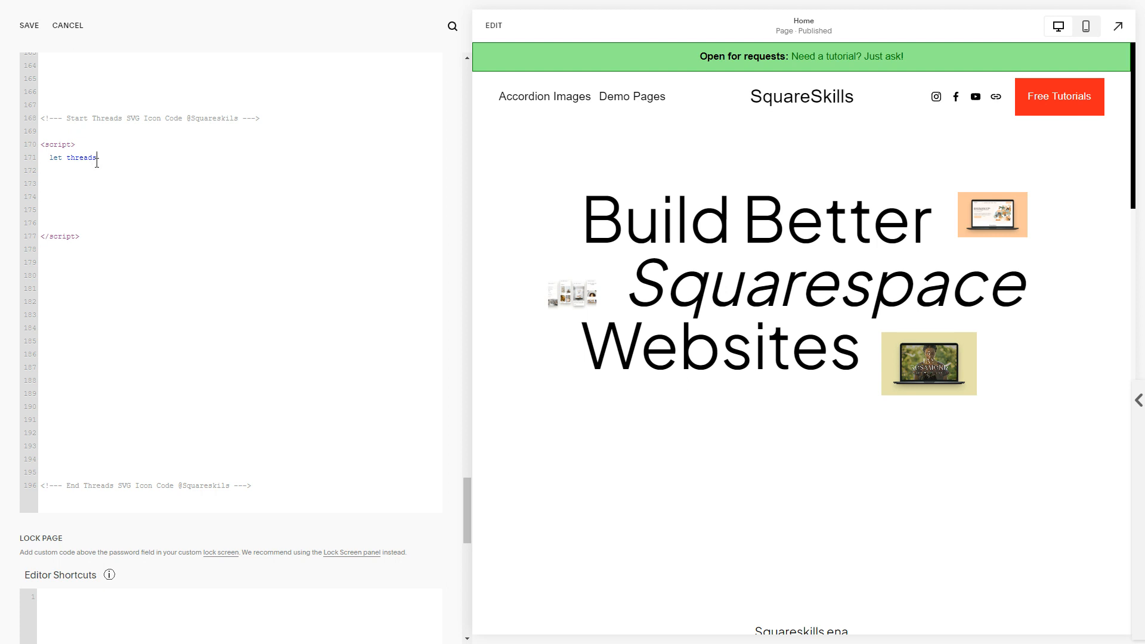
pyautogui.write('Icon =')
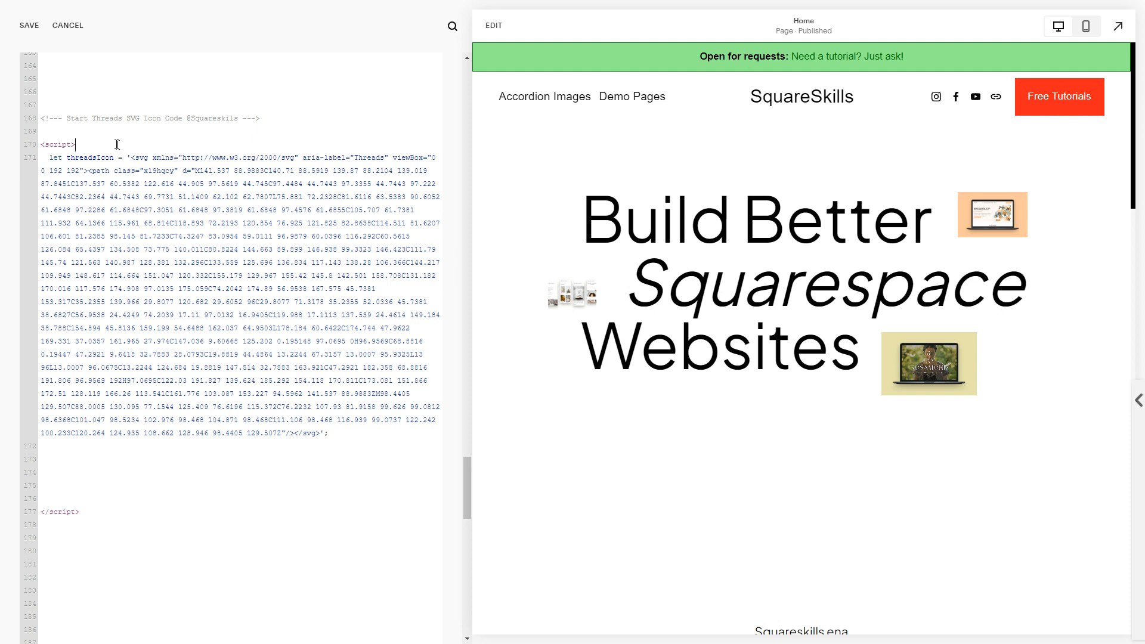
pyautogui.write('//define')
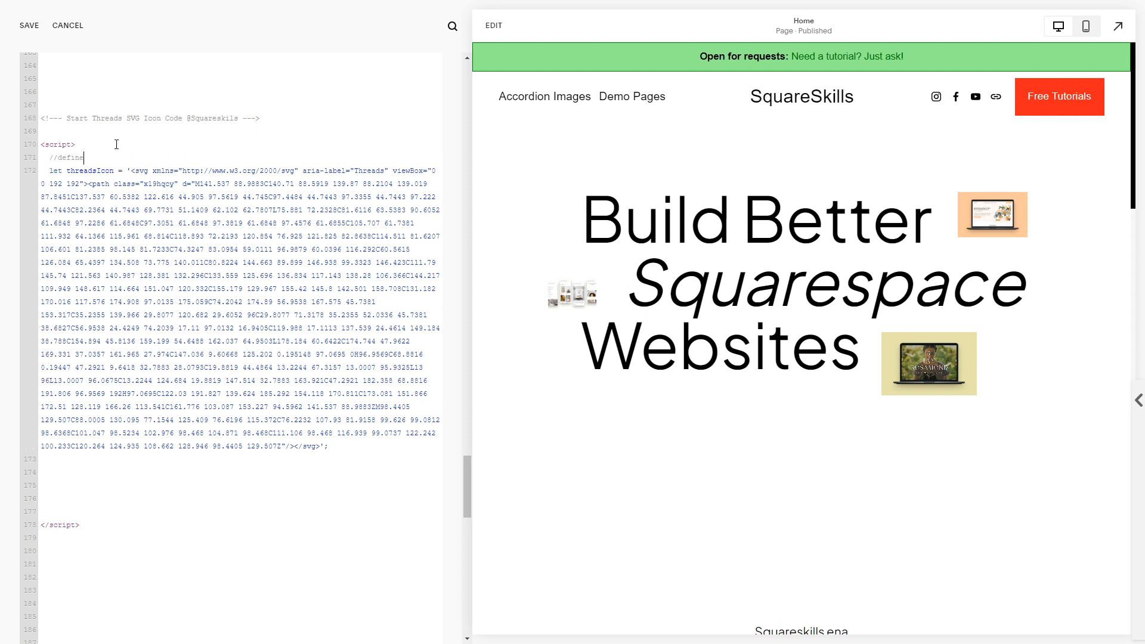
pyautogui.write('threads icon')
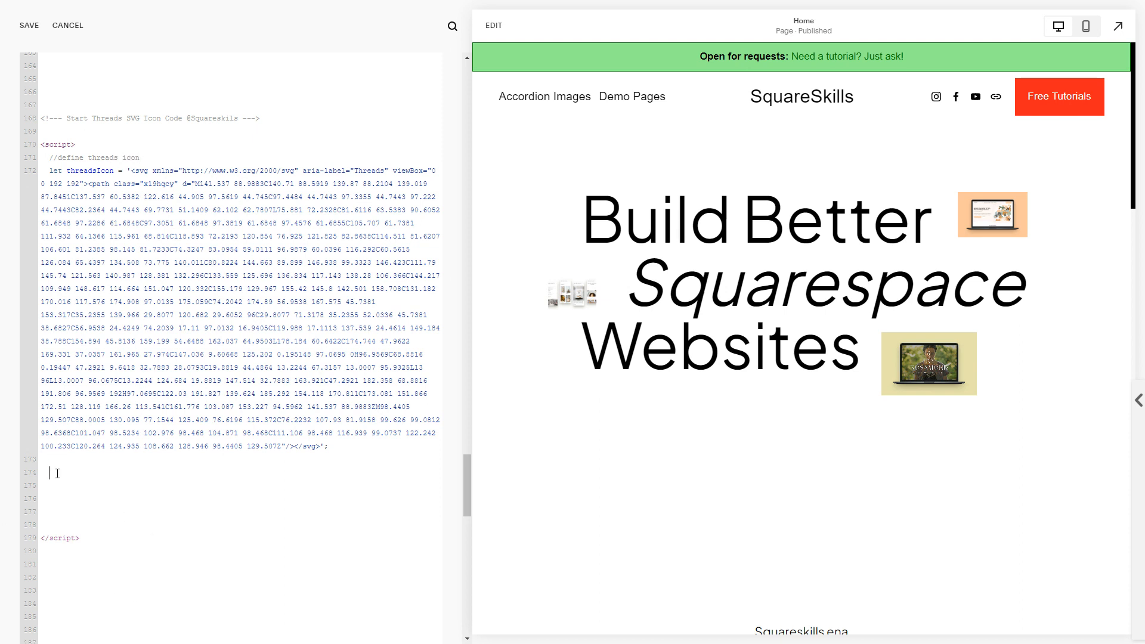
# - Outline the script in comments: find elements to replace, add a class, remove old icon, insert new icon
pyautogui.write('//find elements')
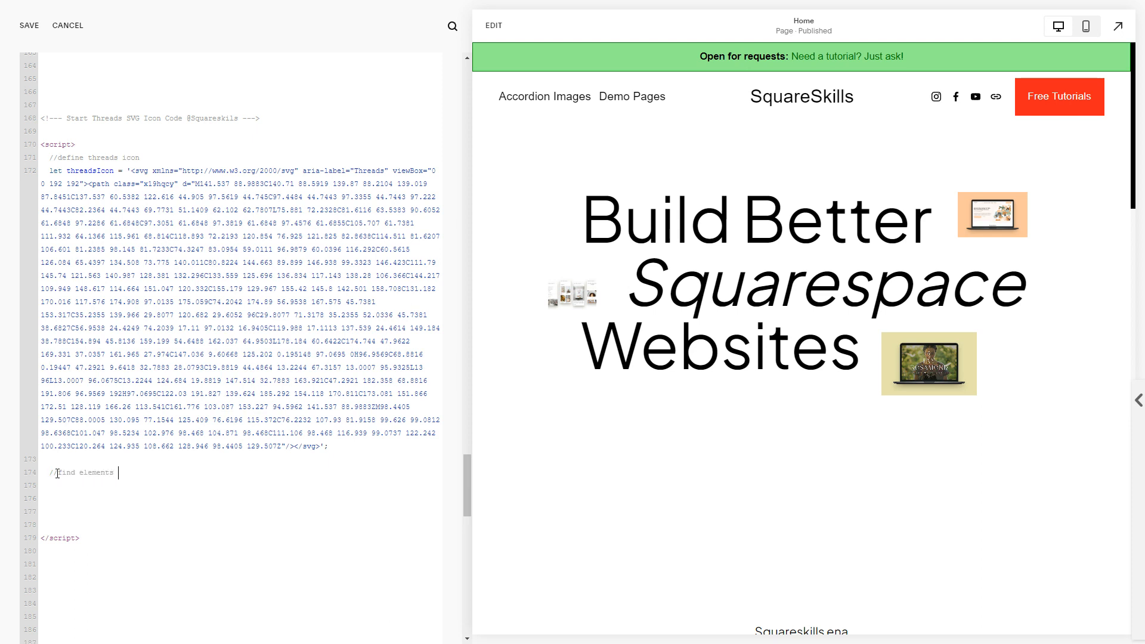
pyautogui.write('to replc')
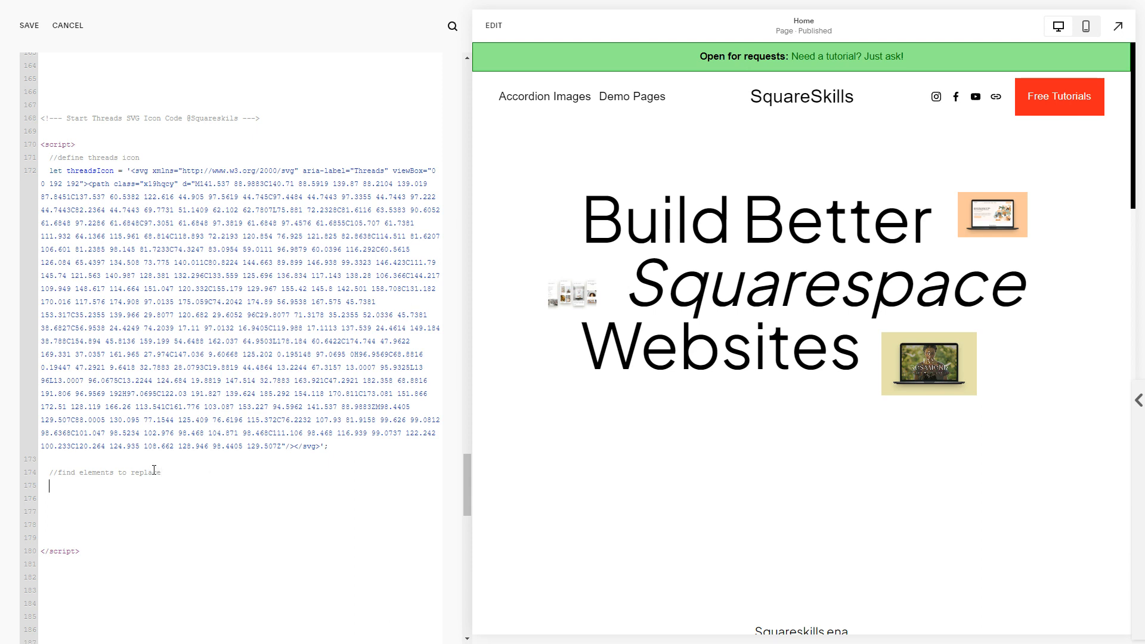
pyautogui.write('//ad')
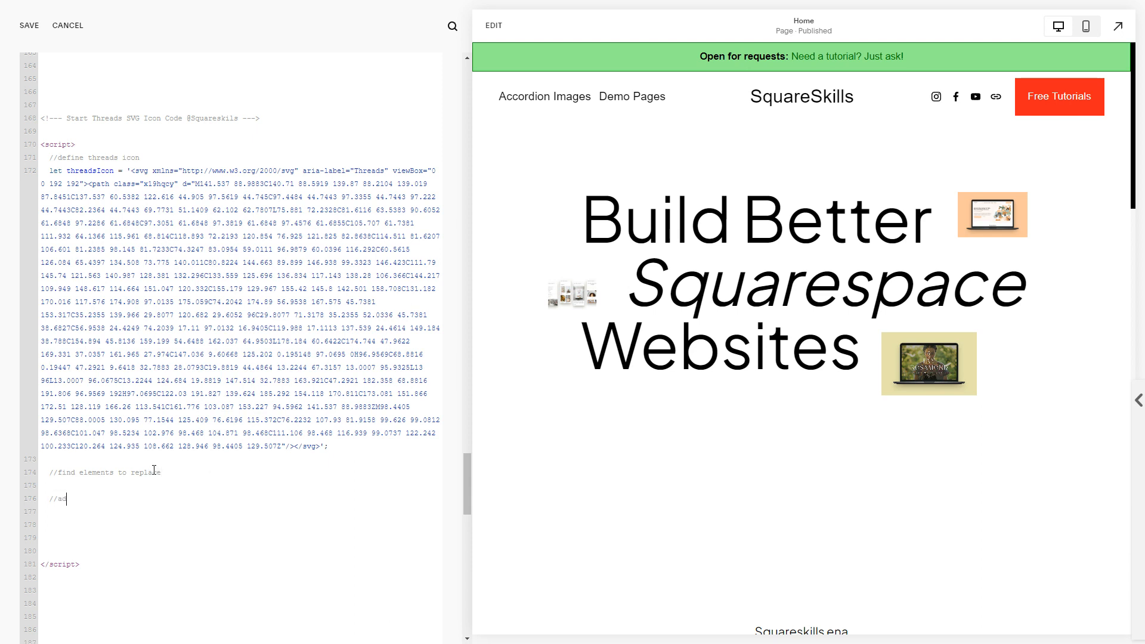
pyautogui.write('dd a class to them')
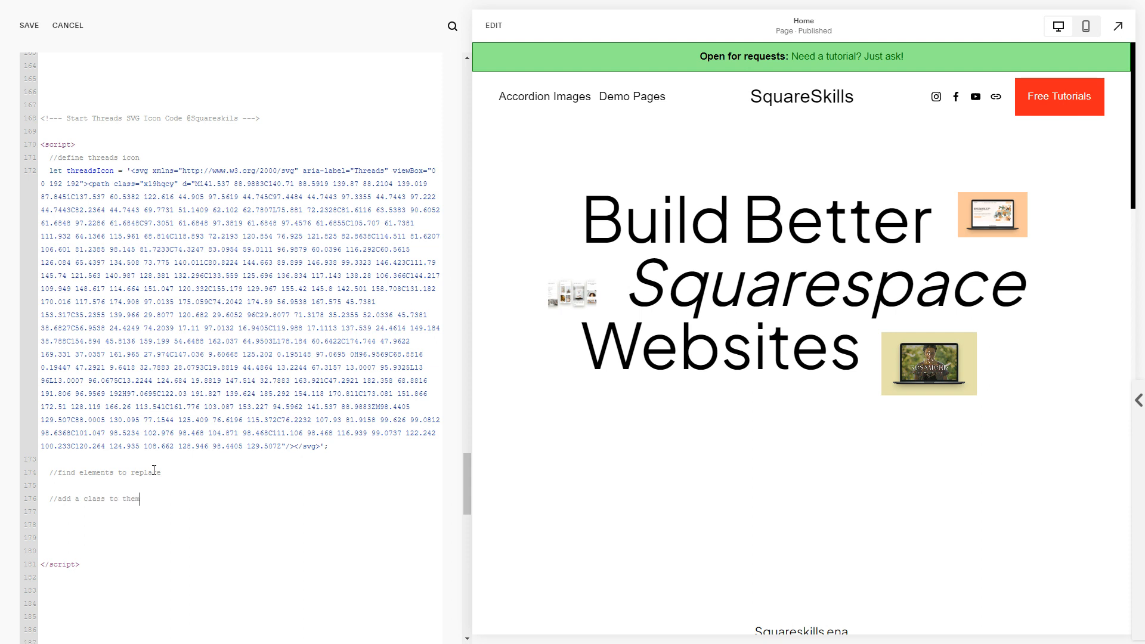
pyautogui.write('//remove the old icon')
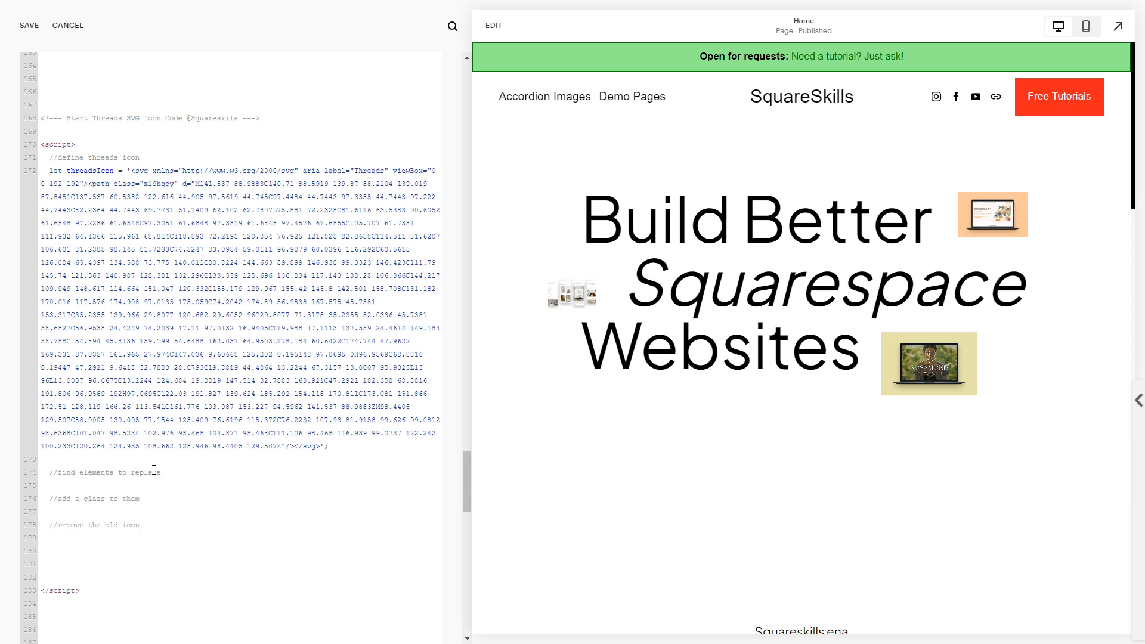
pyautogui.write('//inser')
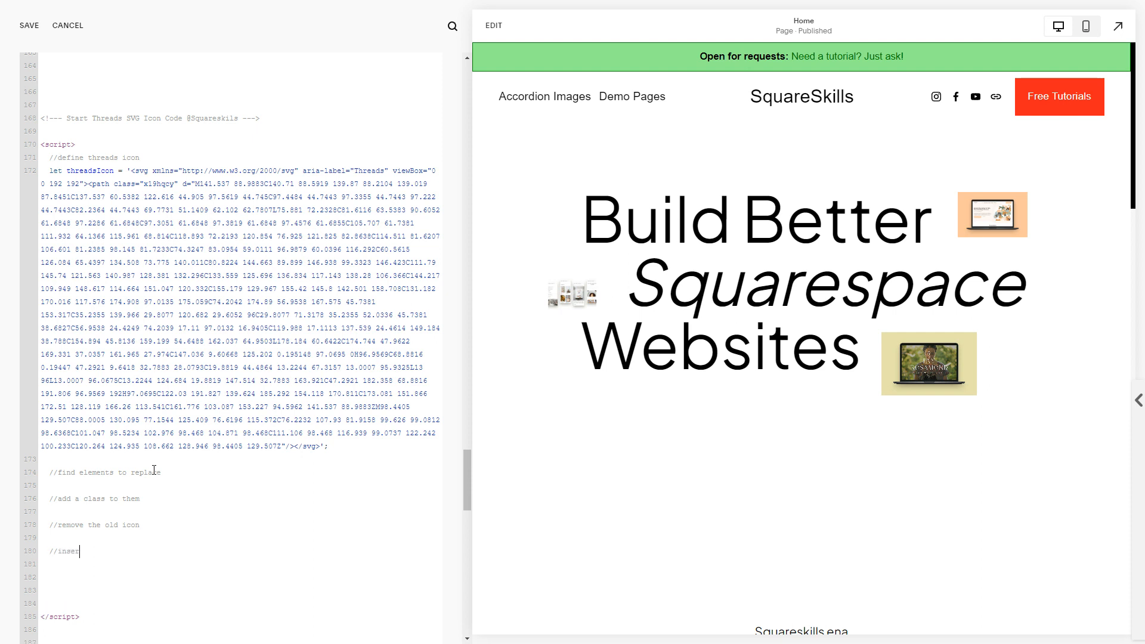
pyautogui.write('r')
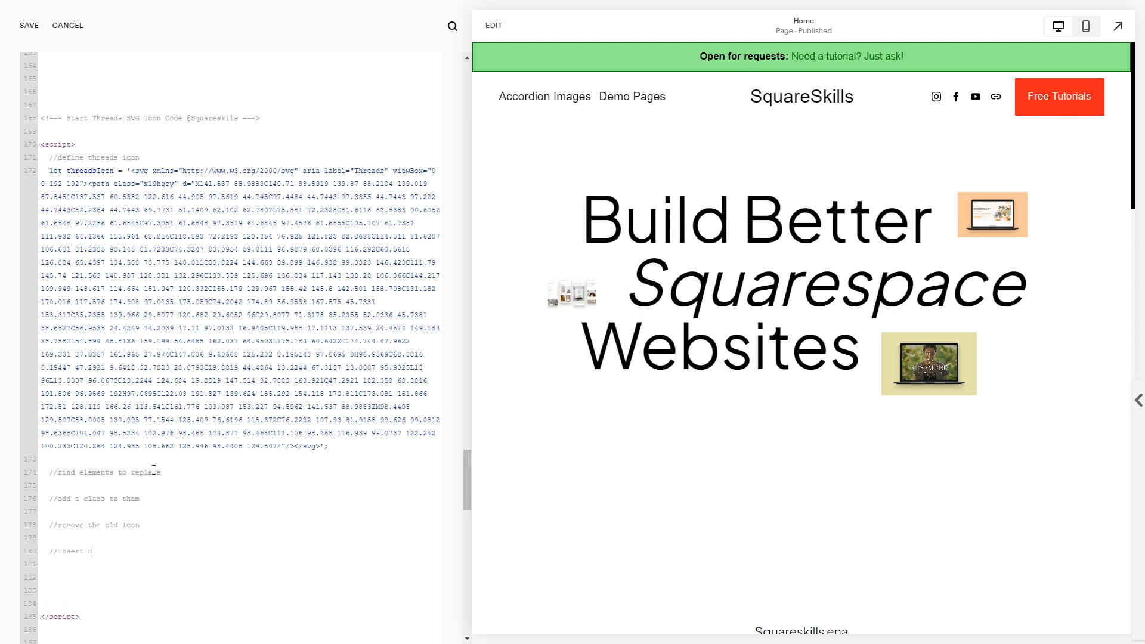
pyautogui.write('new icon')
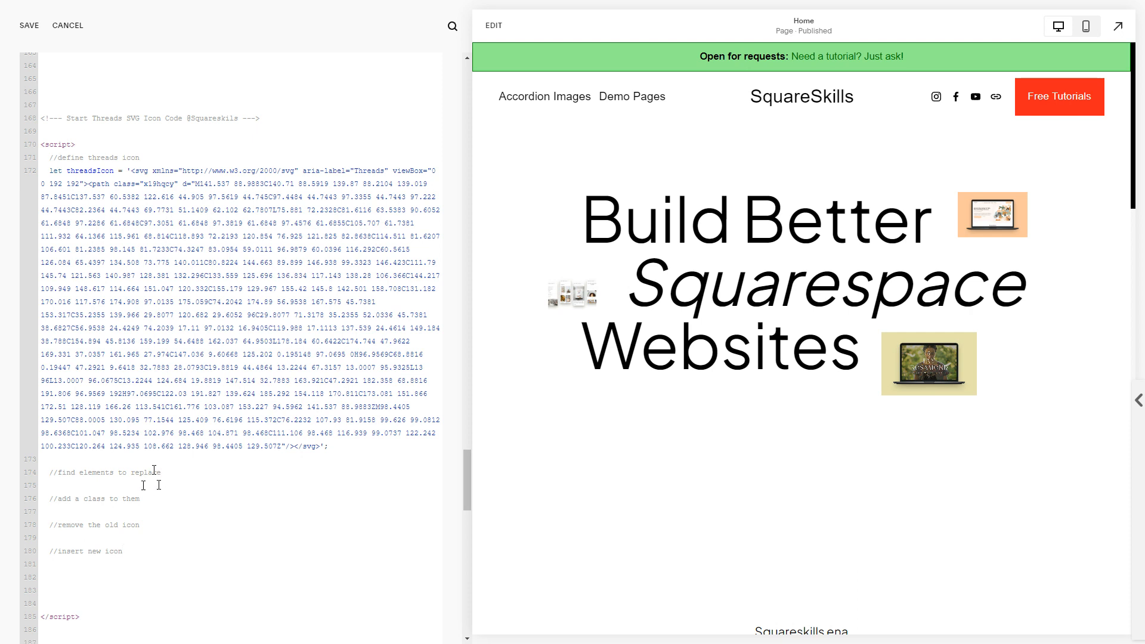
pyautogui.write('document.querySele')
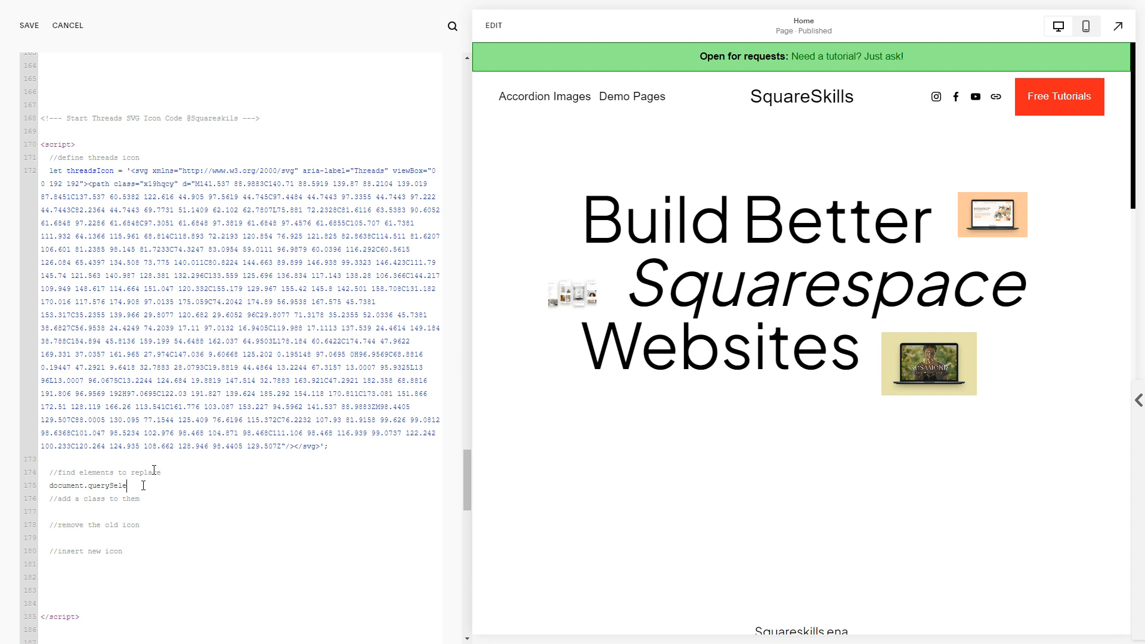
# - Start the querySelectorAll call and inspect the header Threads link's markup for its selector
pyautogui.write('ctorAll')
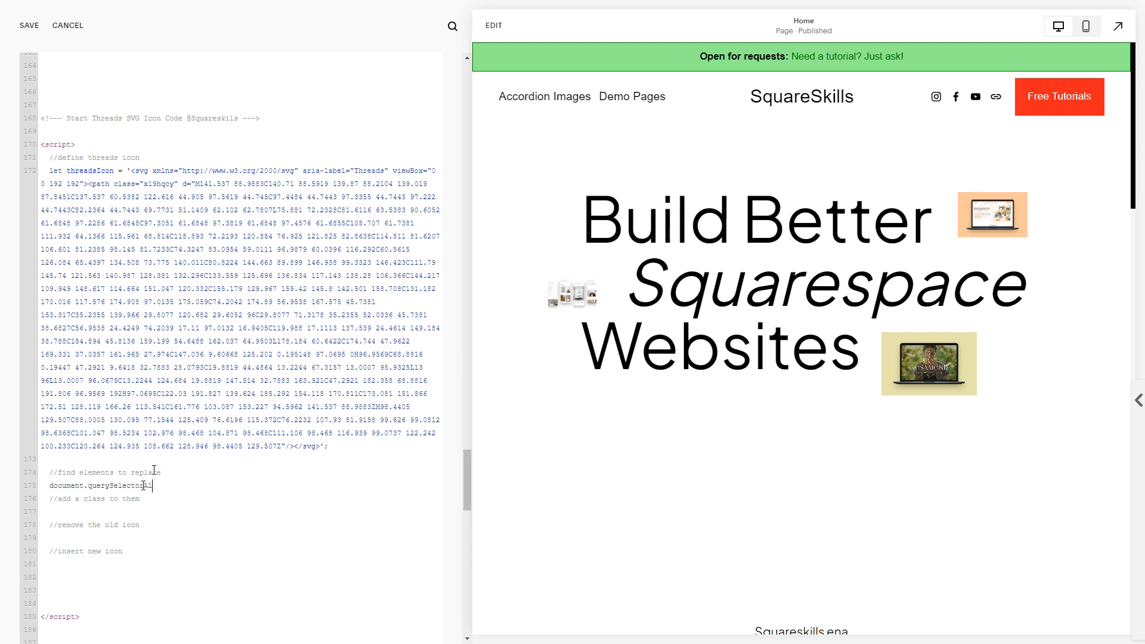
pyautogui.write("('")
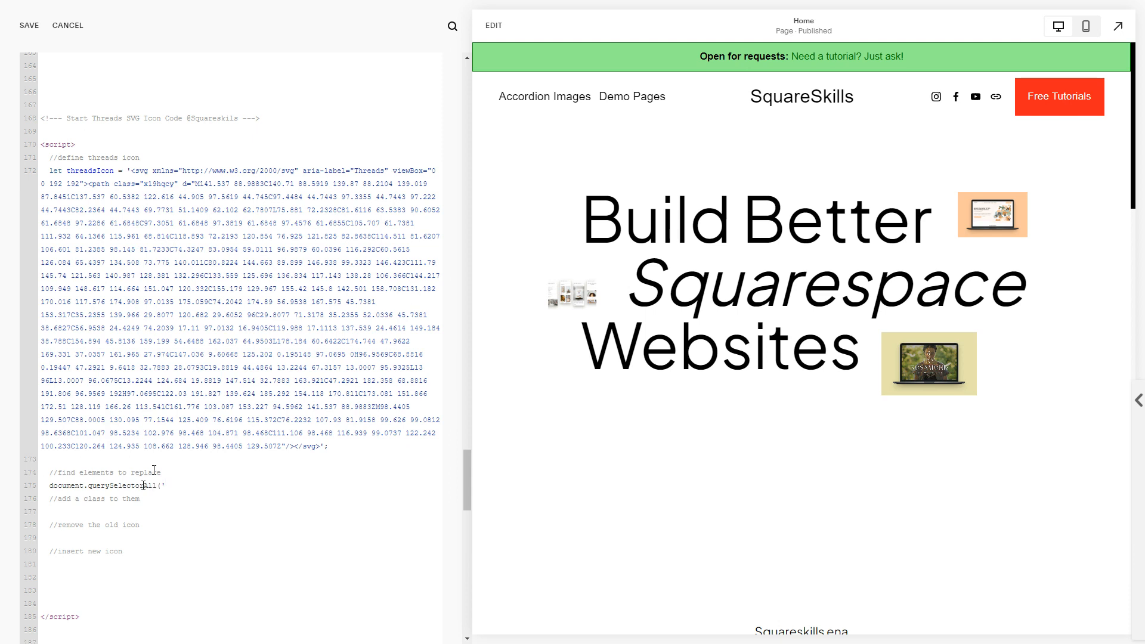
pyautogui.moveTo(869, 291)
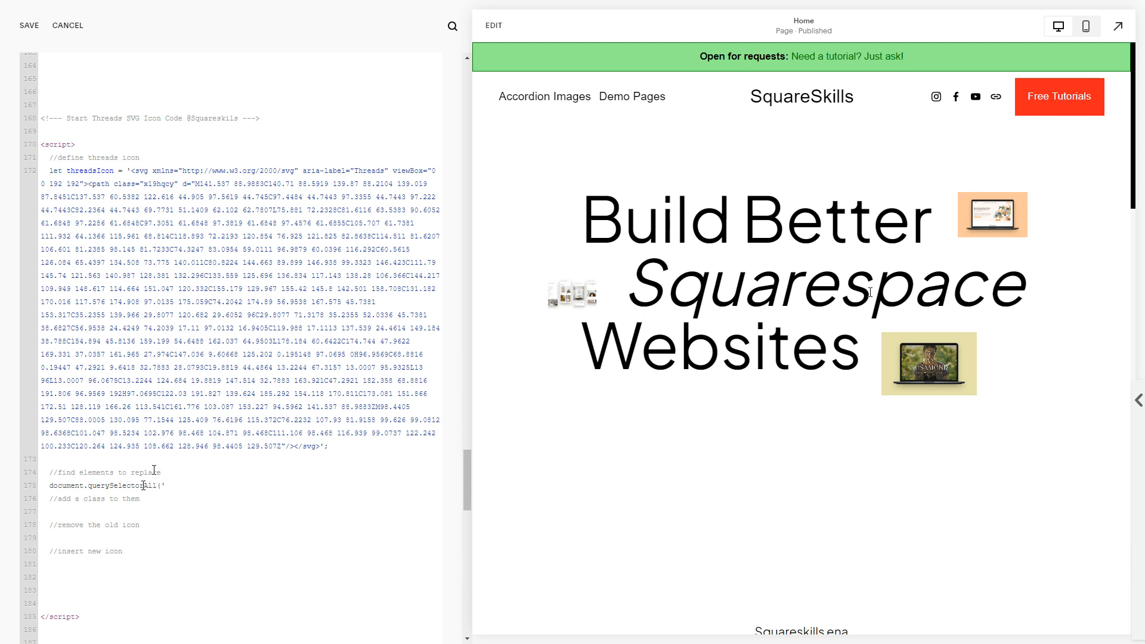
pyautogui.rightClick(995, 96)
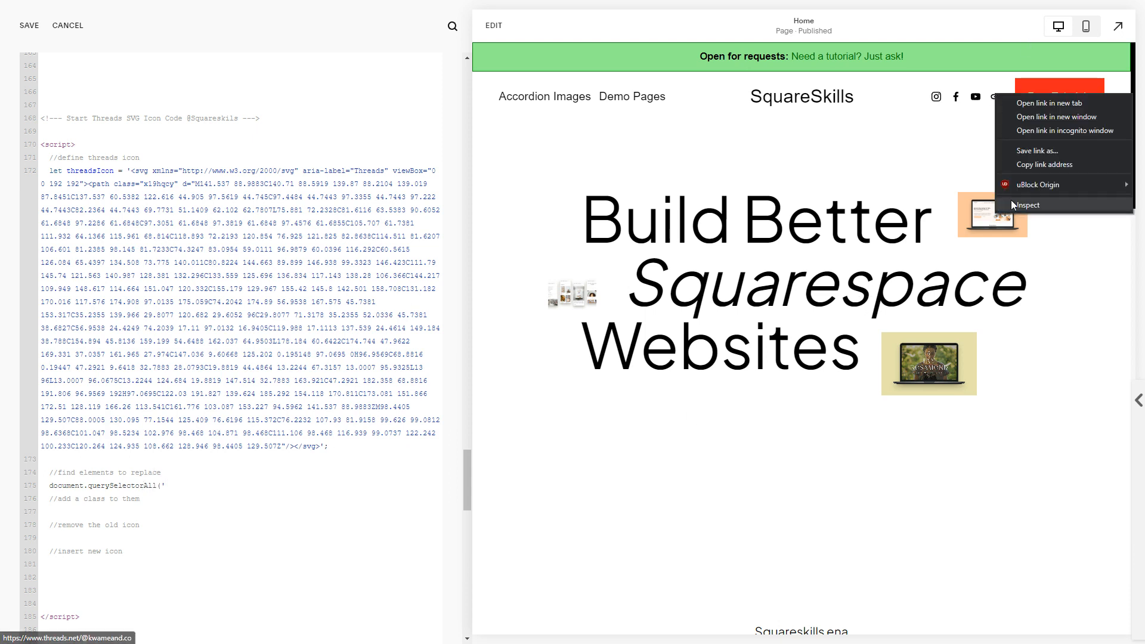
pyautogui.click(1027, 204)
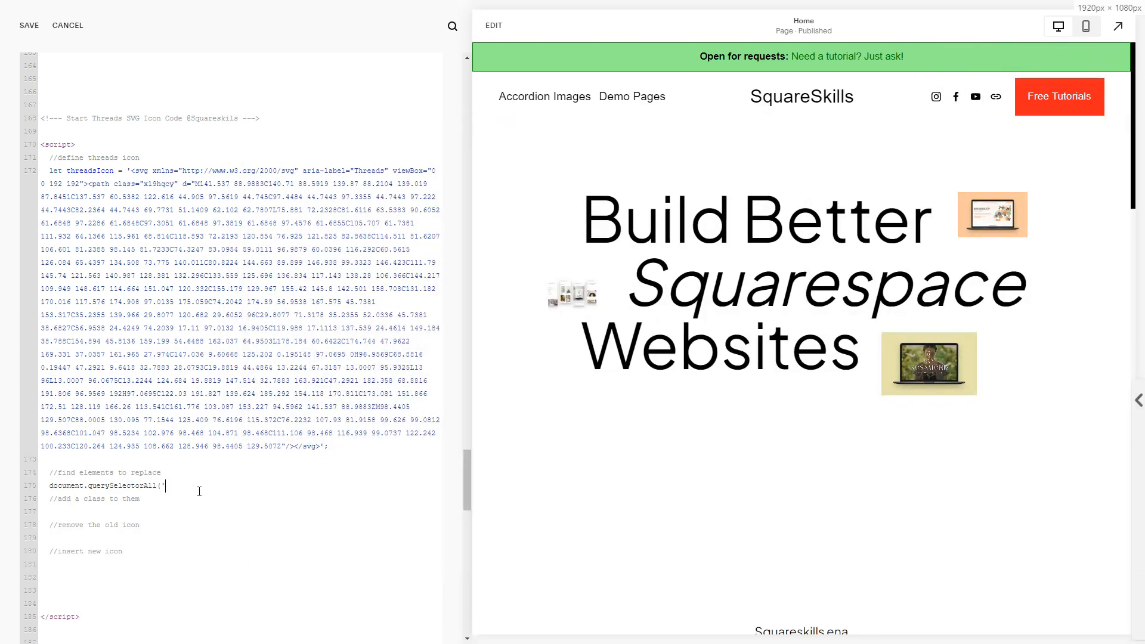
# - Target .header-actions-action--social and .sqs-block-socialaccountlinks-v2 links with href containing threads.net
pyautogui.write('.header-actions-action--social')
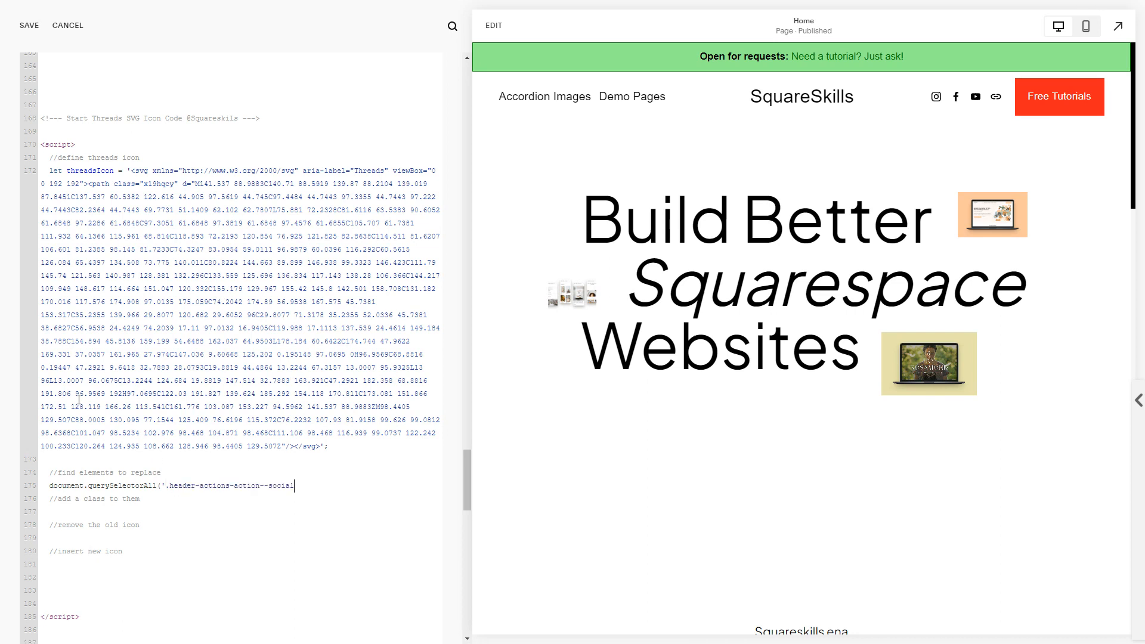
pyautogui.write('[')
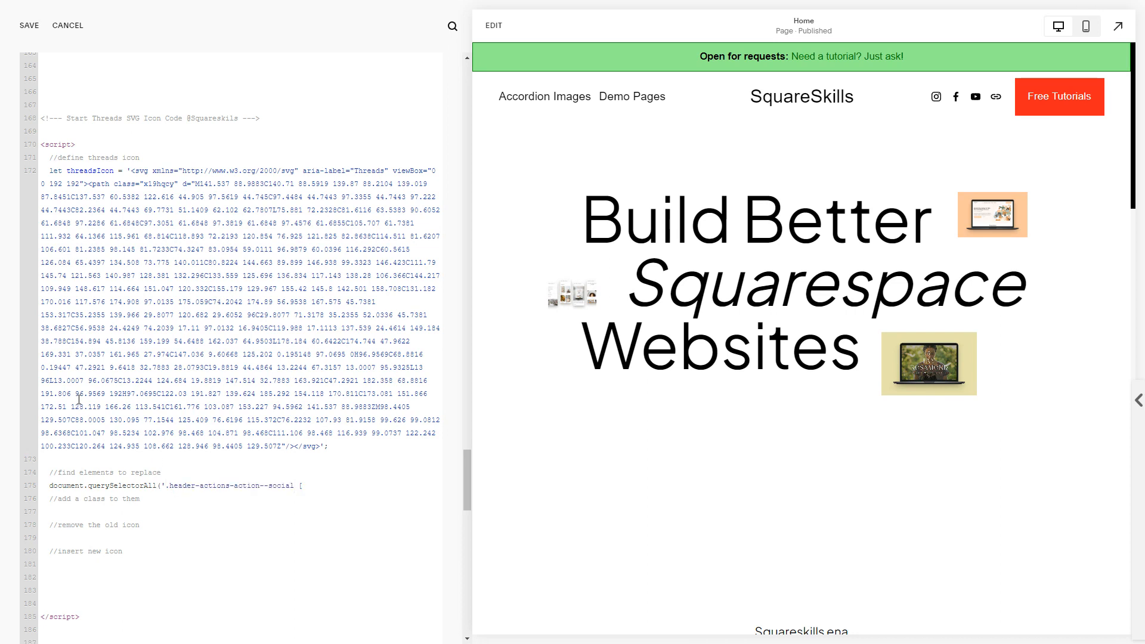
pyautogui.write('[href')
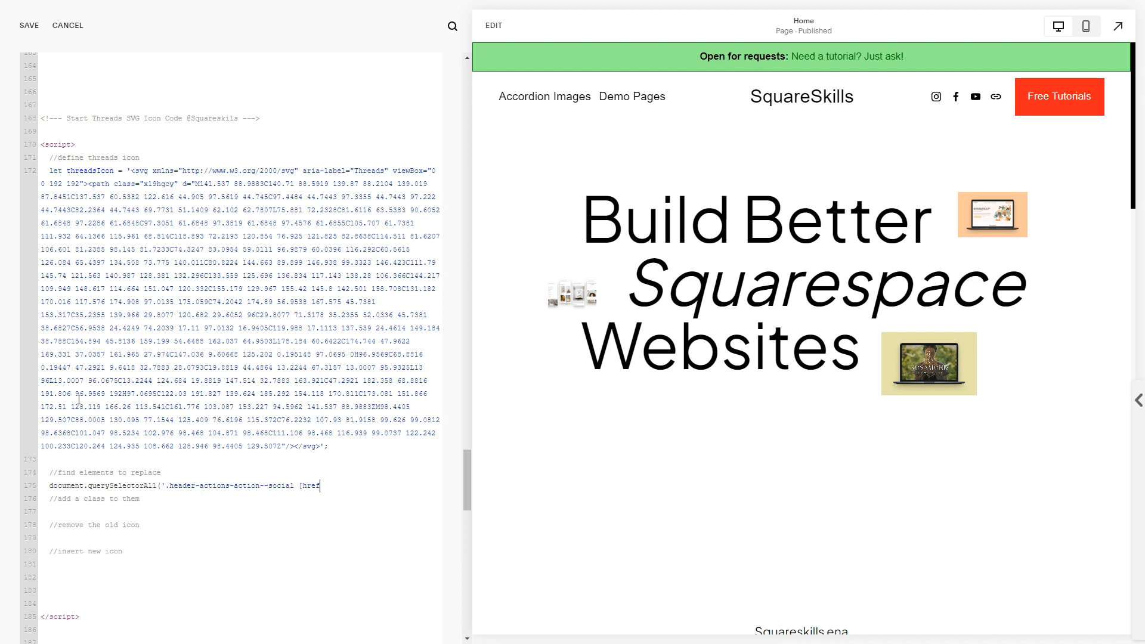
pyautogui.write('*=')
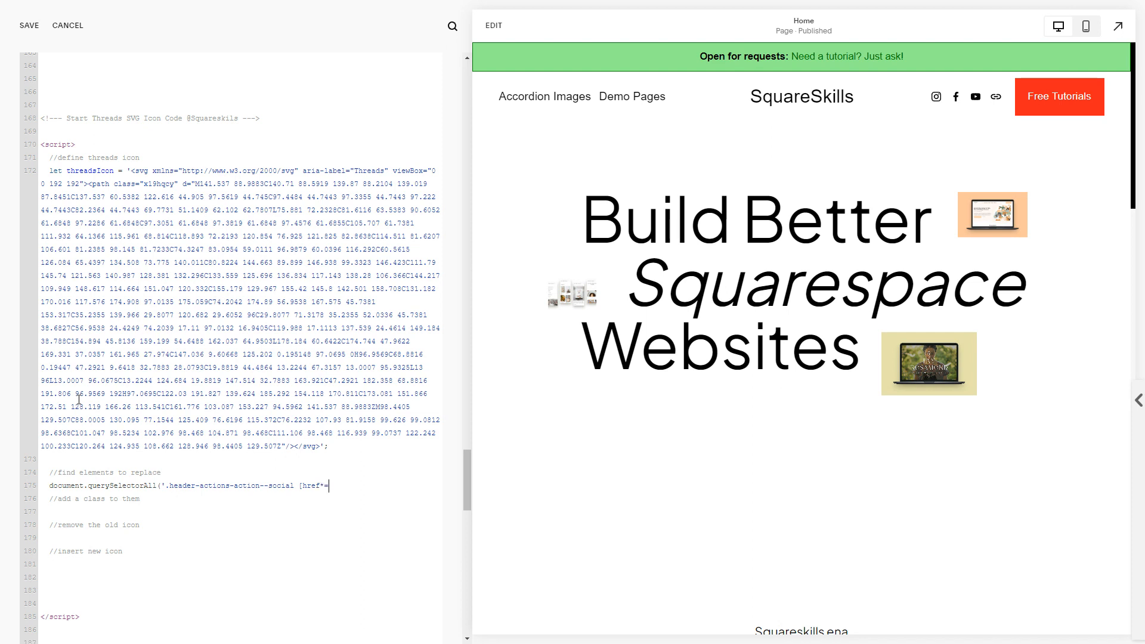
pyautogui.write('"')
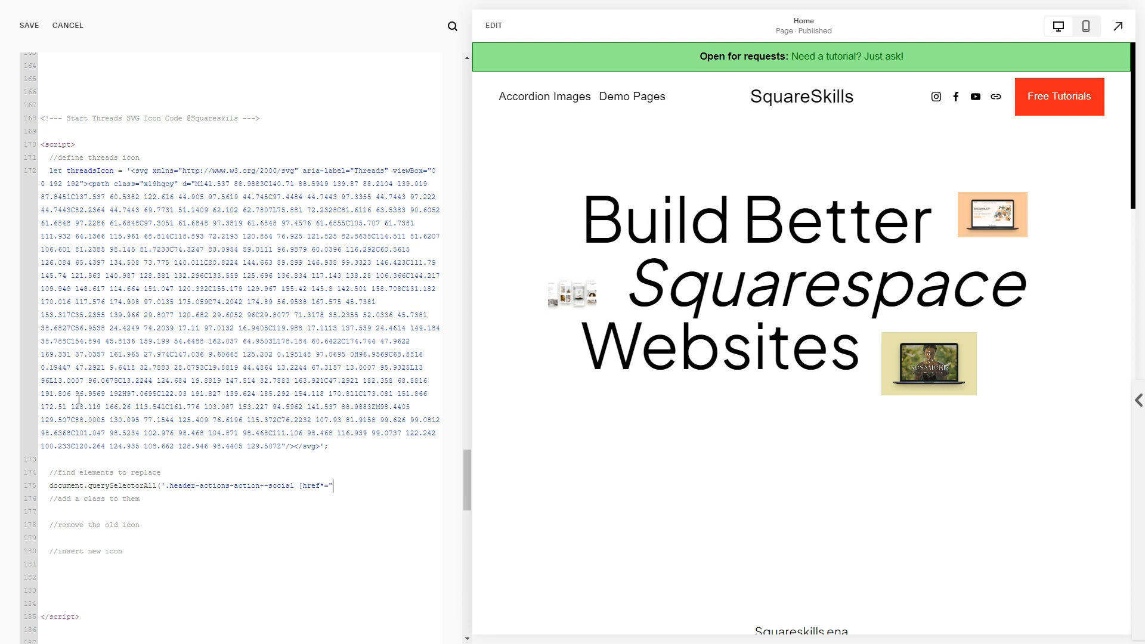
pyautogui.write('threads.net')
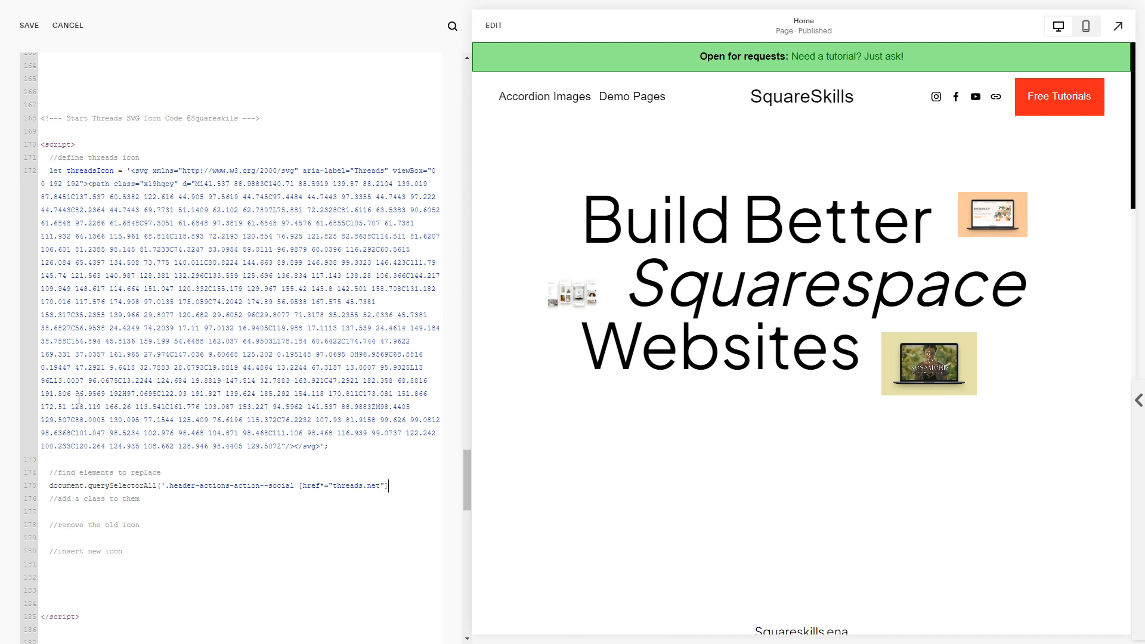
pyautogui.write(',')
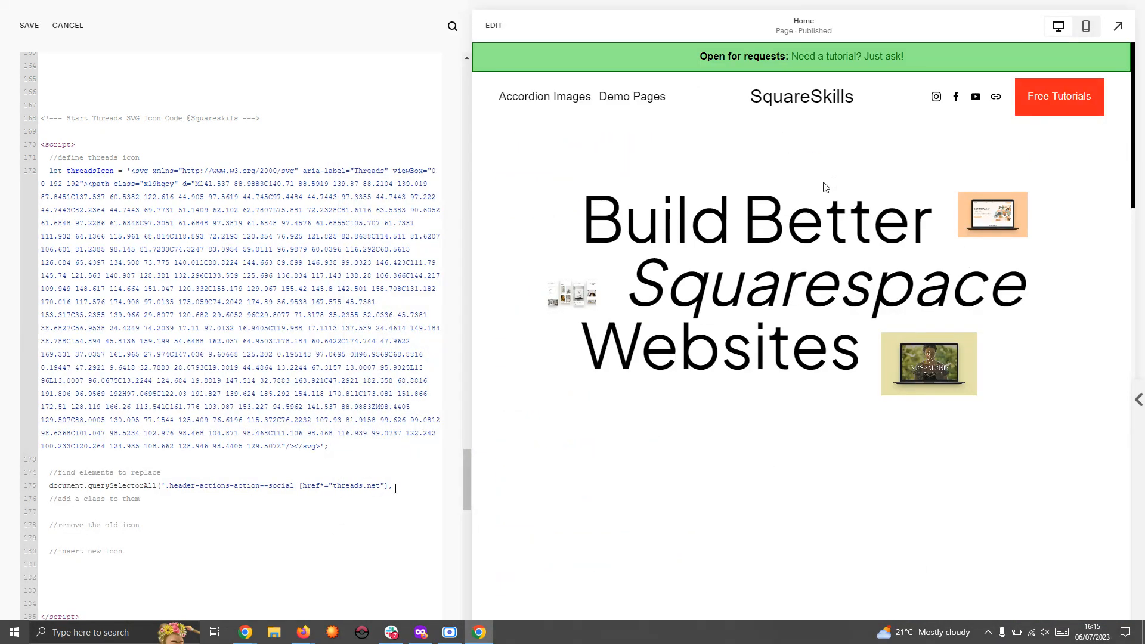
pyautogui.write(', .sqs-block-socialaccountlinks-v2')
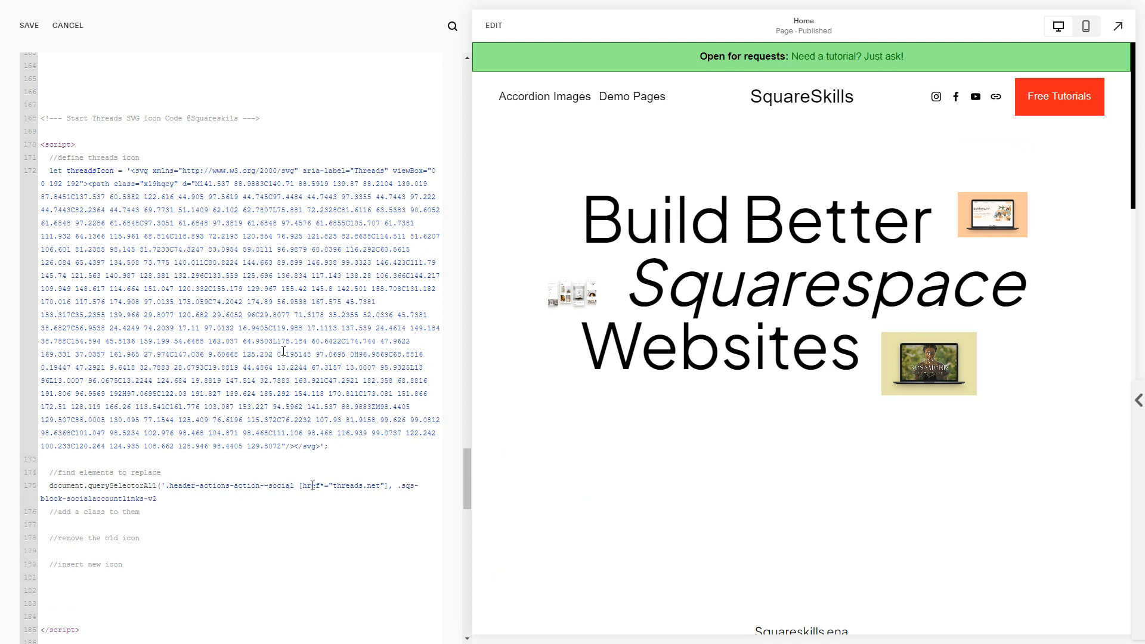
pyautogui.doubleClick(343, 485)
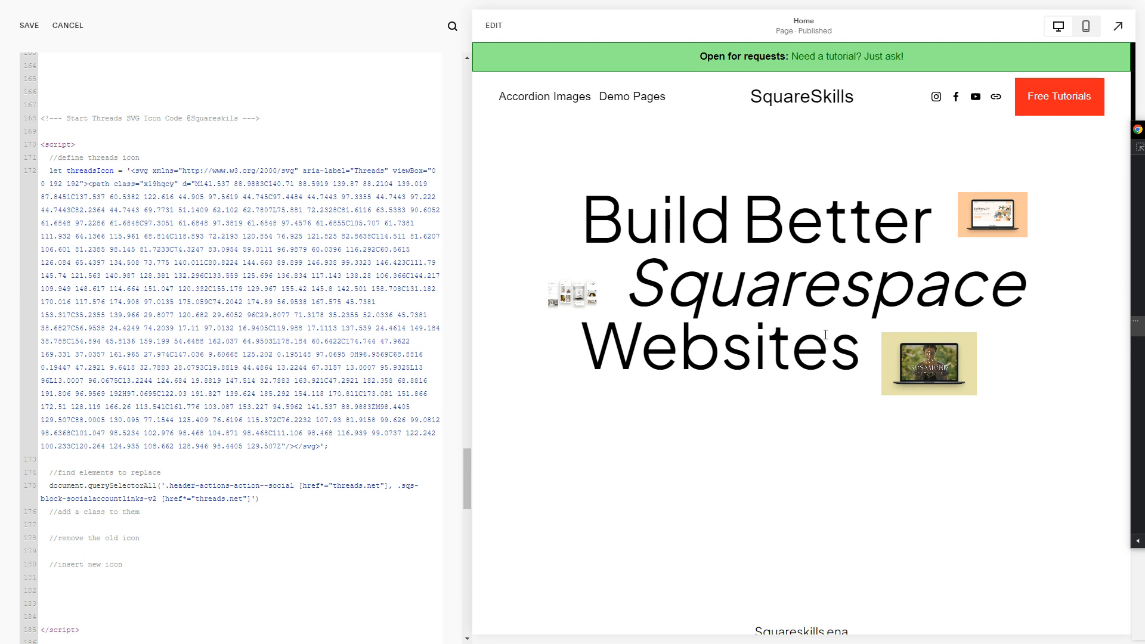
pyautogui.moveTo(630, 358)
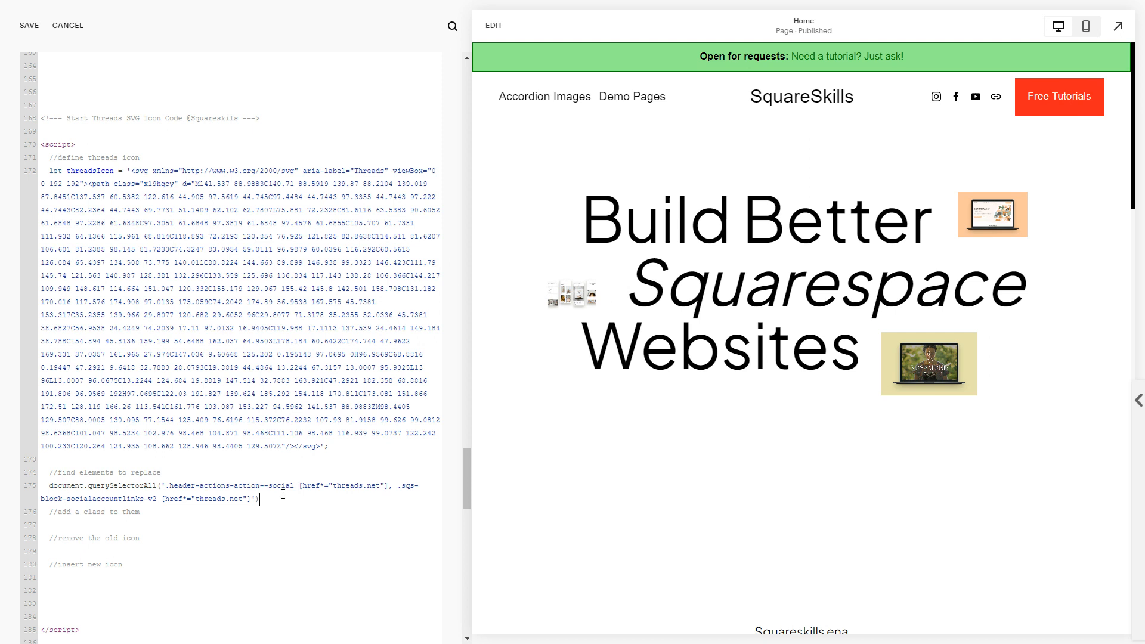
# - Loop over the matched links with .forEach(element => {
pyautogui.write('.fore')
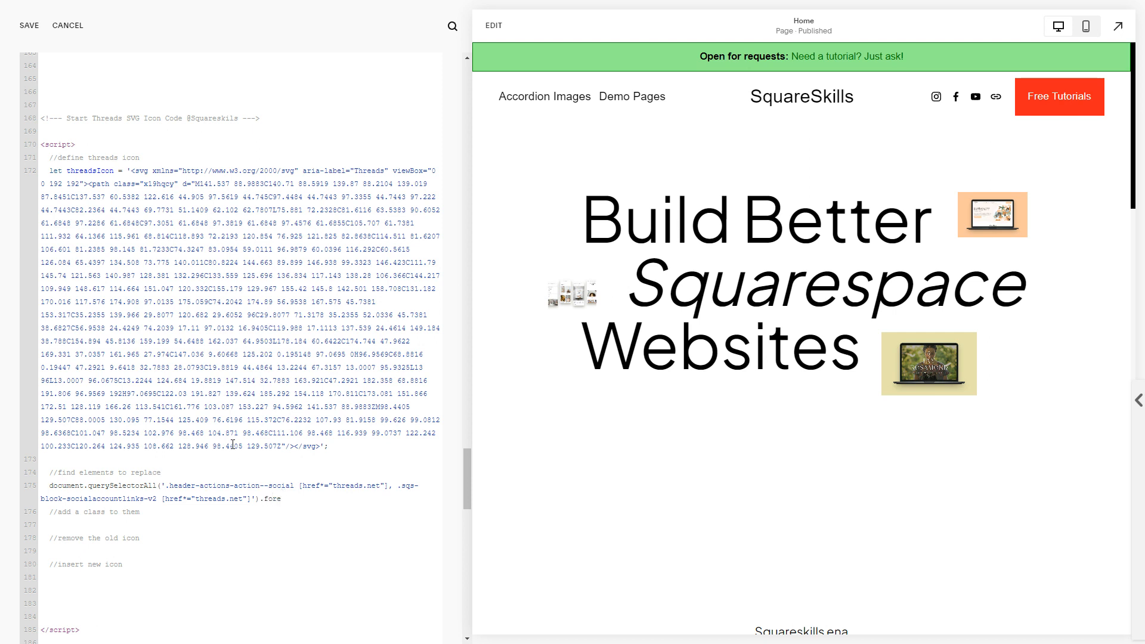
pyautogui.write('Each')
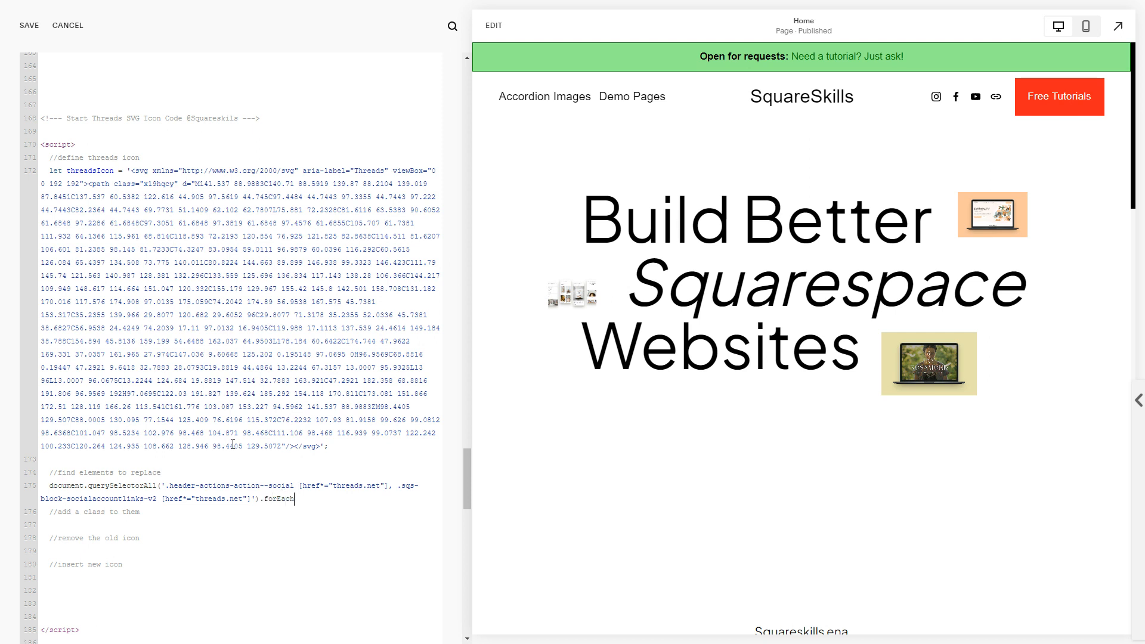
pyautogui.write('(eleme')
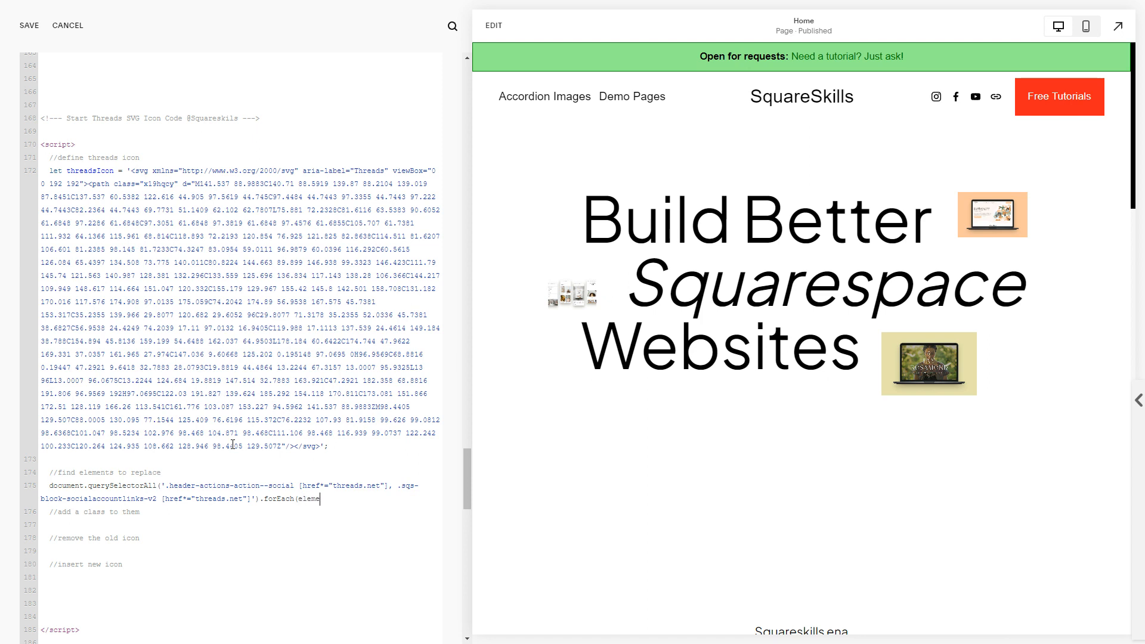
pyautogui.write('nt')
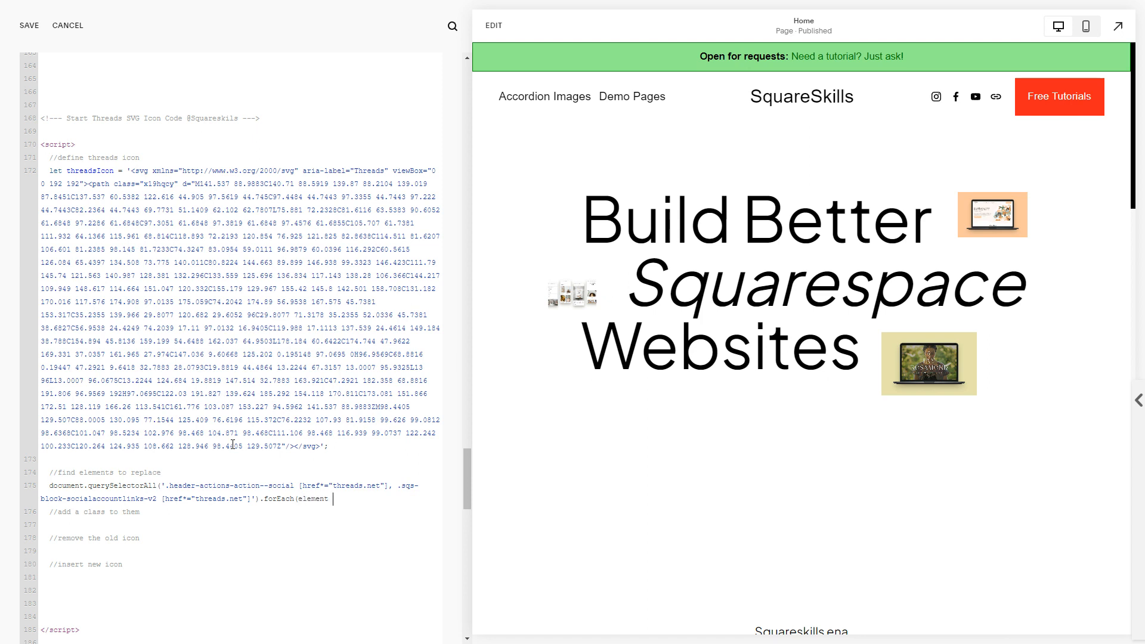
pyautogui.write('=> {')
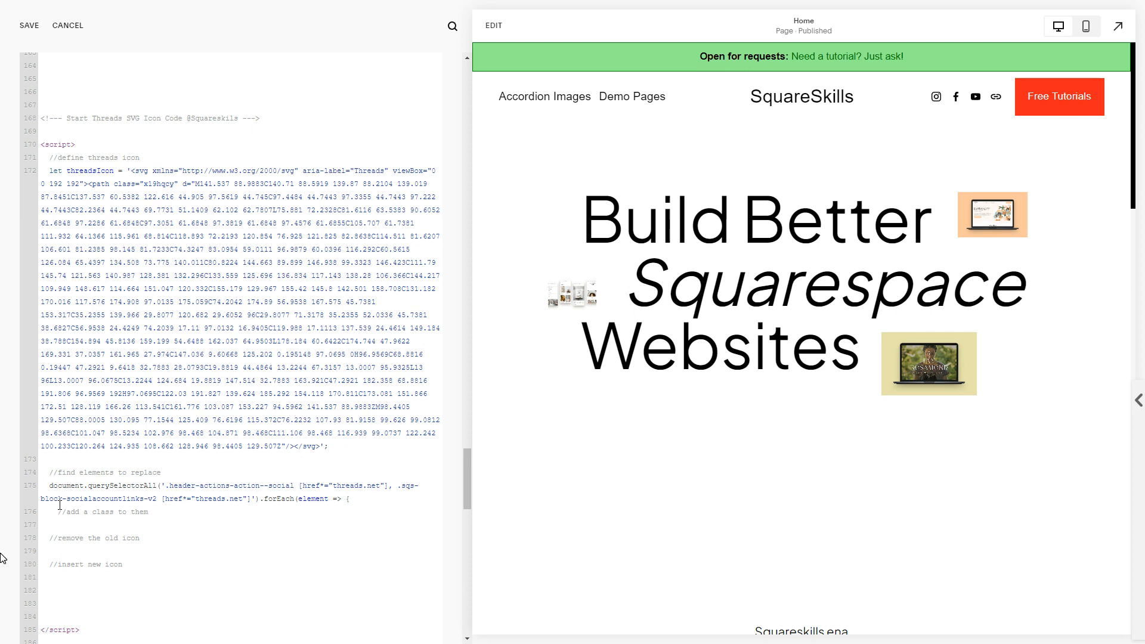
# - Give each link the class via element.classList.add('social-icon_threads');
pyautogui.write('element.cla')
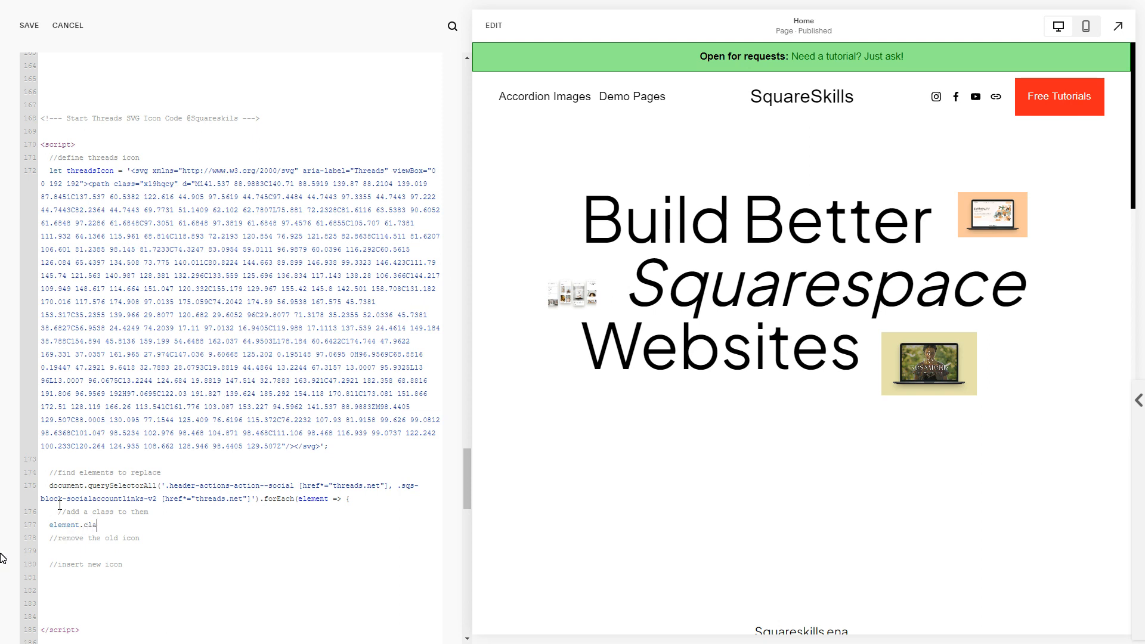
pyautogui.write('ssList')
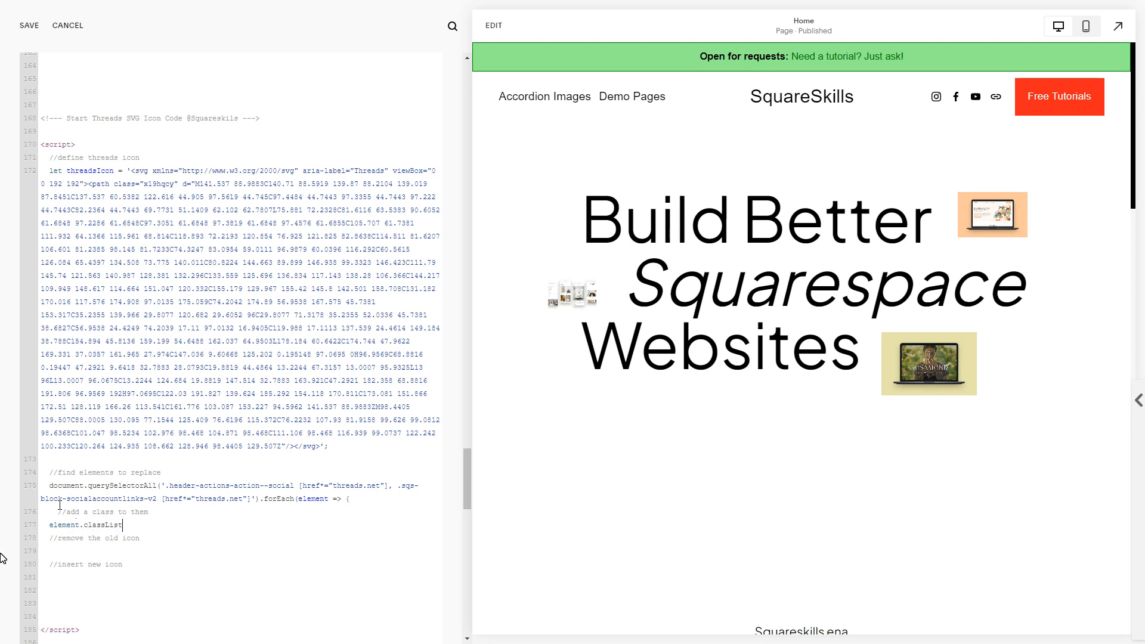
pyautogui.write('.add')
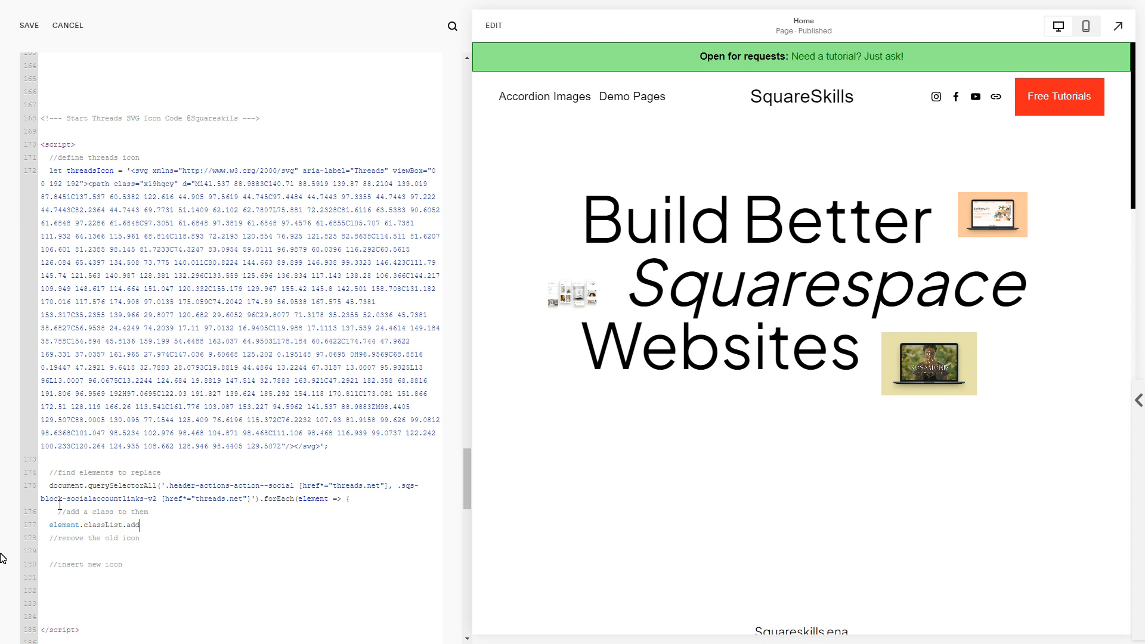
pyautogui.write("('socia")
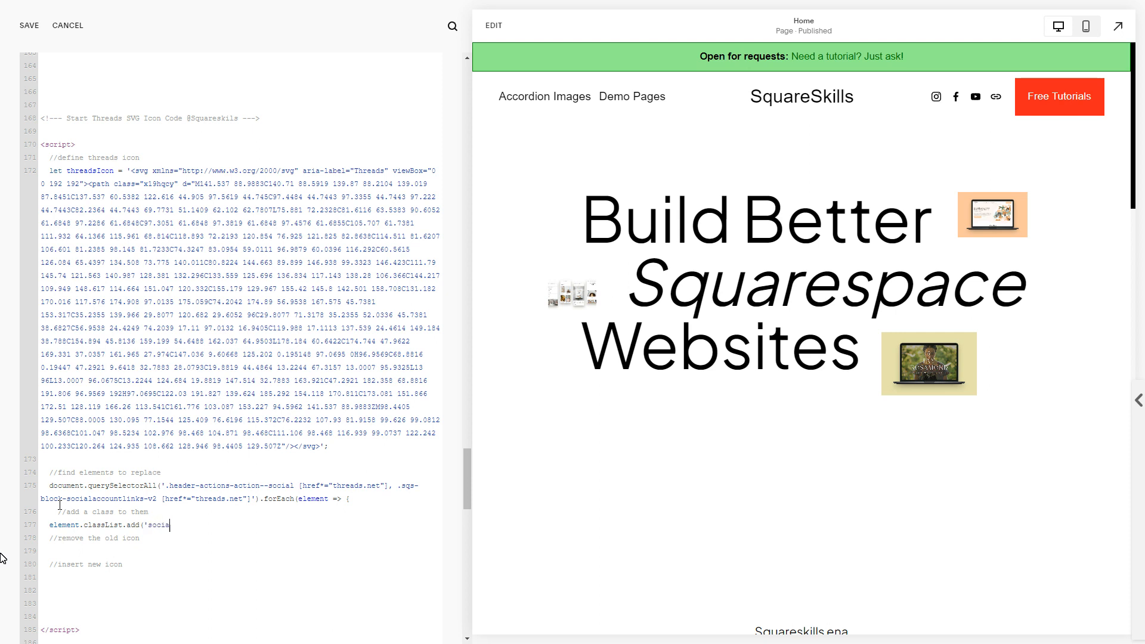
pyautogui.write('-icon_')
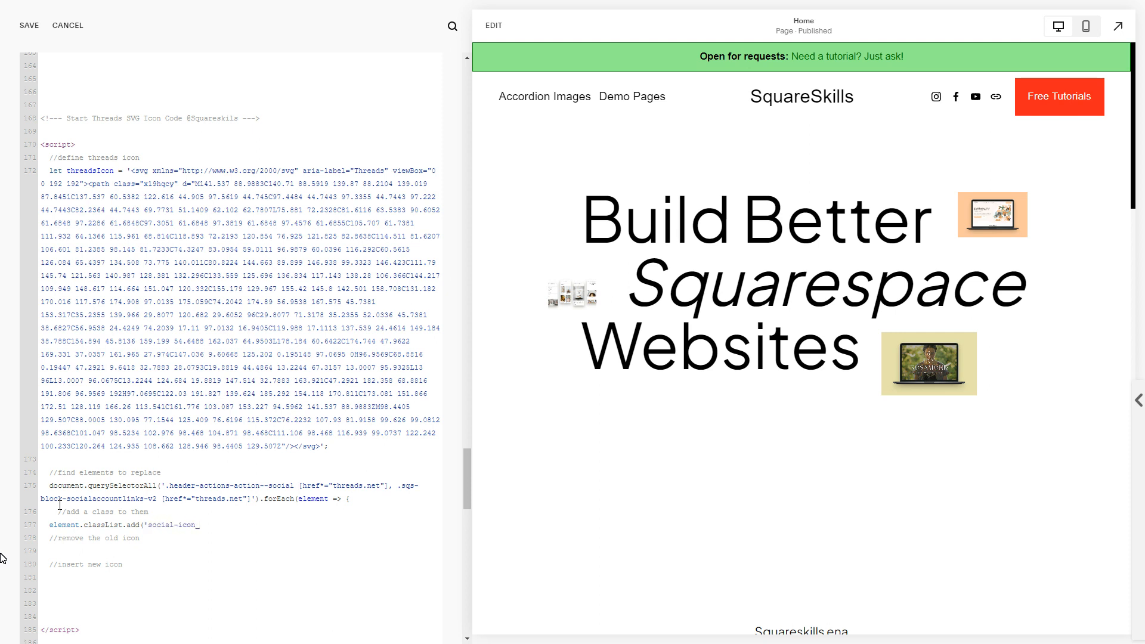
pyautogui.write('threads')
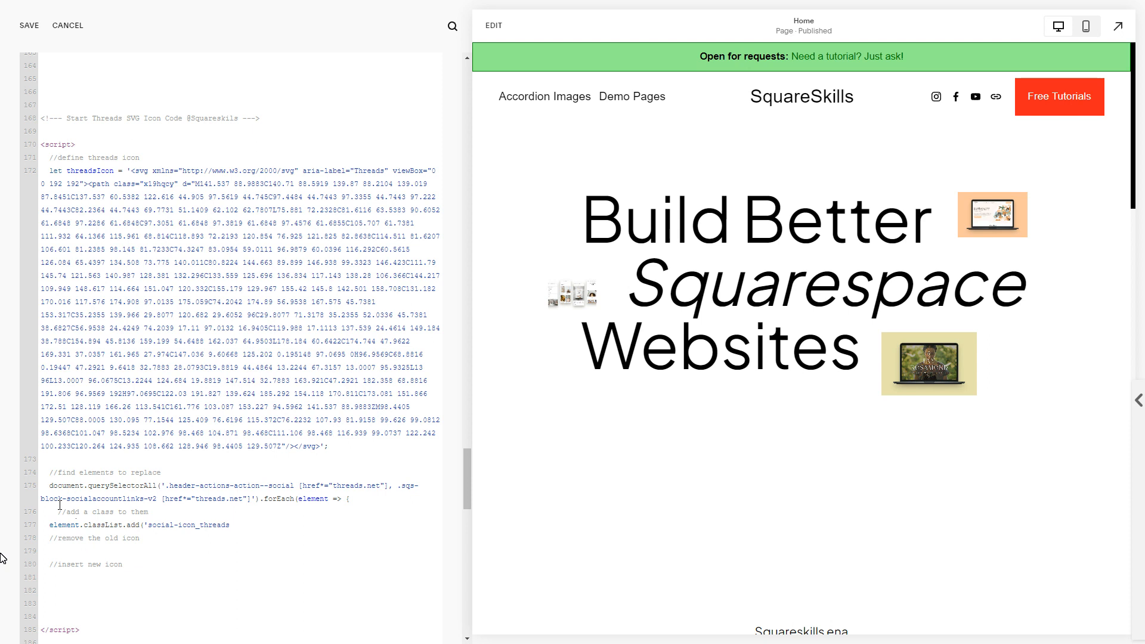
pyautogui.write(');')
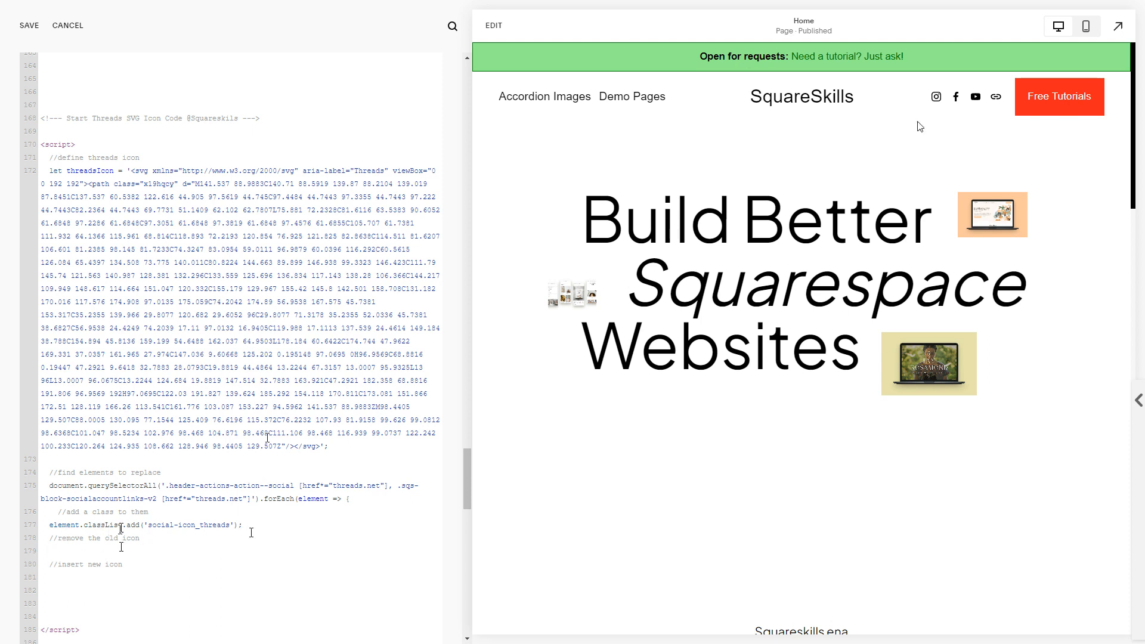
# - Store each link's existing svg as oldIcon using element.querySelector('svg')
pyautogui.write('let o')
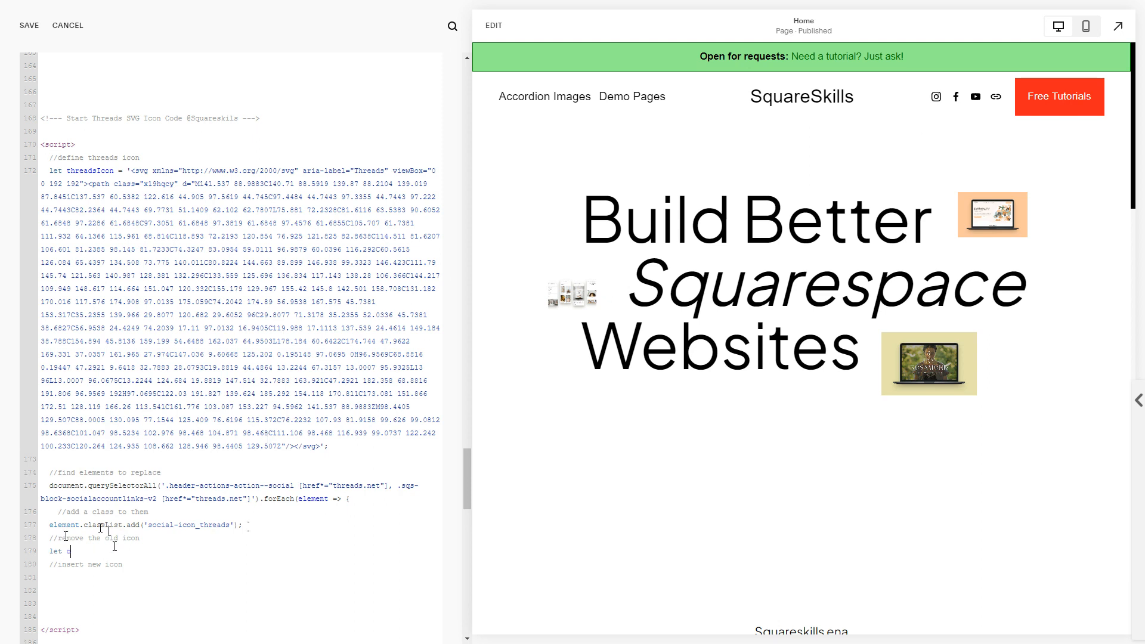
pyautogui.write('oldIcon =')
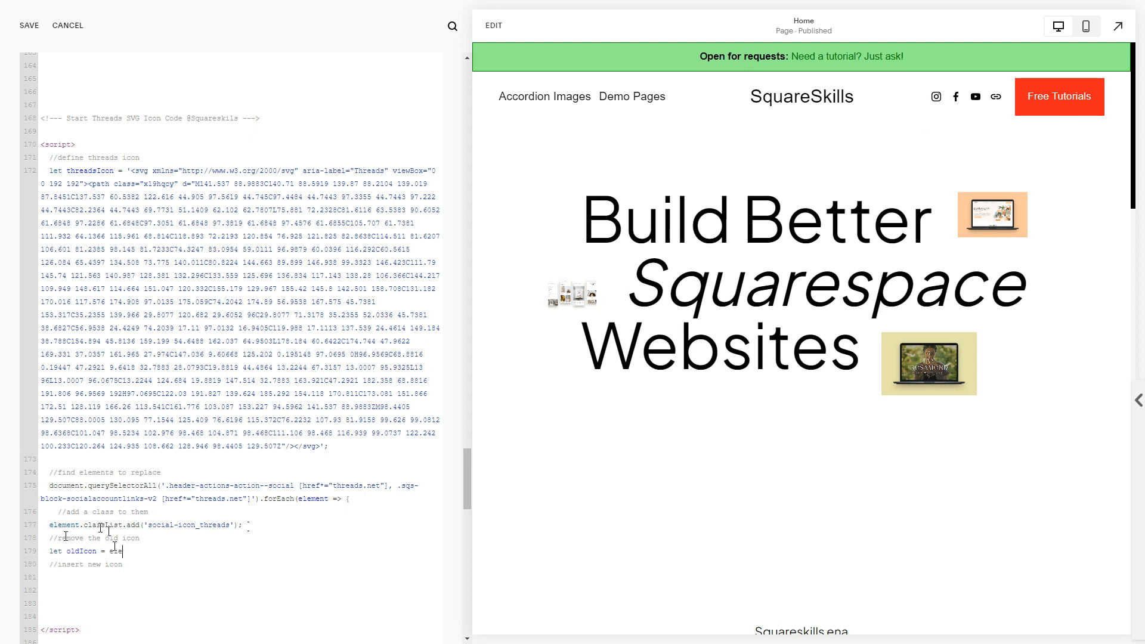
pyautogui.write('element.quer')
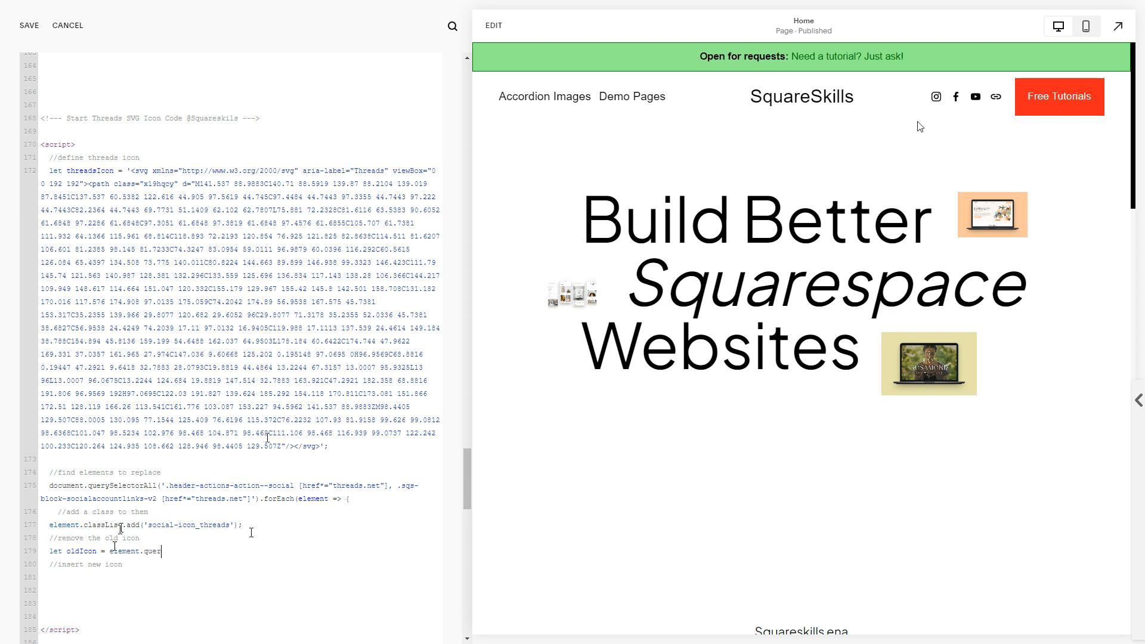
pyautogui.write('ySelectorA')
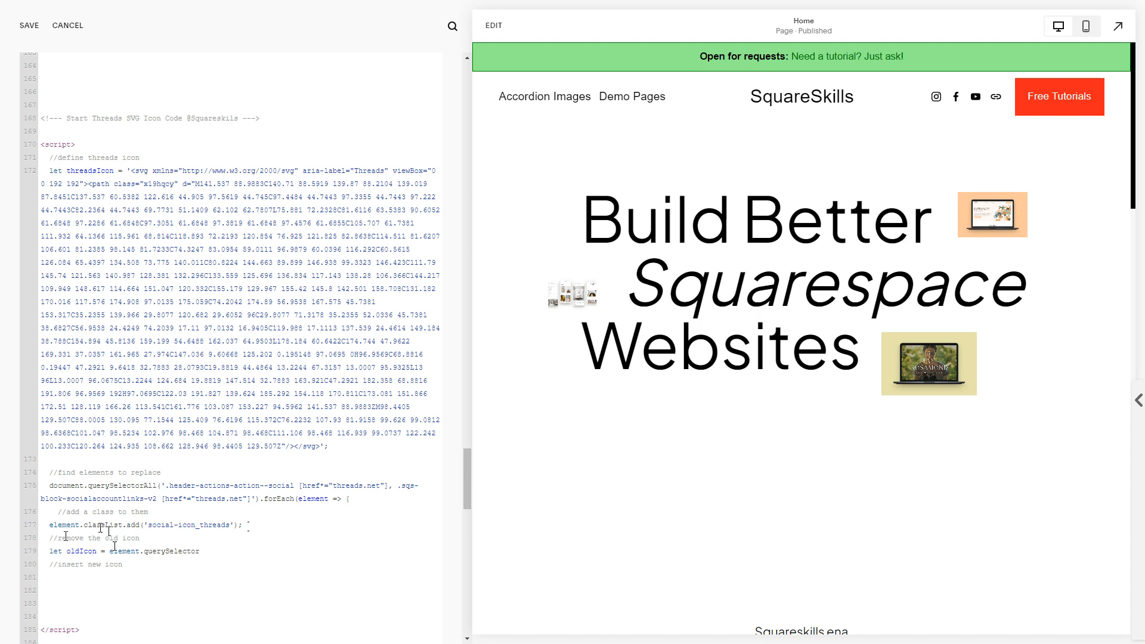
pyautogui.write("('svg');")
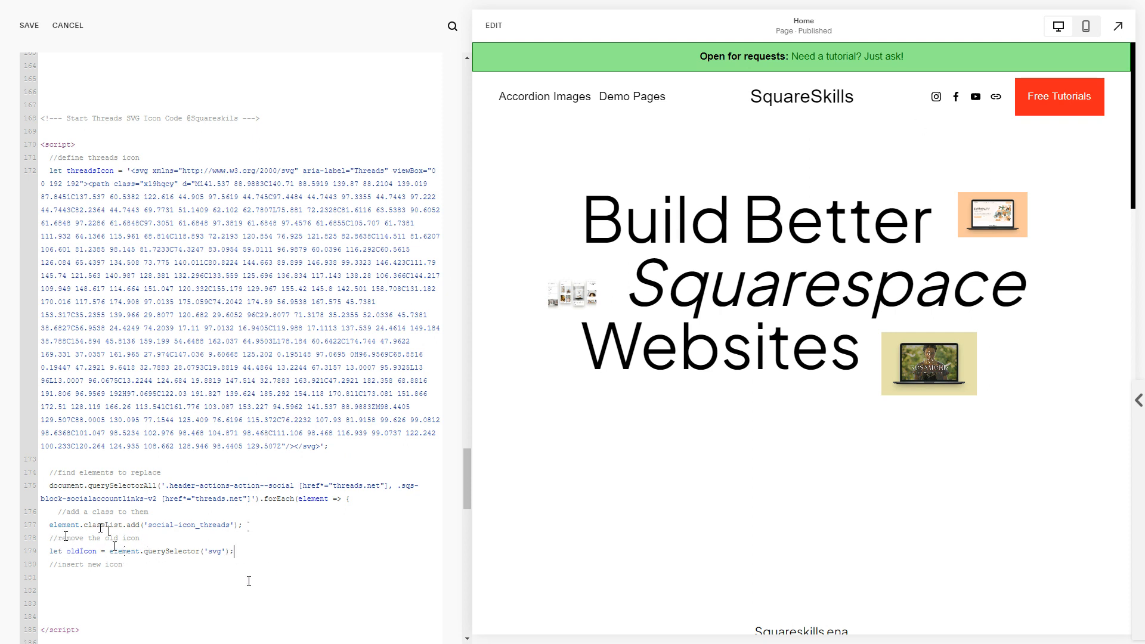
# - Remove the old icon when present with if (oldIcon) oldIcon.remove();
pyautogui.write('if')
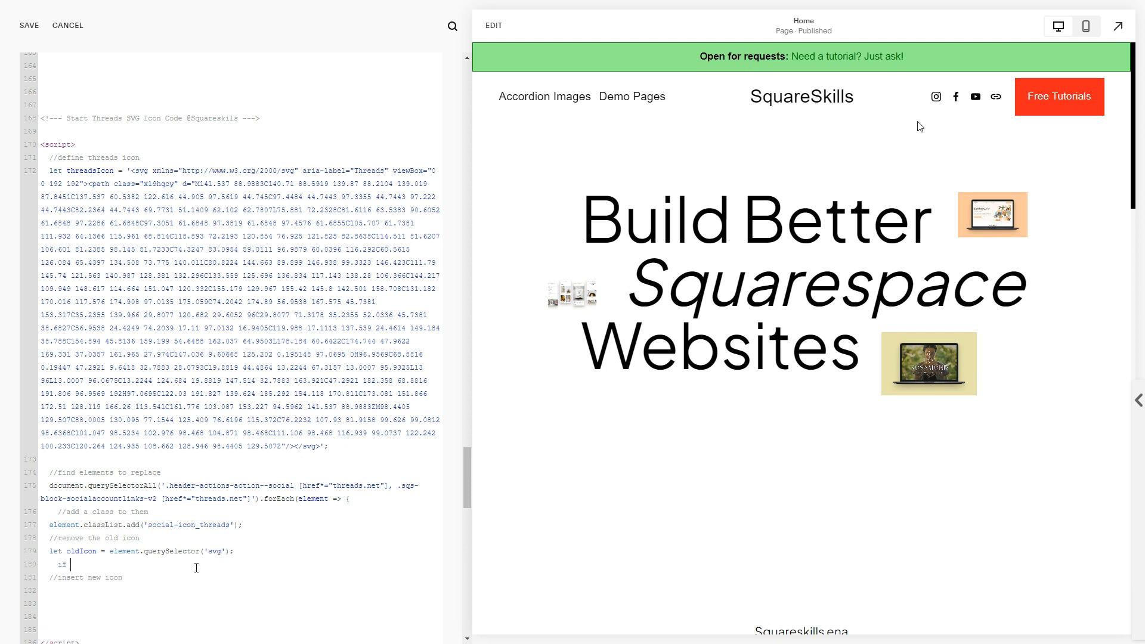
pyautogui.write('oldI')
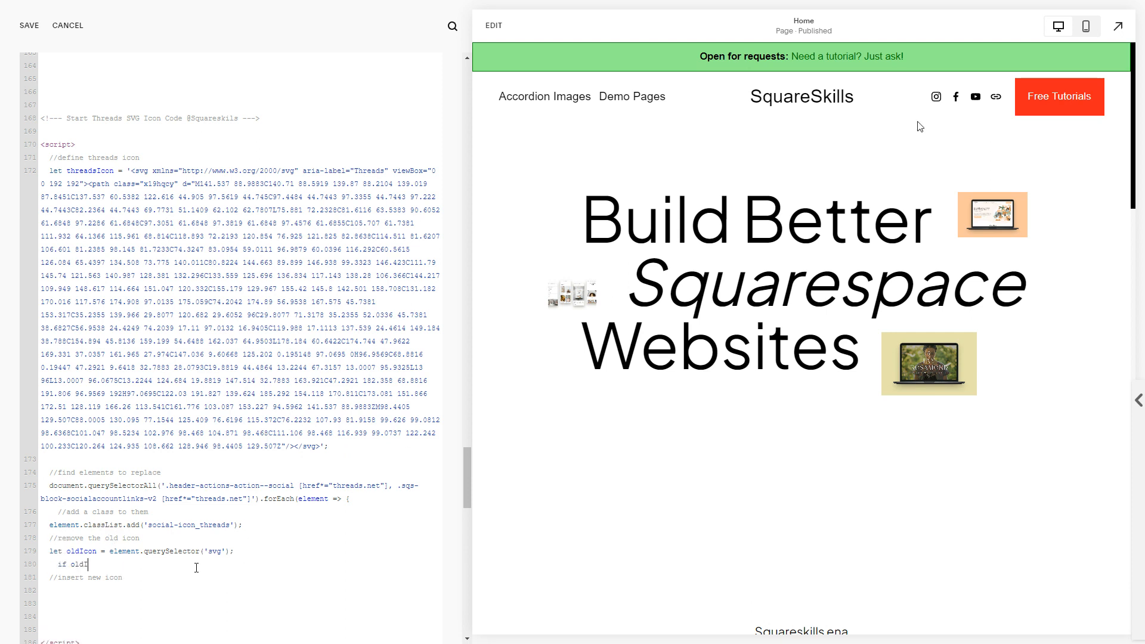
pyautogui.write('con')
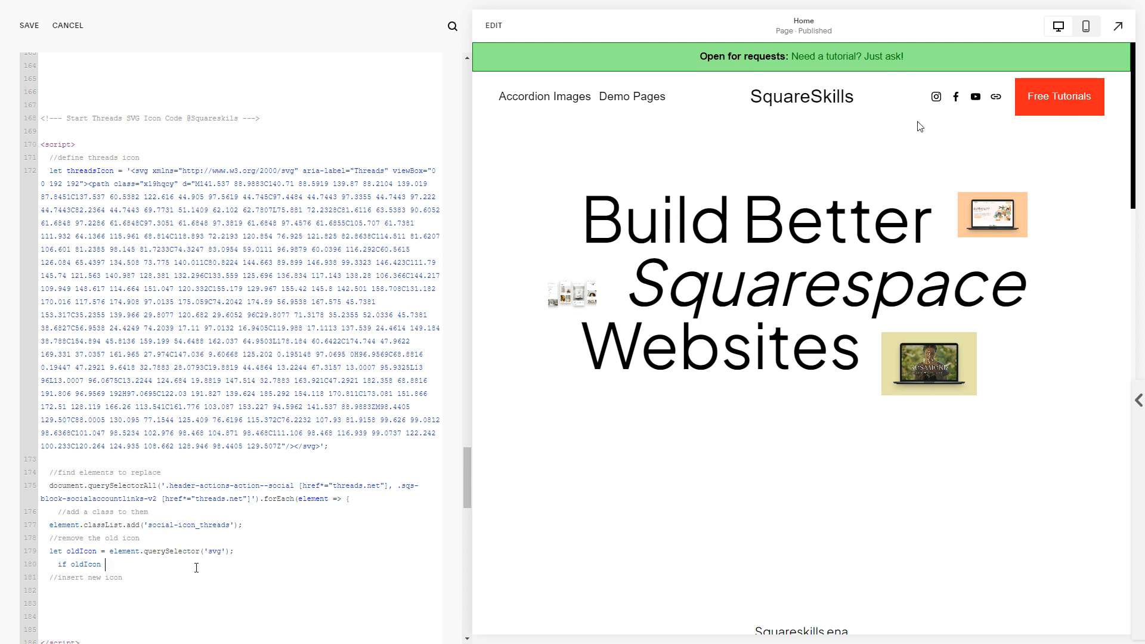
pyautogui.press('BackSpace')
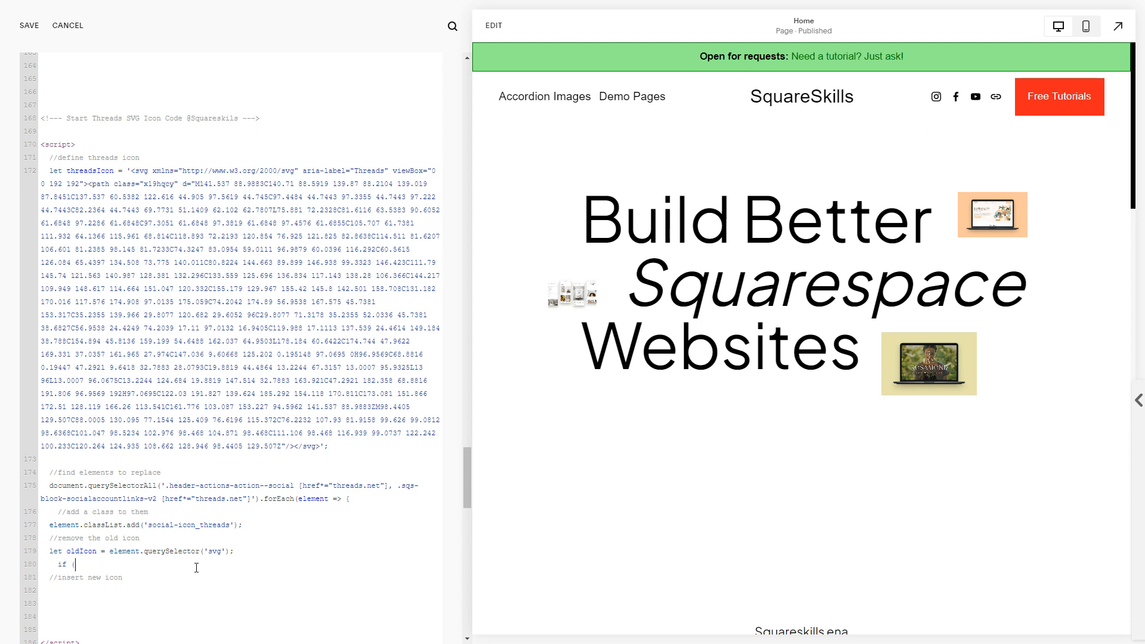
pyautogui.write('(oldIcon)')
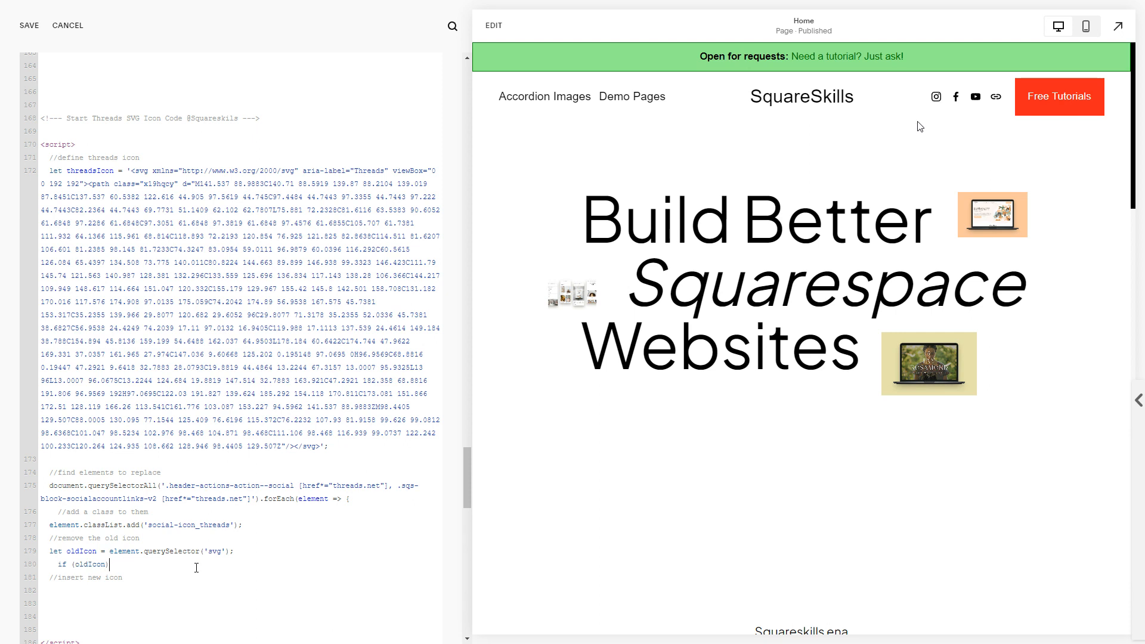
pyautogui.write('old')
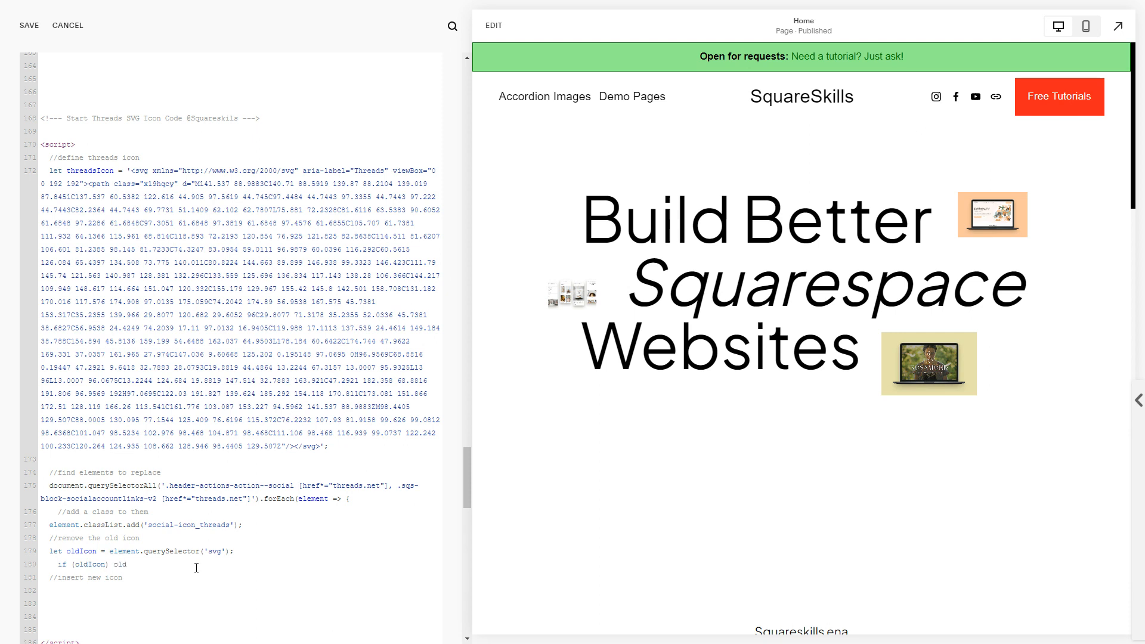
pyautogui.write('Ico')
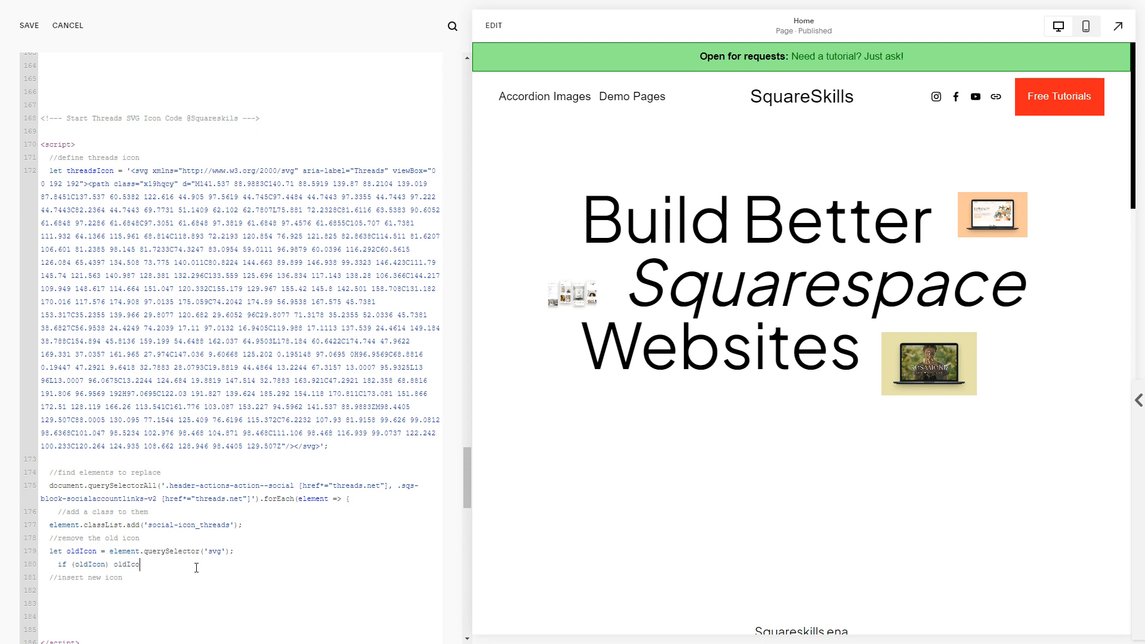
pyautogui.write('n.remove')
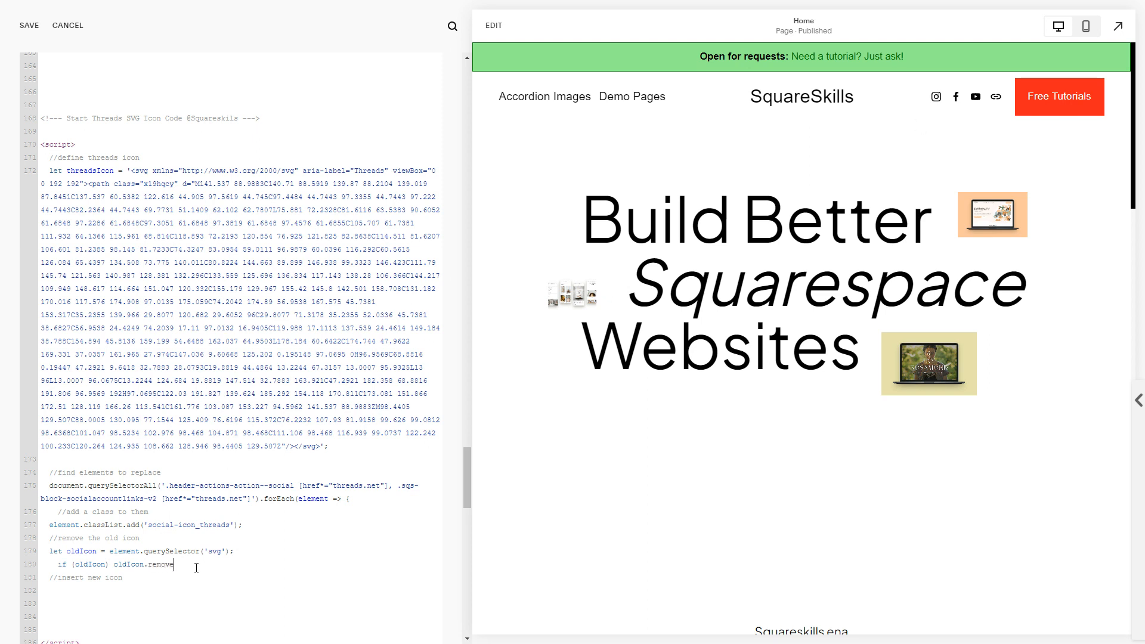
pyautogui.write('();')
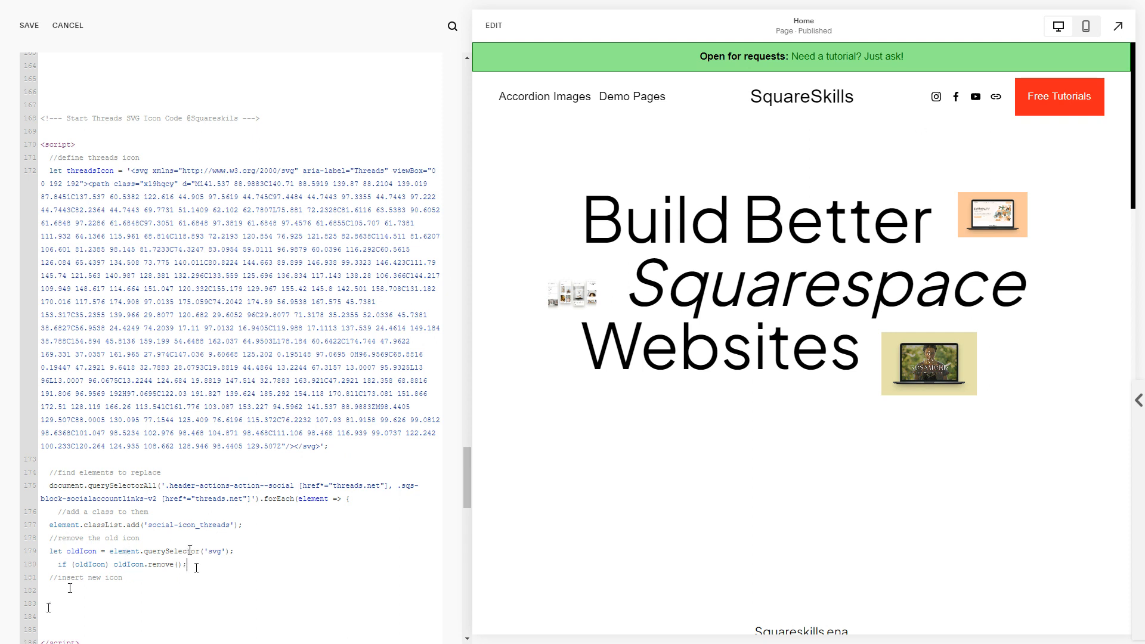
# - Write element.insertAdjacentHTML('afterbegin', to insert the new icon at the start of each link
pyautogui.write('element')
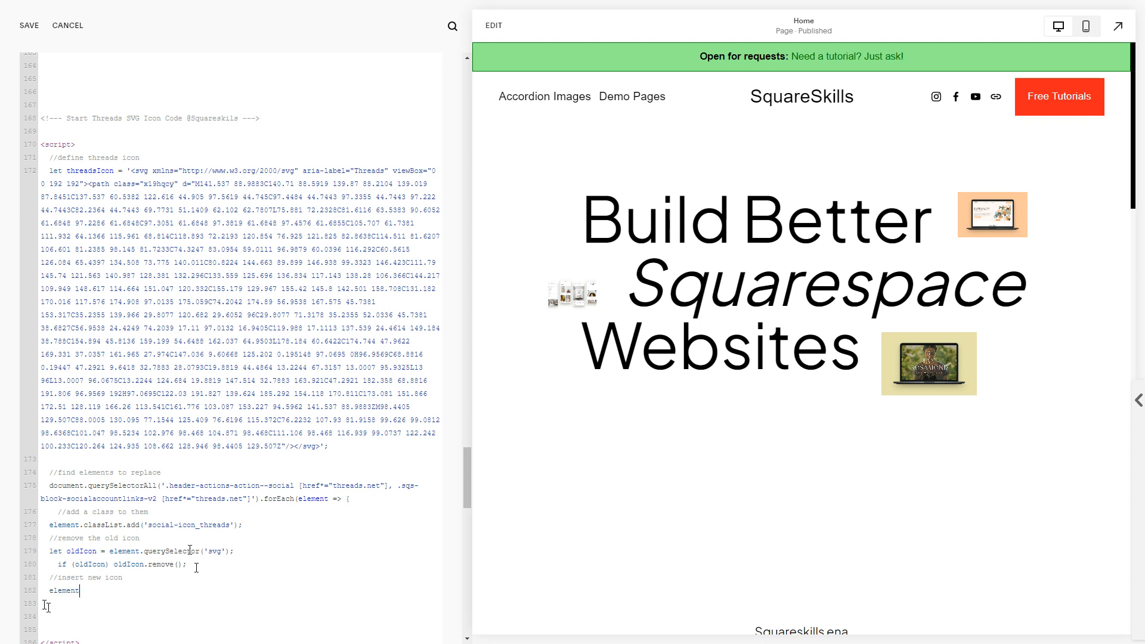
pyautogui.write('.insert')
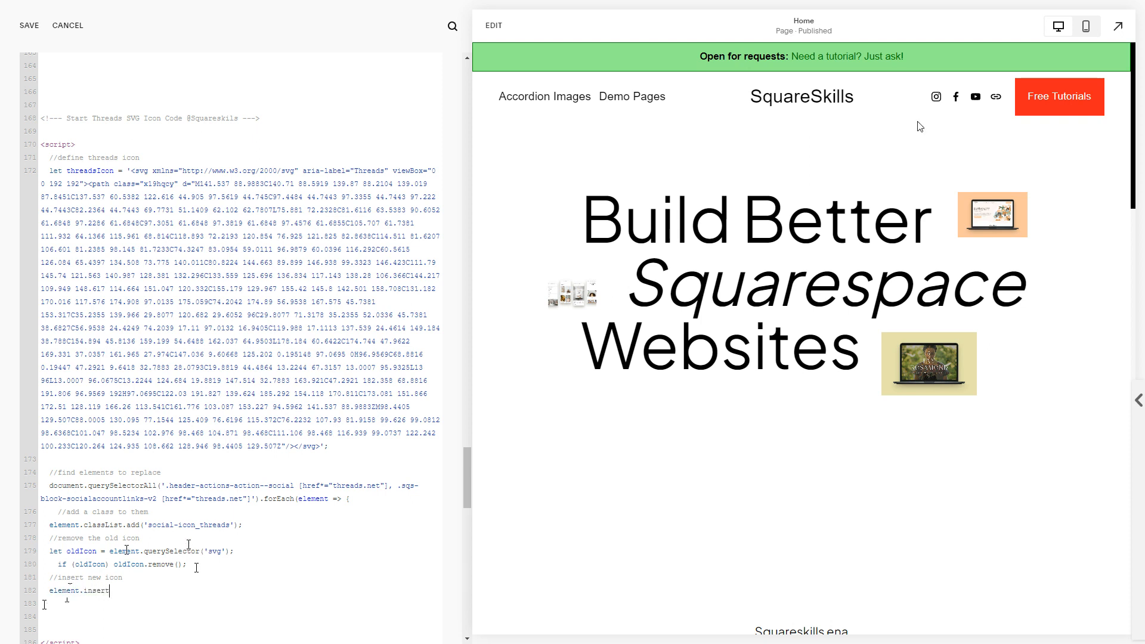
pyautogui.write('Adjacent')
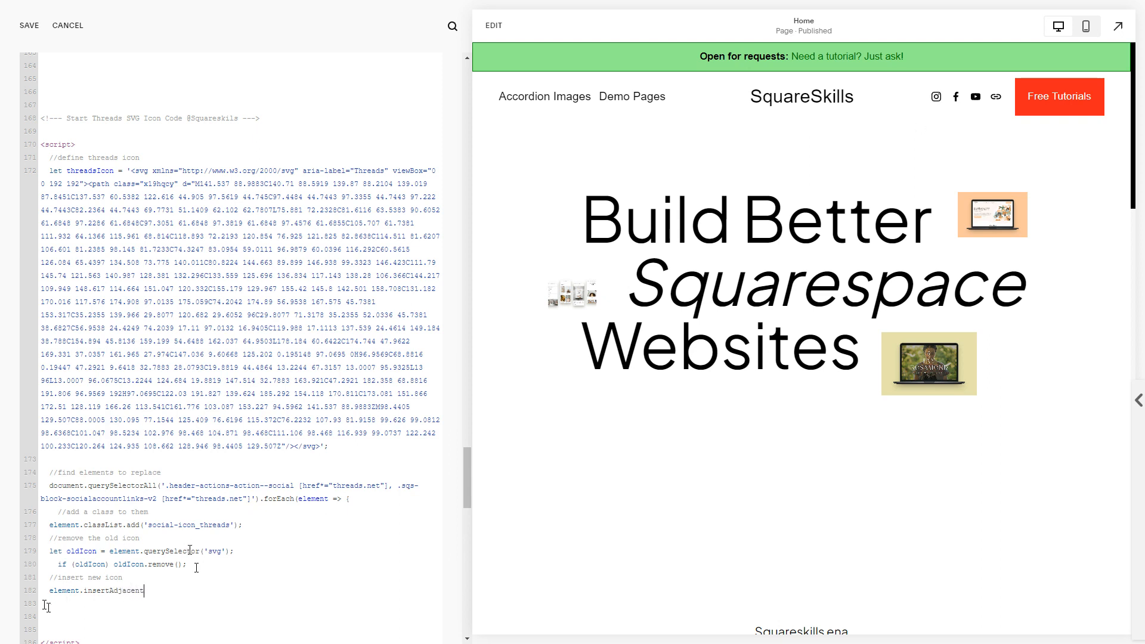
pyautogui.write('HTML(')
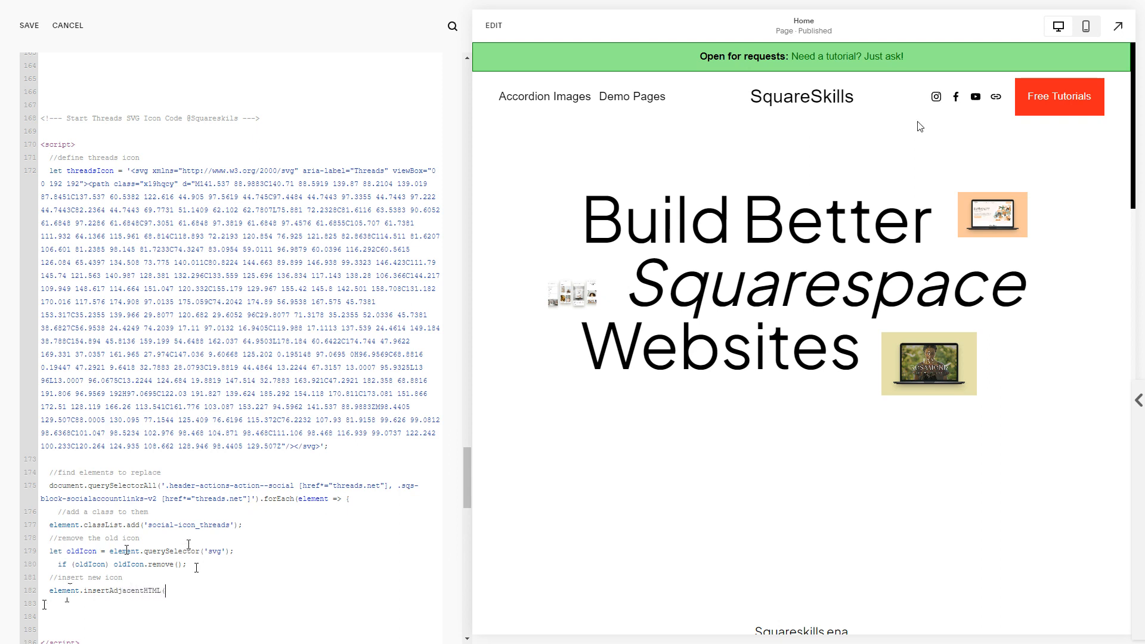
pyautogui.write("'")
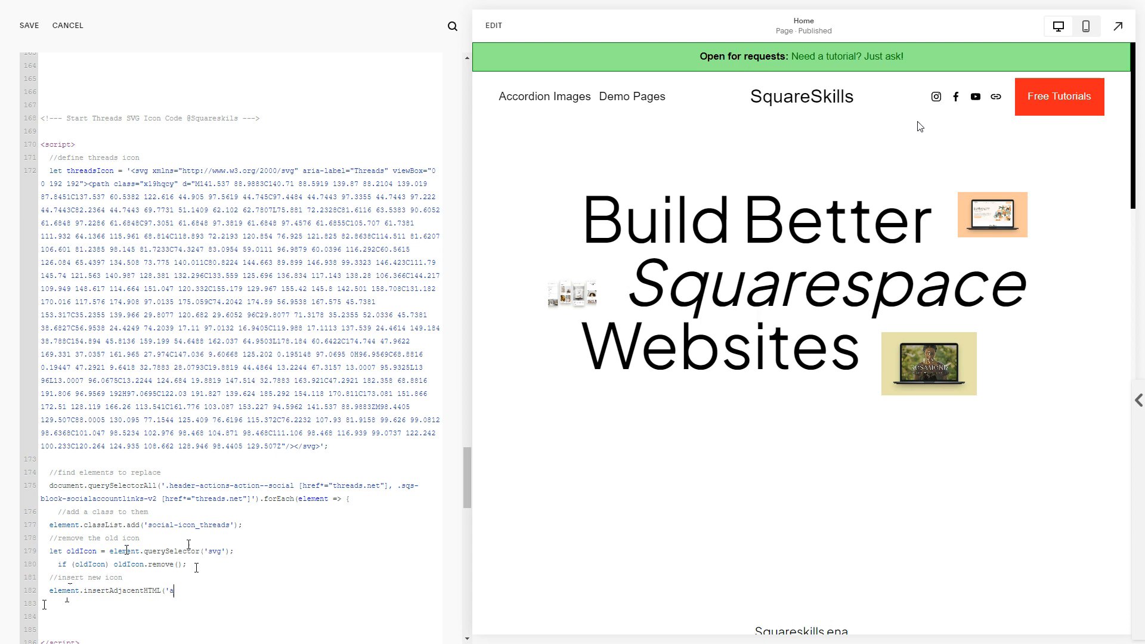
pyautogui.write('afterbegin,')
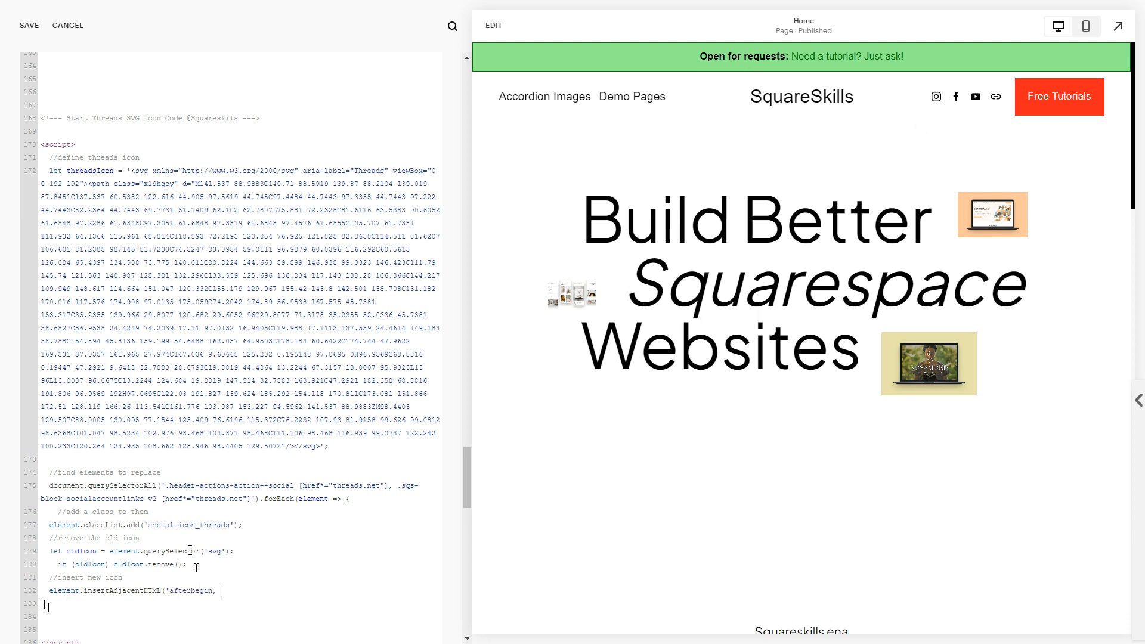
pyautogui.press('Backspace')
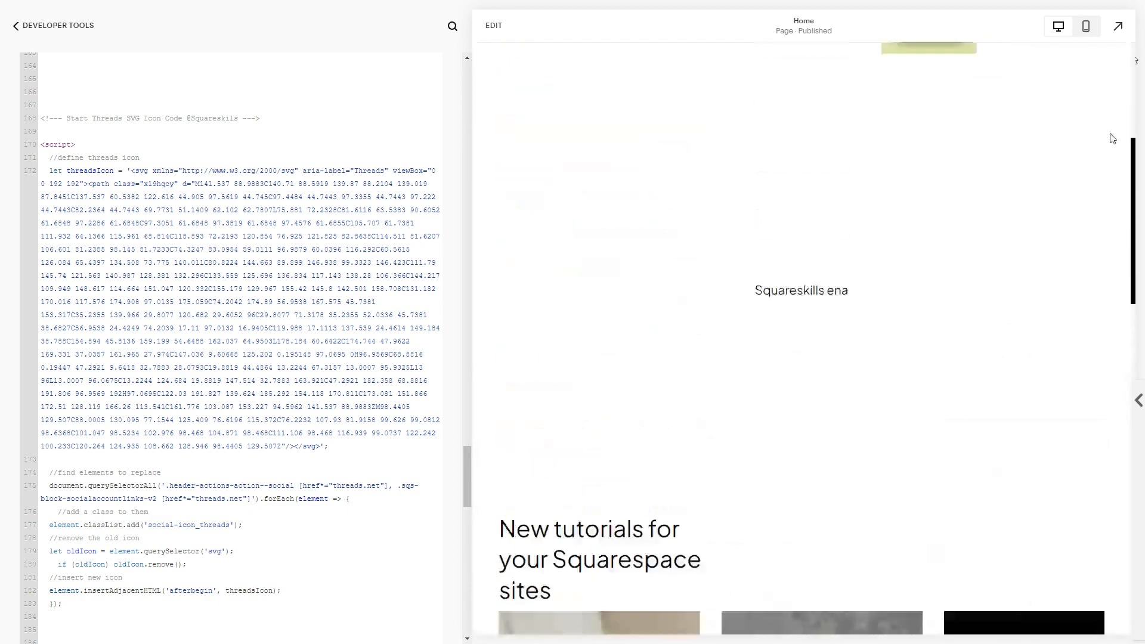
# - With the script saved, bring up options on the Instagram header icon in the preview
pyautogui.rightClick(936, 95)
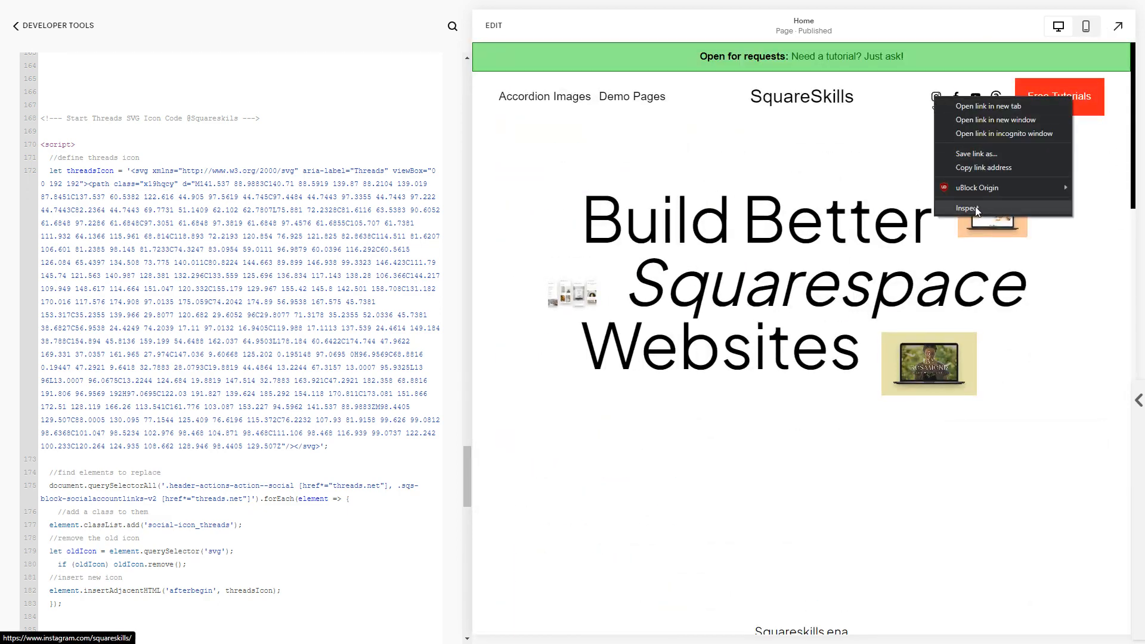
# - Inspect the Instagram icon, set .icon--fill svg to fill: red !important, and select the Threads link
pyautogui.click(968, 208)
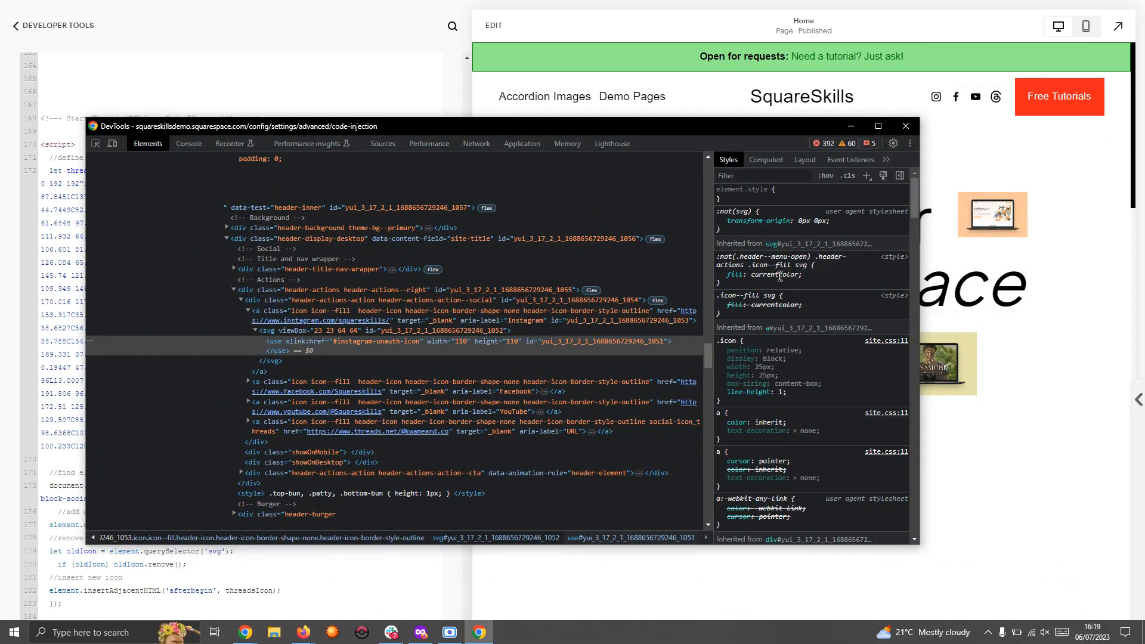
pyautogui.moveTo(716, 226)
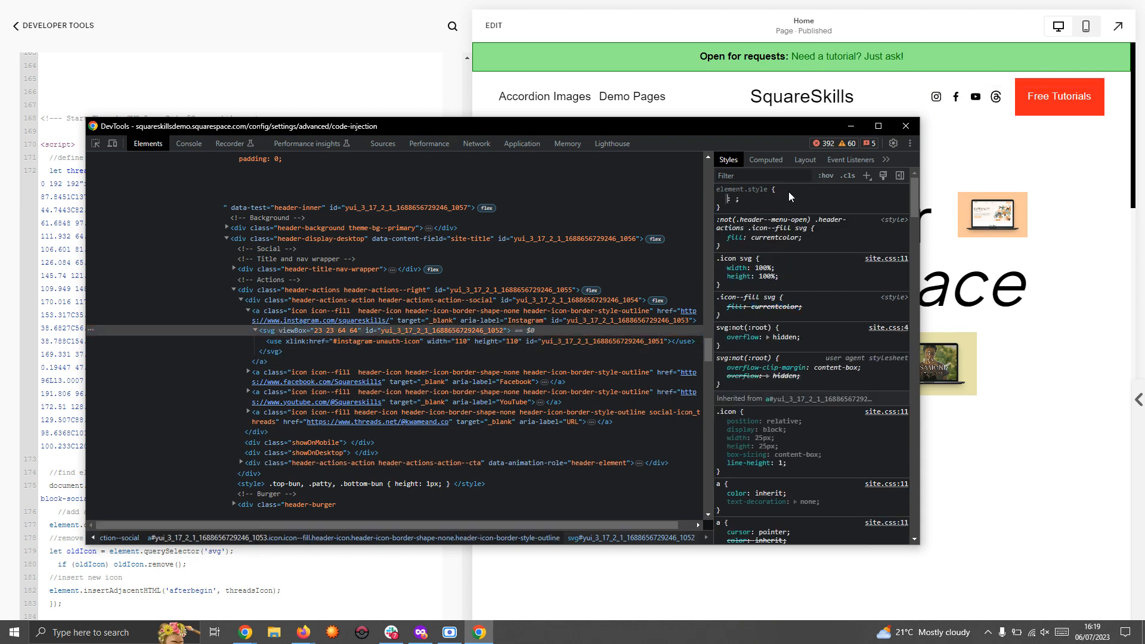
pyautogui.moveTo(314, 310)
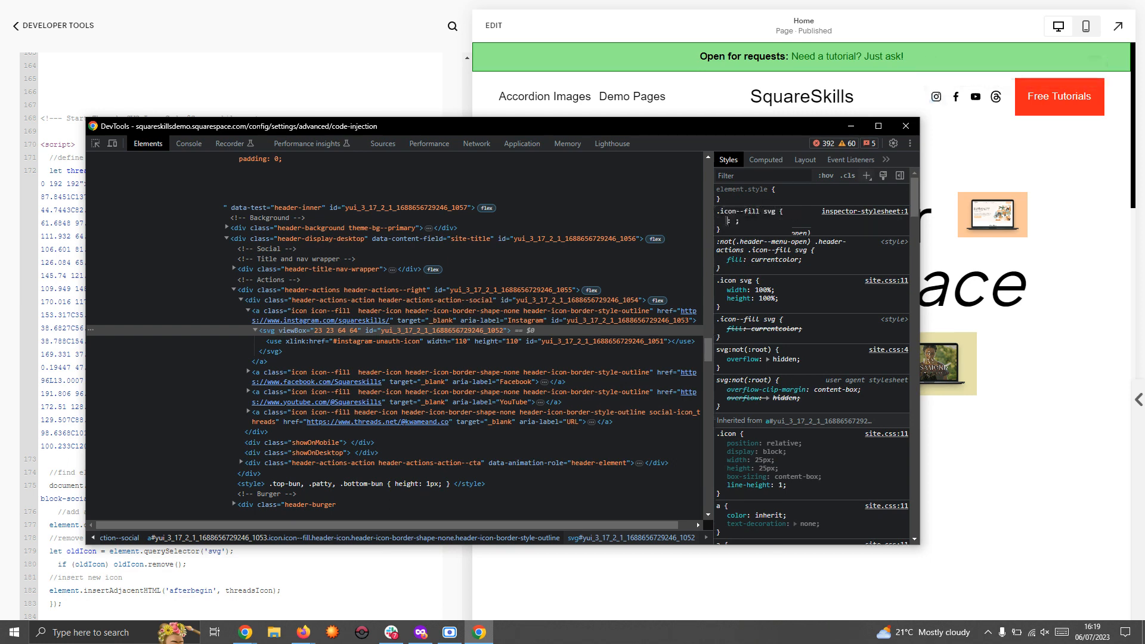
pyautogui.write('red!important;')
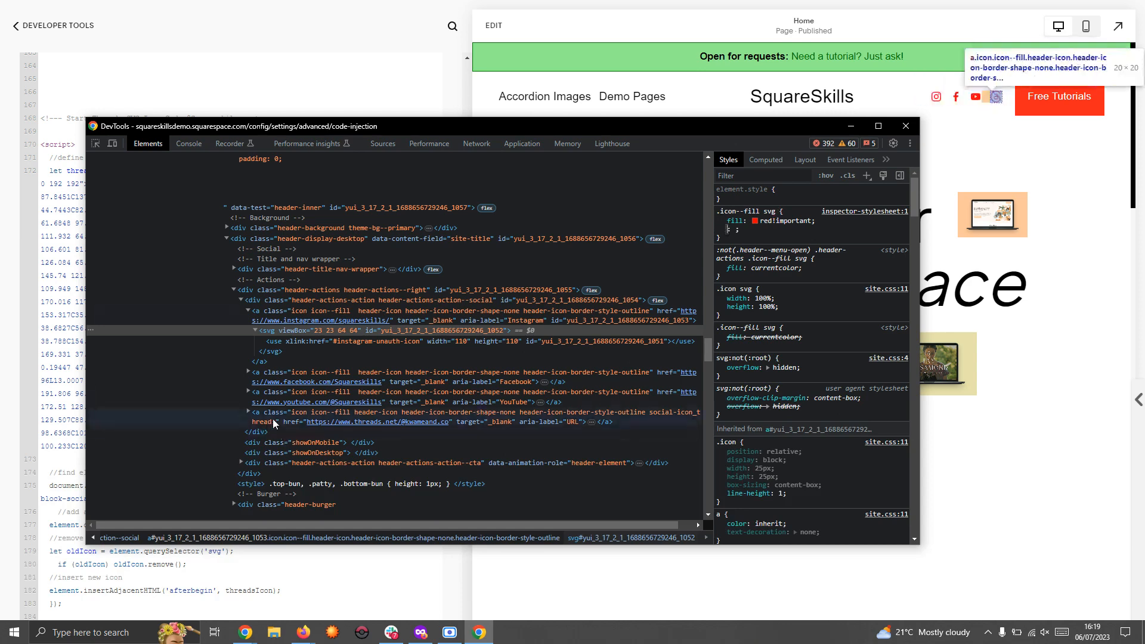
pyautogui.click(330, 417)
pyautogui.write('padding: 2px;')
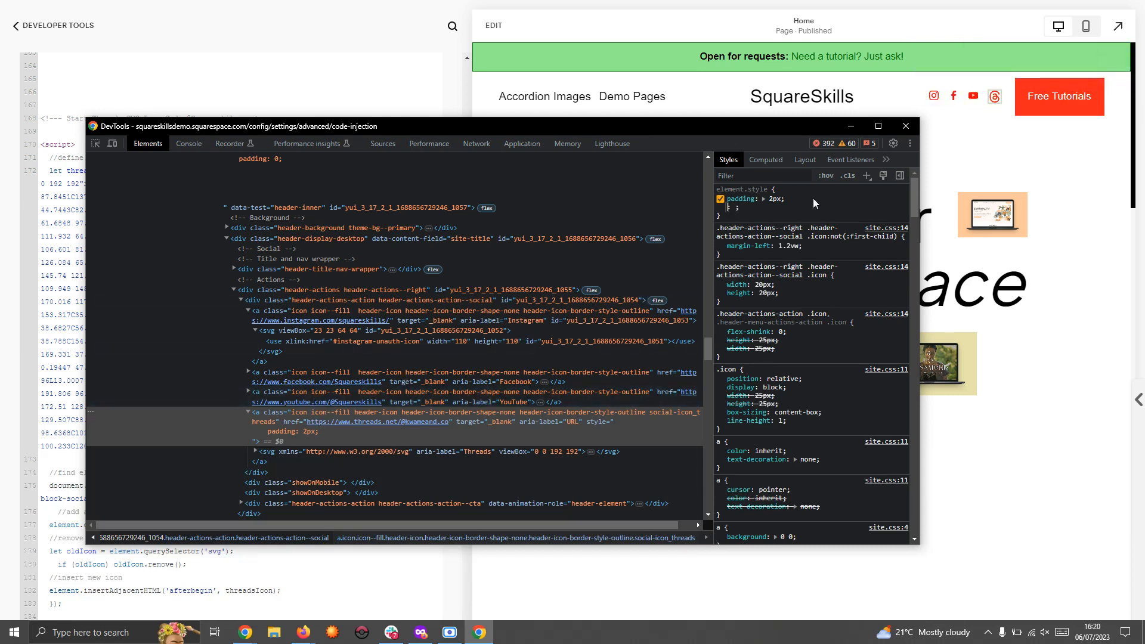
# - Give the Threads link box-sizing: border-box in element.style, then close DevTools
pyautogui.write('box-si')
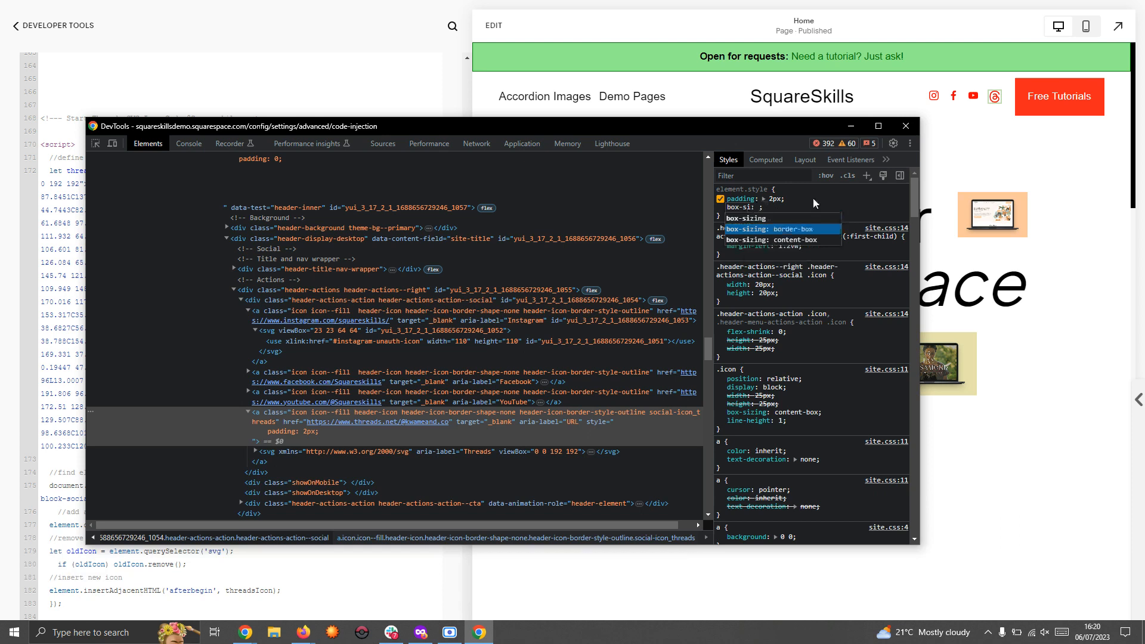
pyautogui.click(776, 229)
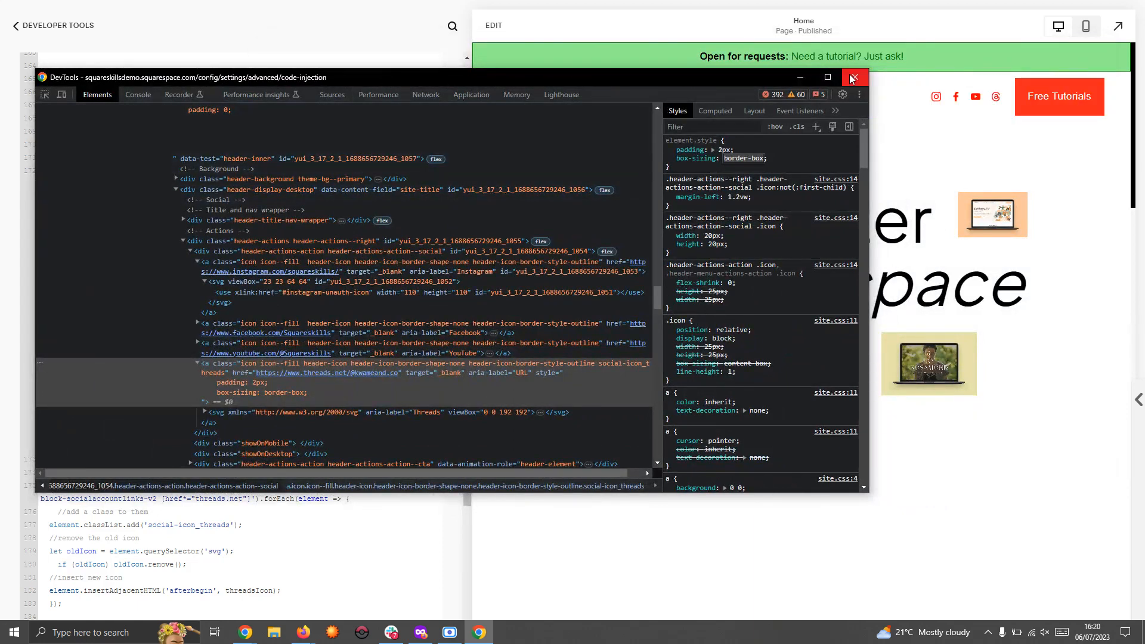
pyautogui.click(852, 77)
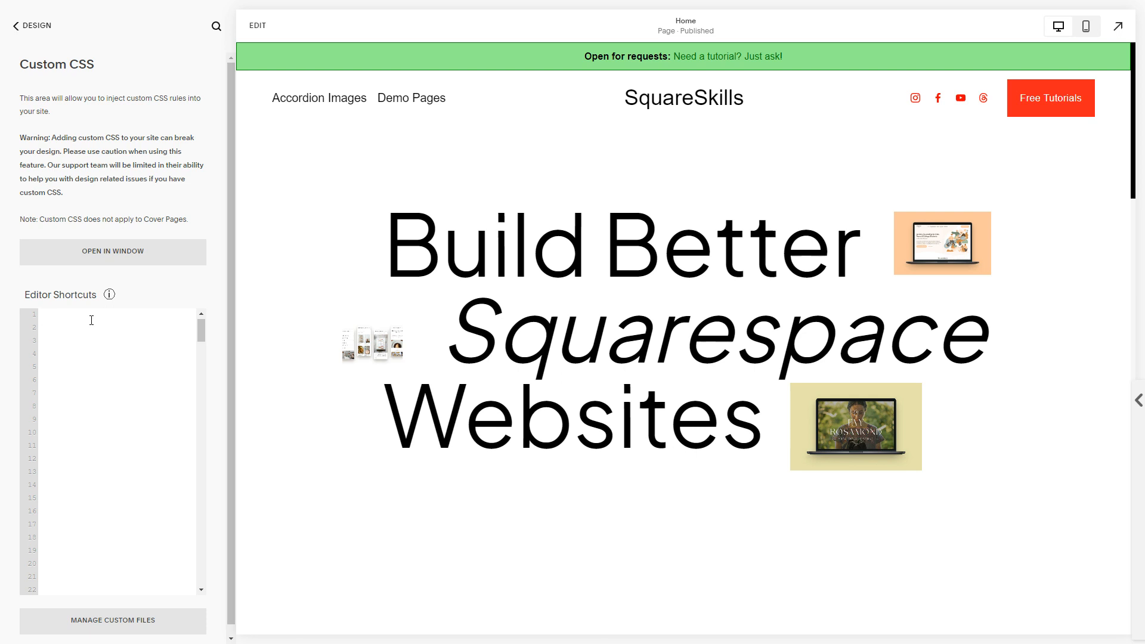
pyautogui.moveTo(4, 357)
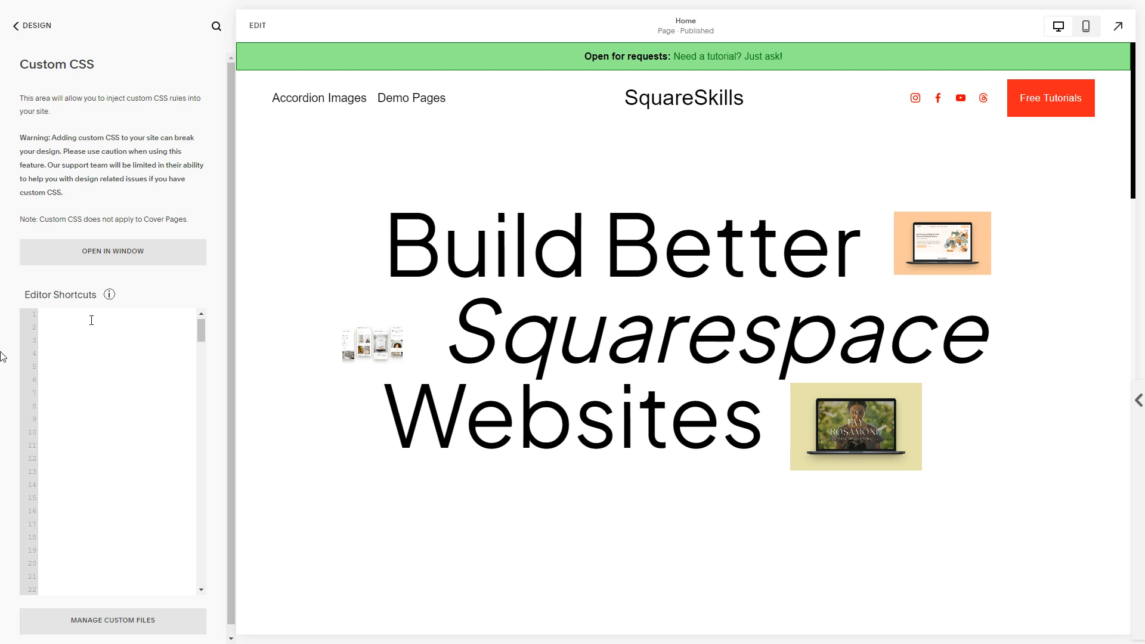
# - Write a '// Style Threads Icon for consistency' comment followed by a .social-icon_threads selector
pyautogui.write('//')
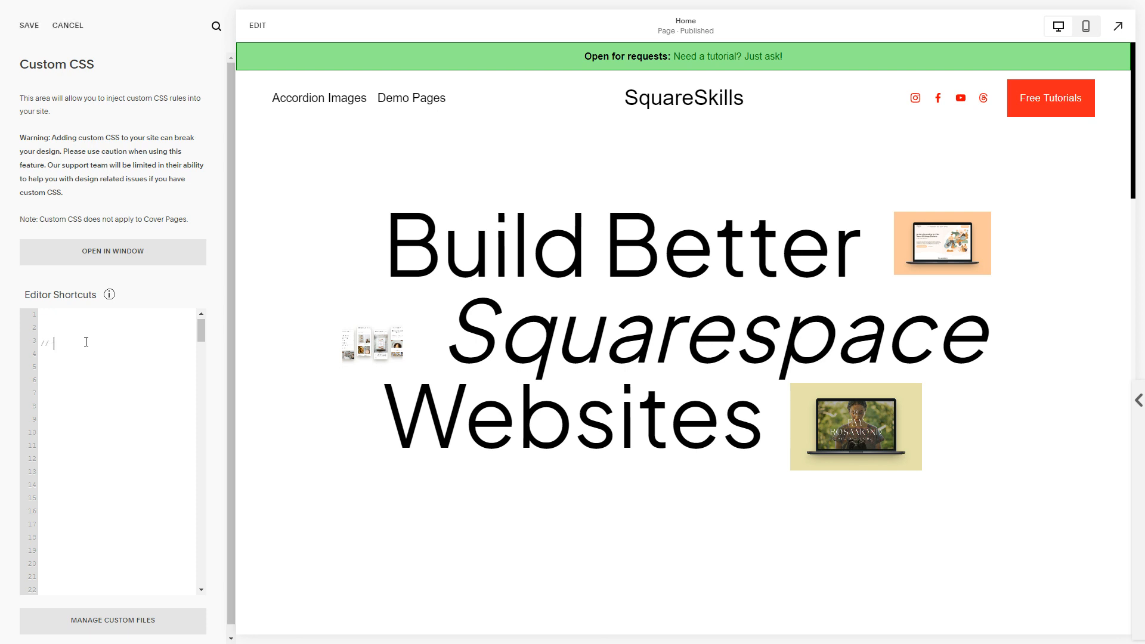
pyautogui.write('Style Ti')
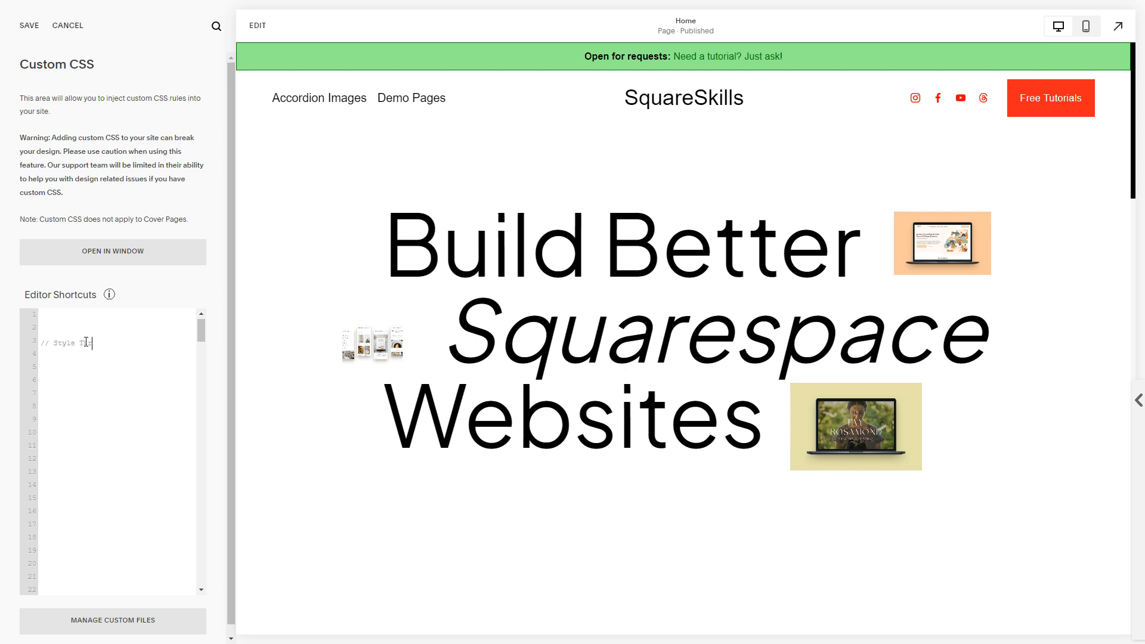
pyautogui.write('hreads Icon for cons')
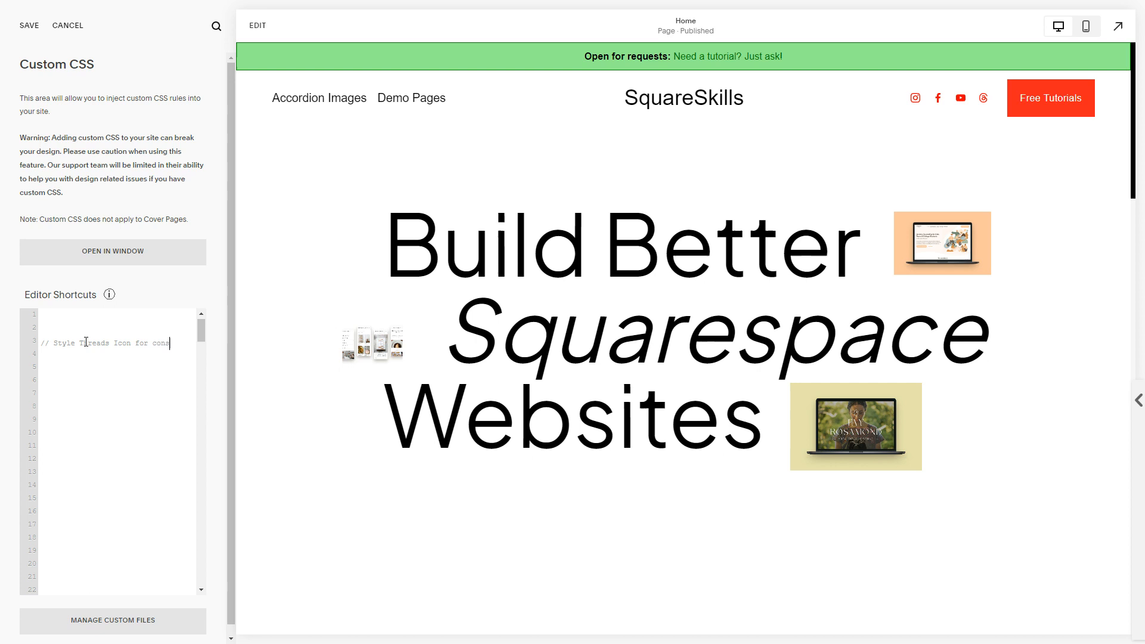
pyautogui.write('istency')
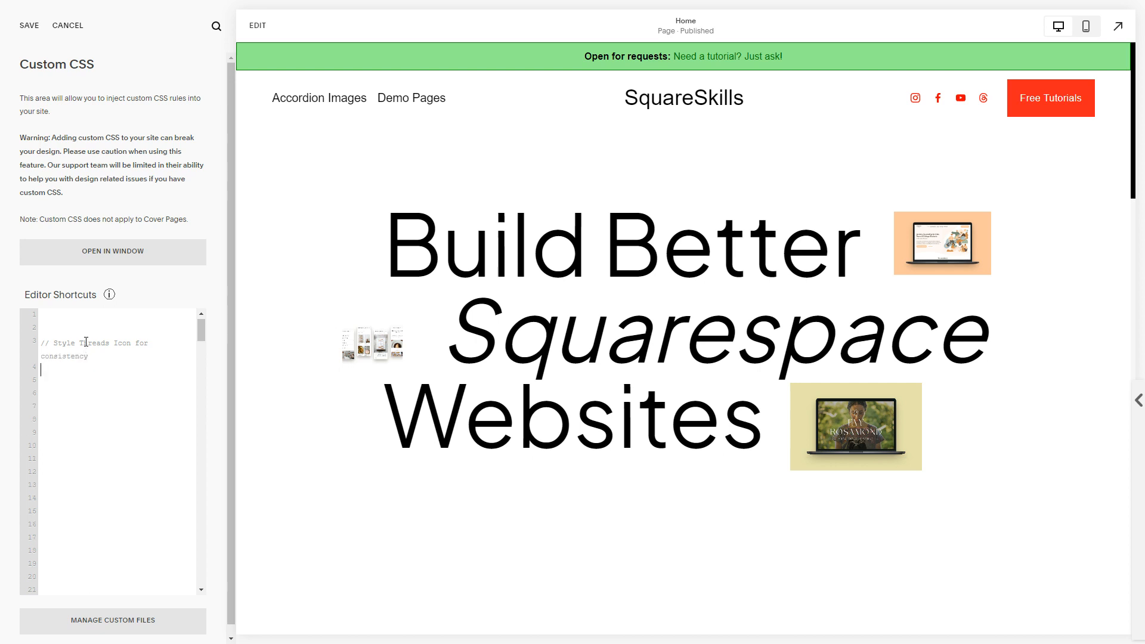
pyautogui.write('.social-')
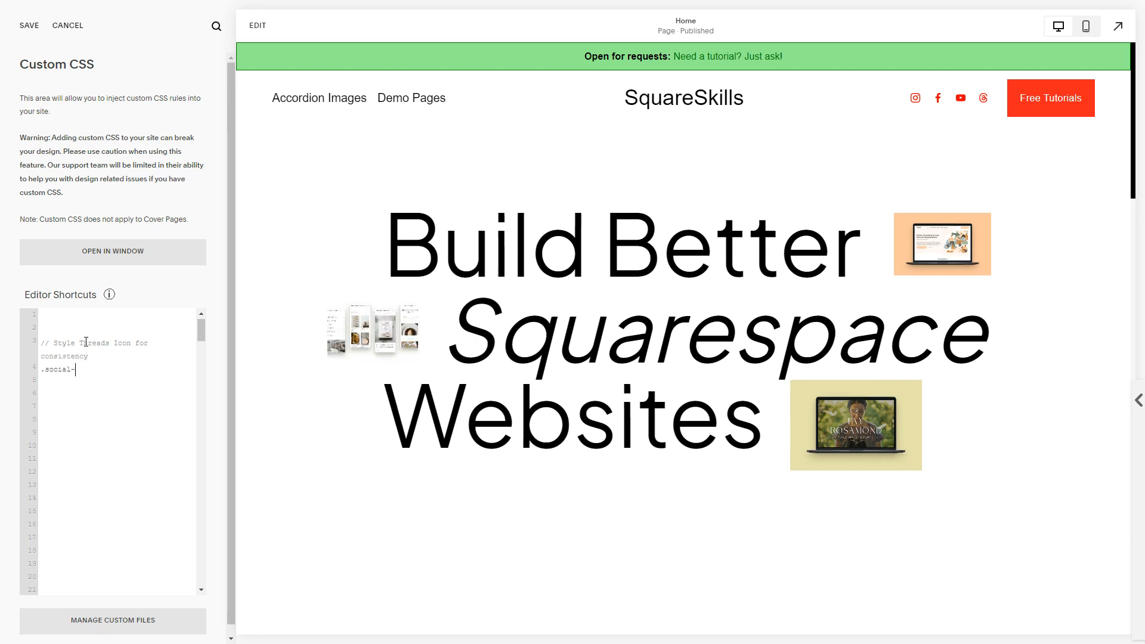
pyautogui.write('-icon')
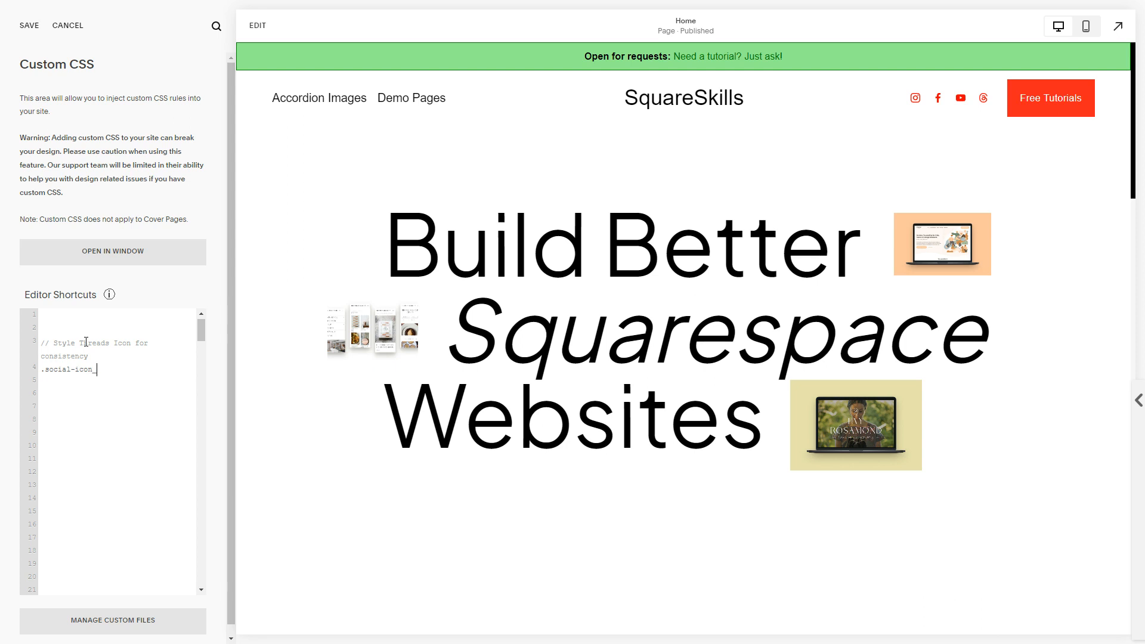
pyautogui.write('_threads {')
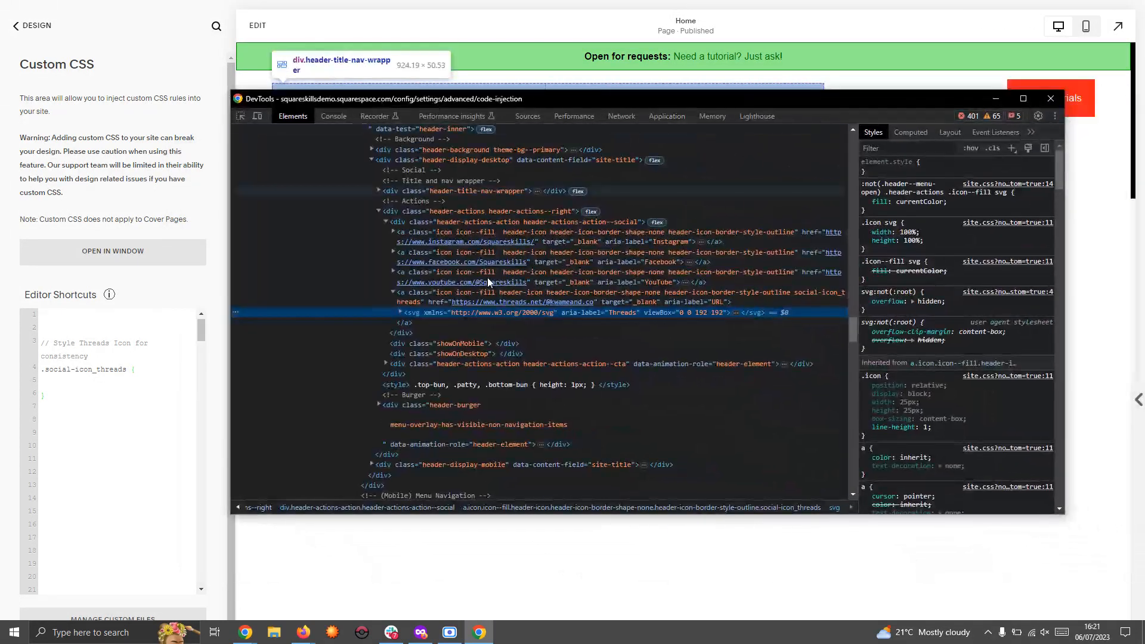
pyautogui.moveTo(803, 302)
pyautogui.write('padding:')
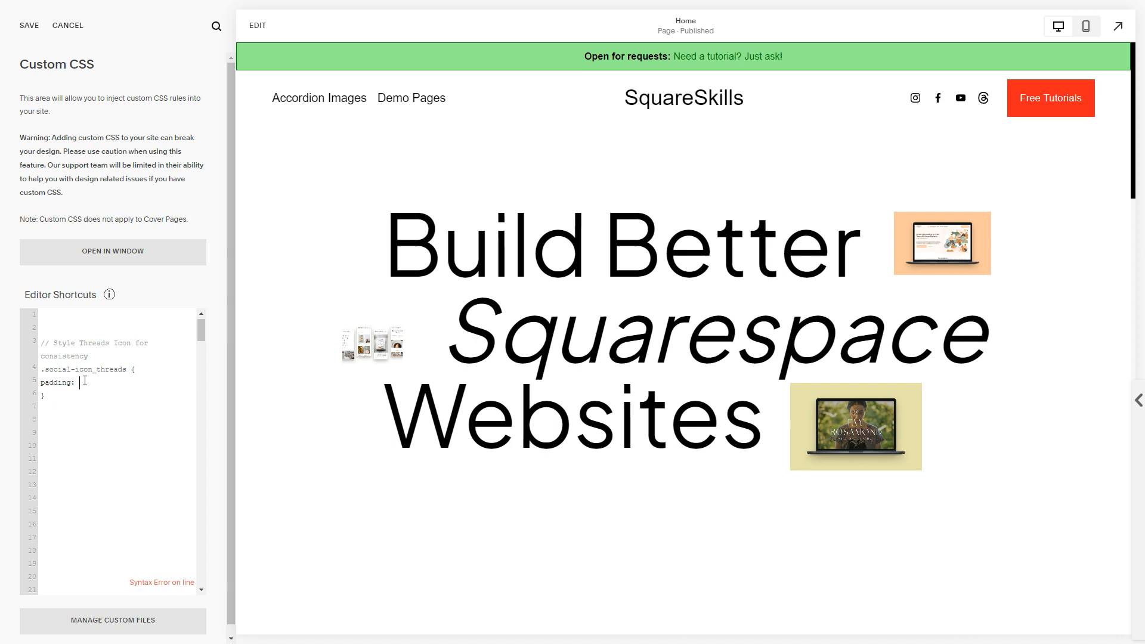
# - Set the rule's padding to 1px, then replace it with 0.125rem and start inspecting the header icon
pyautogui.write('1')
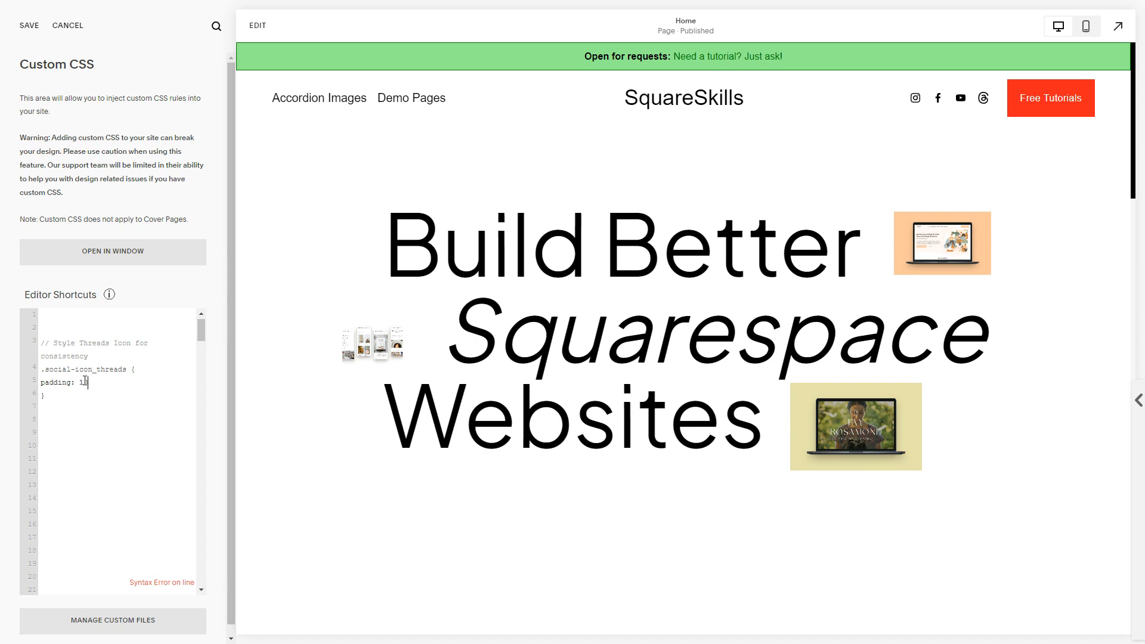
pyautogui.write('px;')
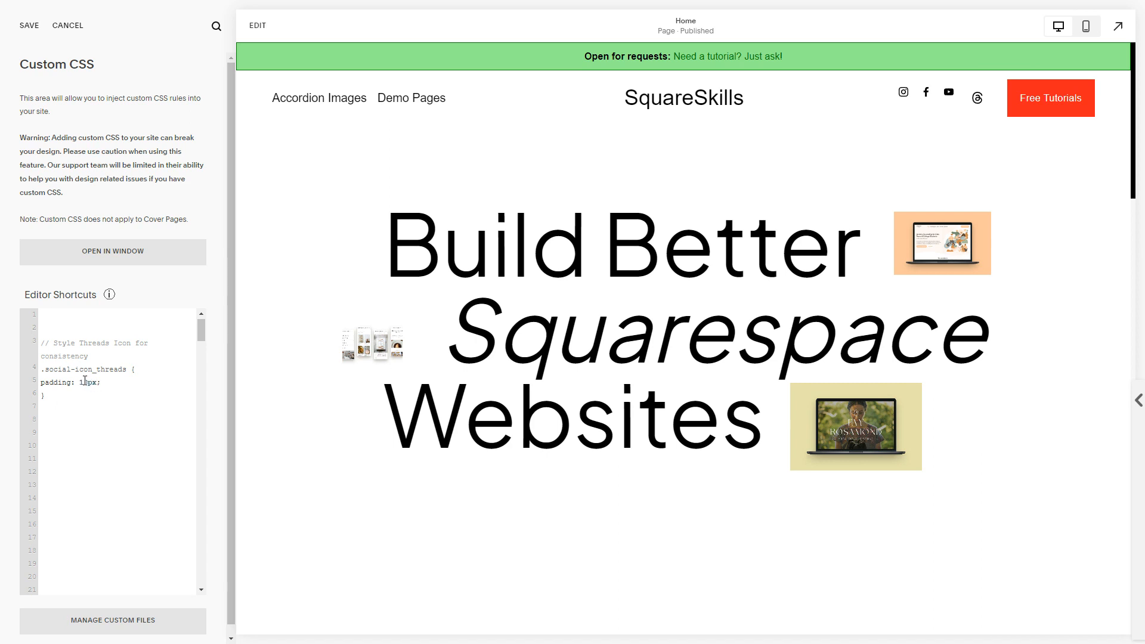
pyautogui.doubleClick(82, 381)
pyautogui.write('0 1')
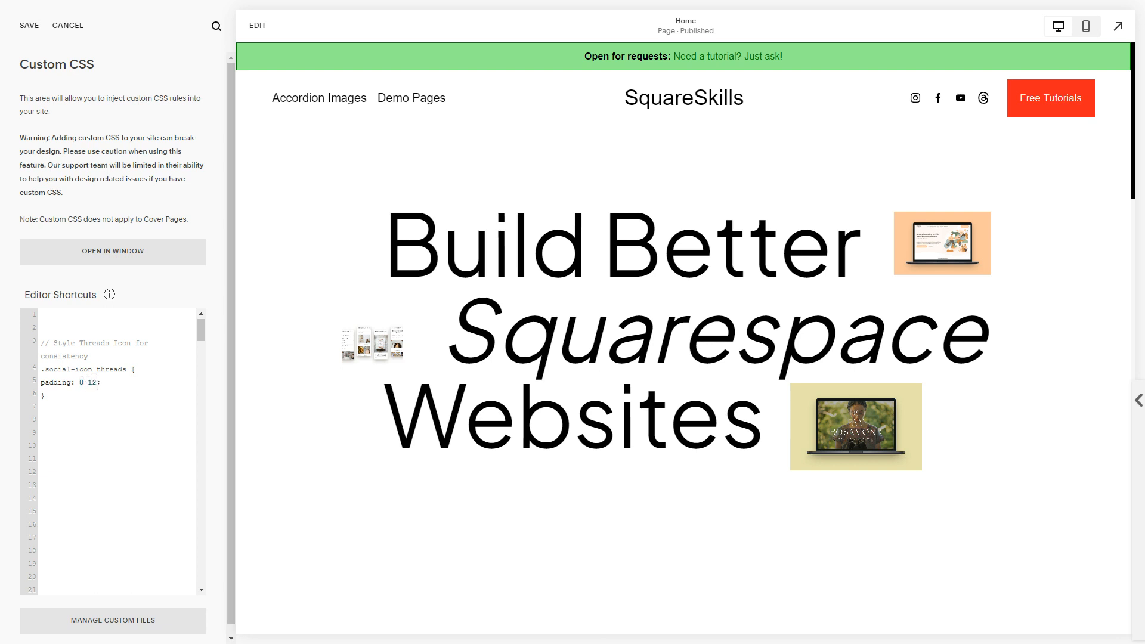
pyautogui.write('25rem')
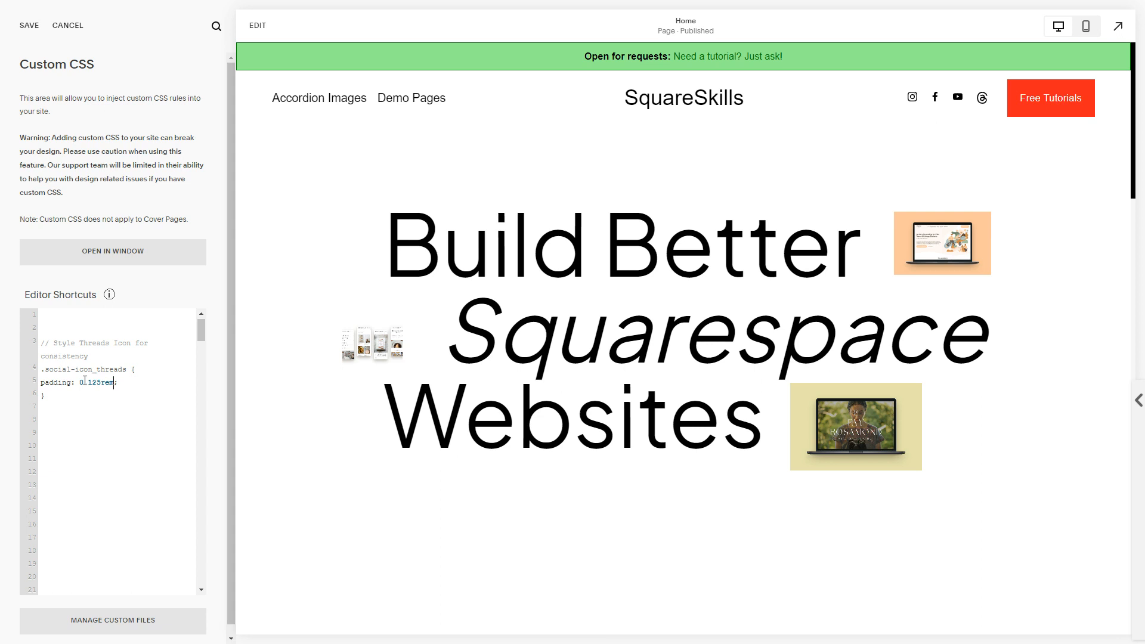
pyautogui.rightClick(982, 96)
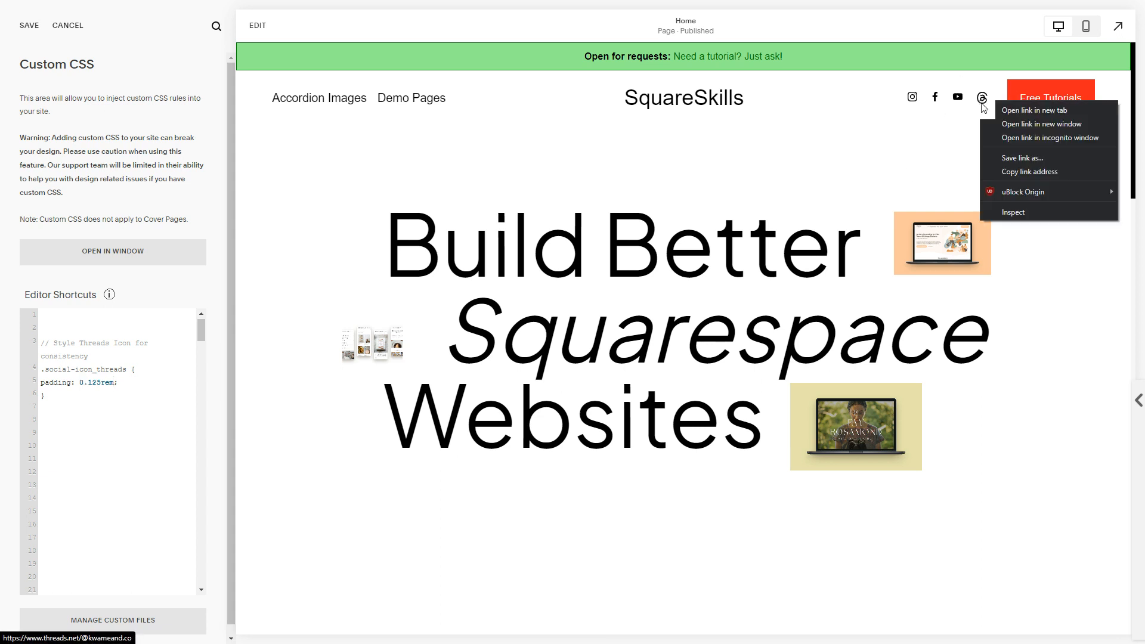
pyautogui.moveTo(998, 203)
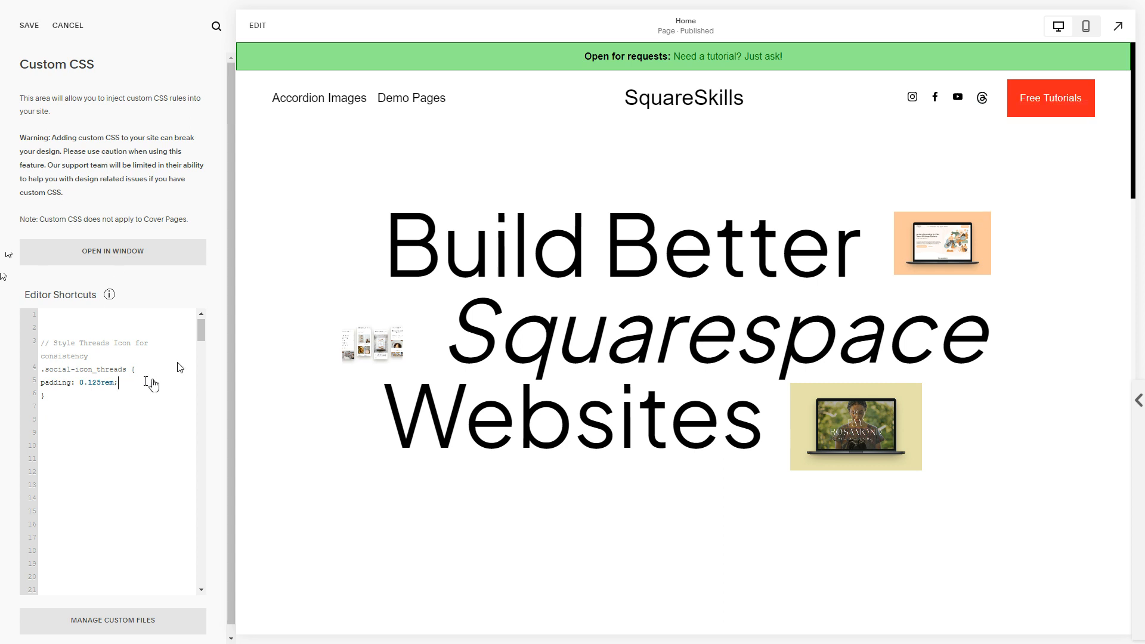
# - Add box-sizing: border-box to the .social-icon_threads rule and save the Custom CSS
pyautogui.write('border')
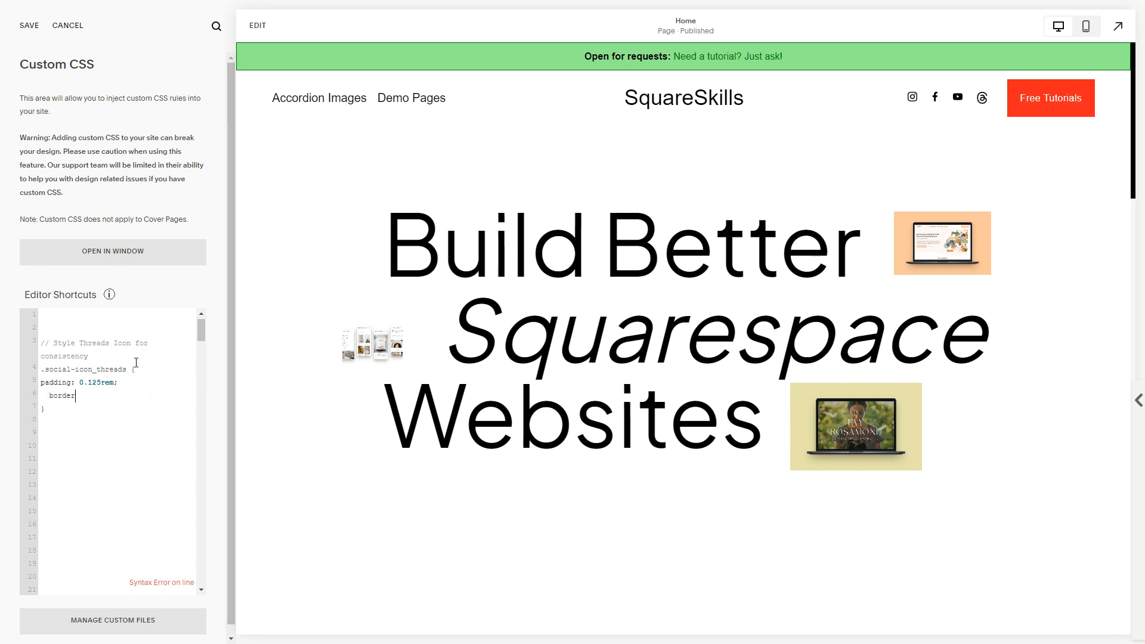
pyautogui.write('box-siz')
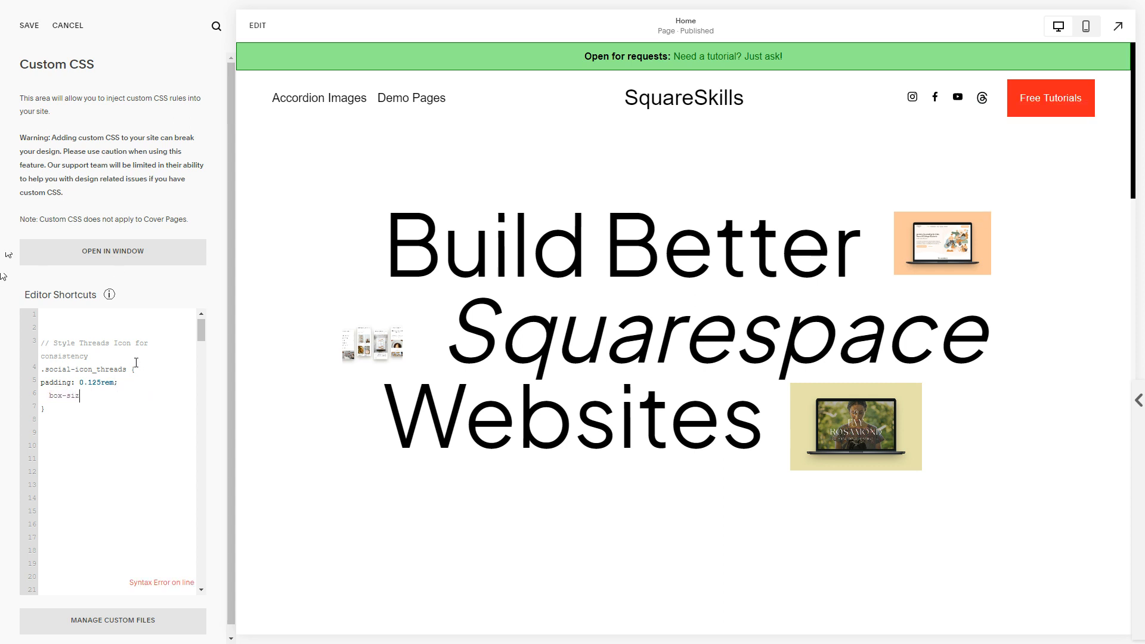
pyautogui.write('ing: bored')
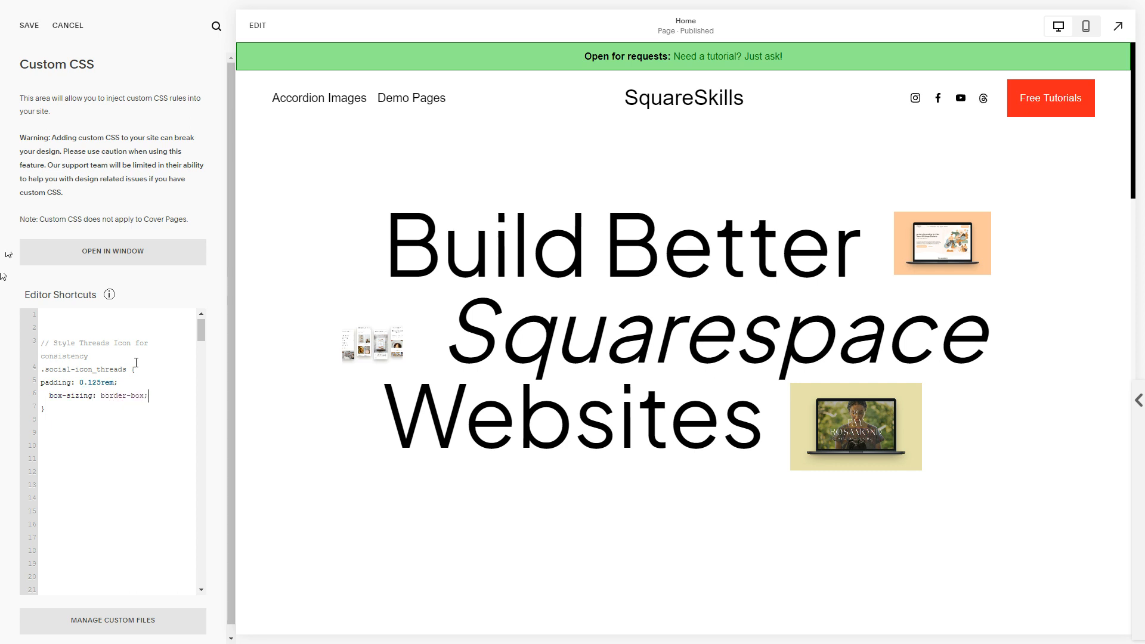
pyautogui.moveTo(1017, 200)
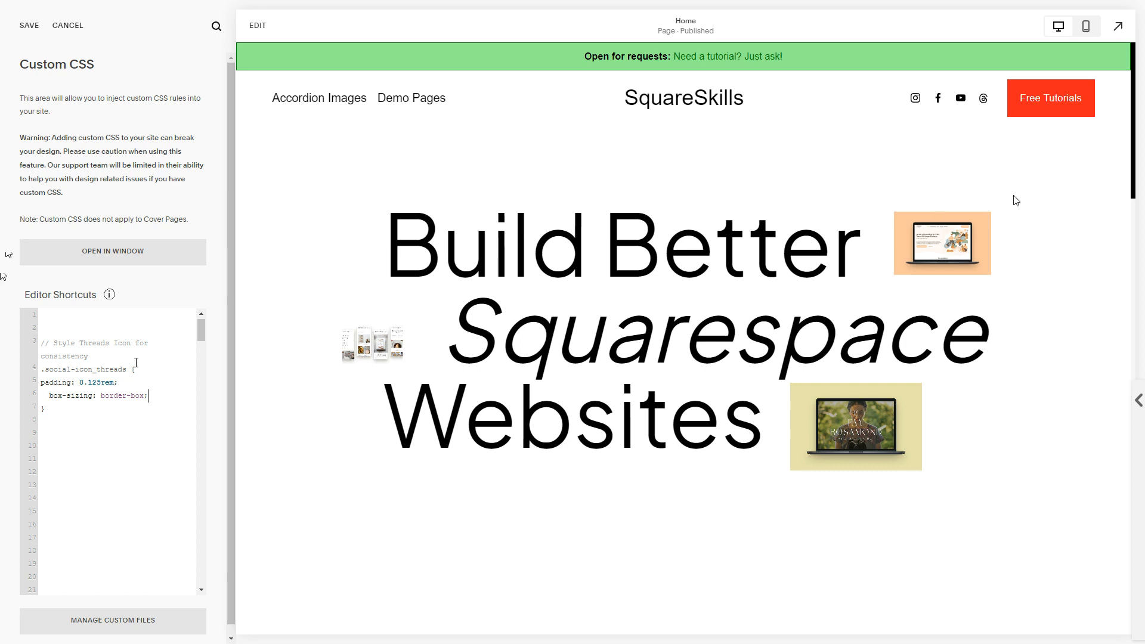
pyautogui.moveTo(983, 96)
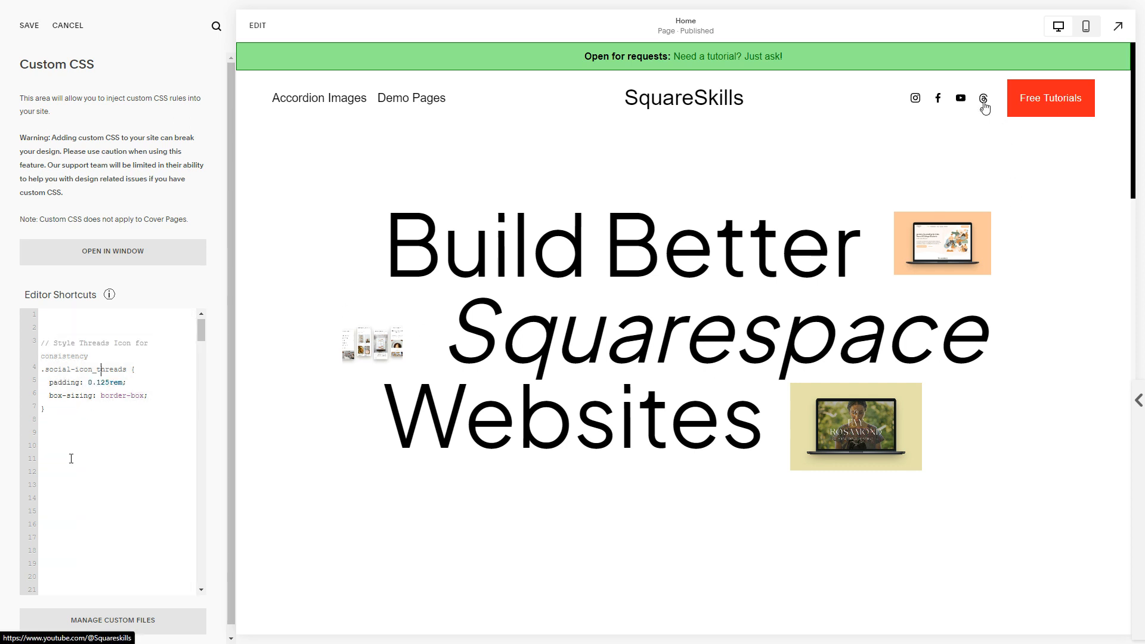
pyautogui.moveTo(1050, 158)
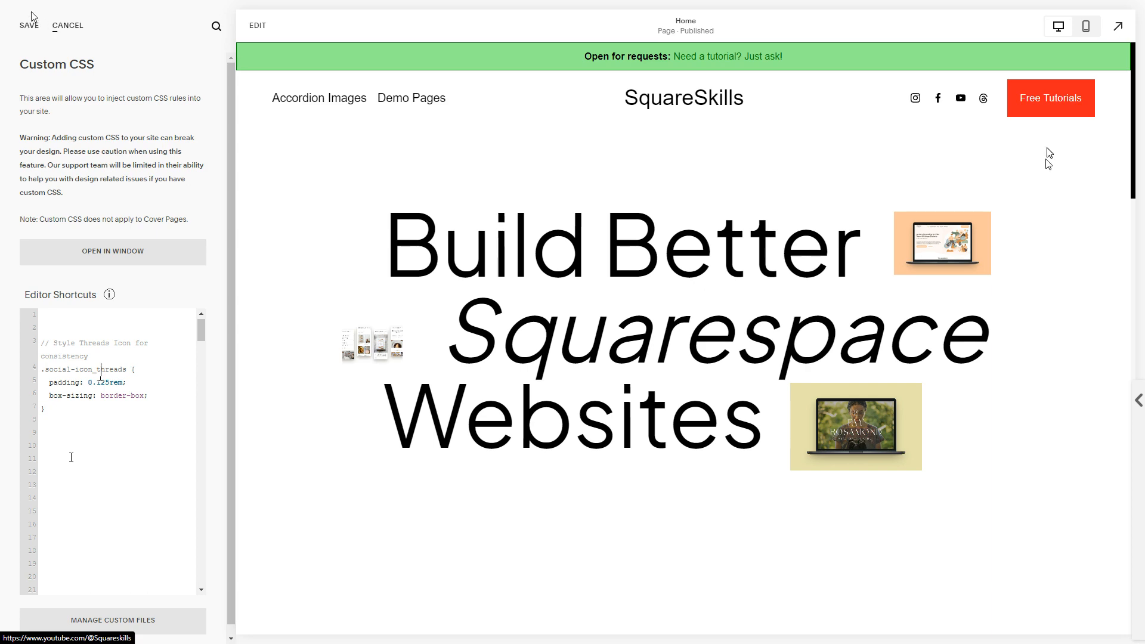
pyautogui.click(28, 24)
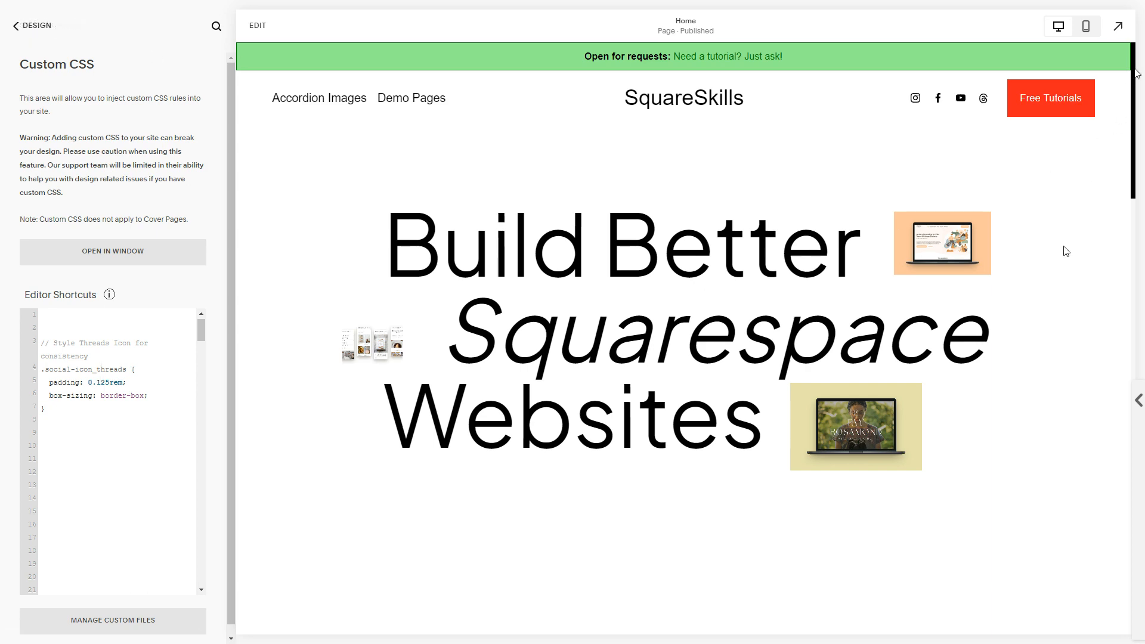
# - Scroll the Elements panel to read the social-icons-size-extra-large container class
pyautogui.scroll(-3)
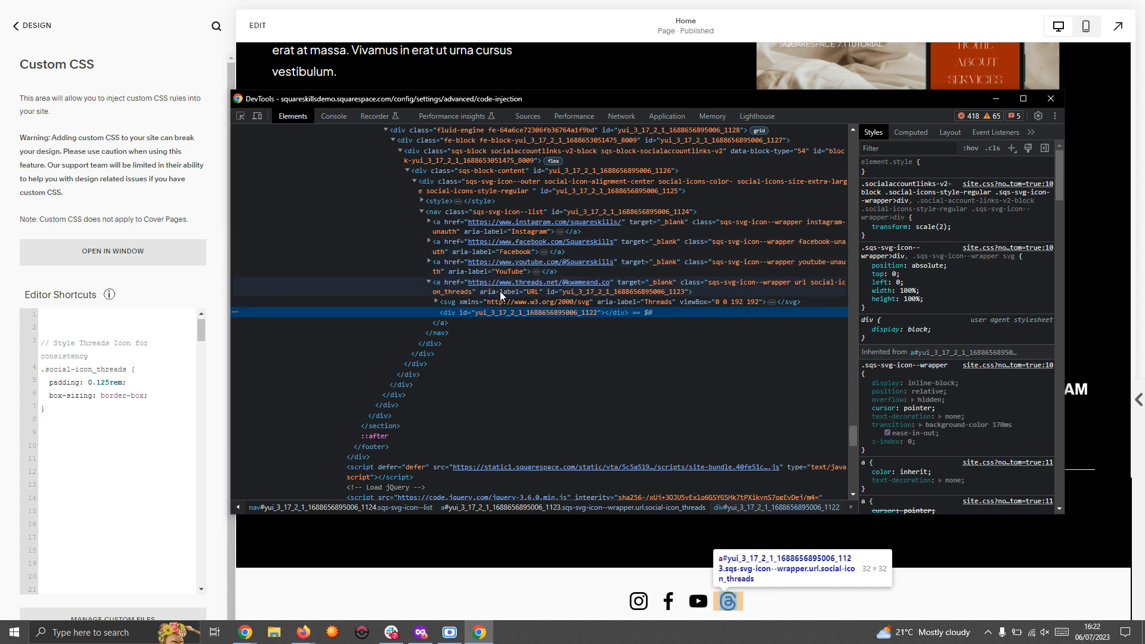
pyautogui.moveTo(502, 294)
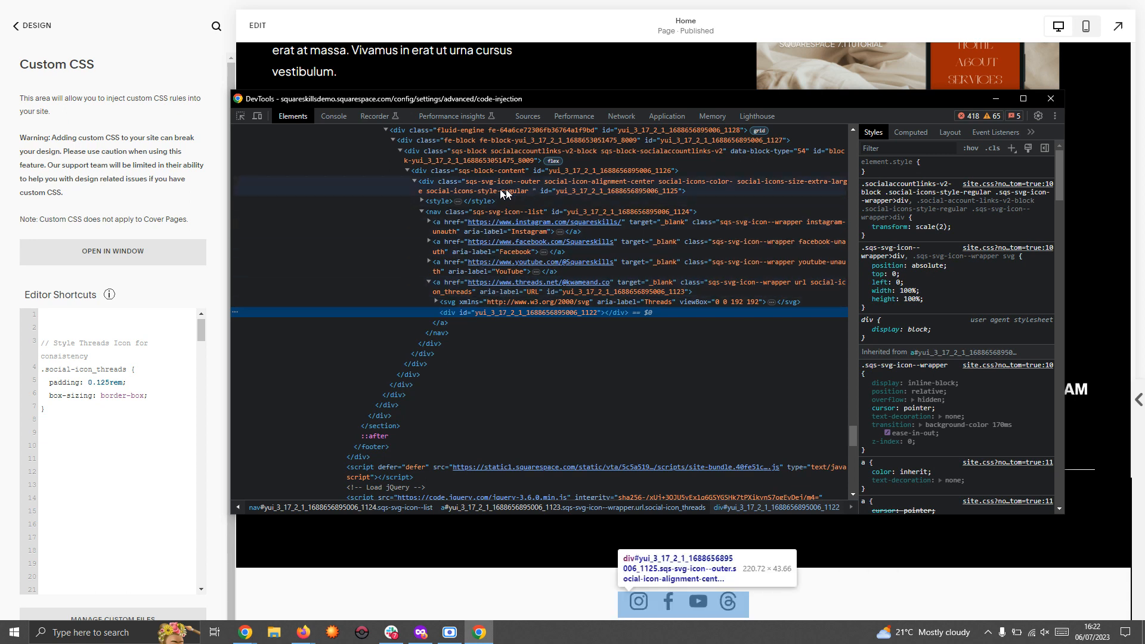
pyautogui.moveTo(785, 186)
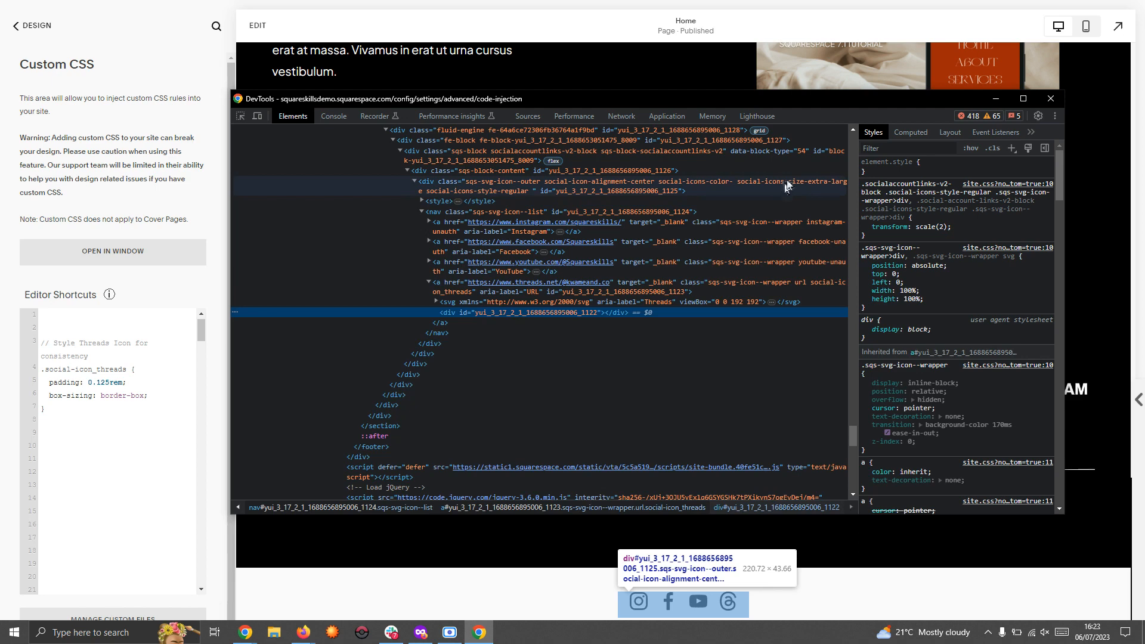
pyautogui.moveTo(752, 182)
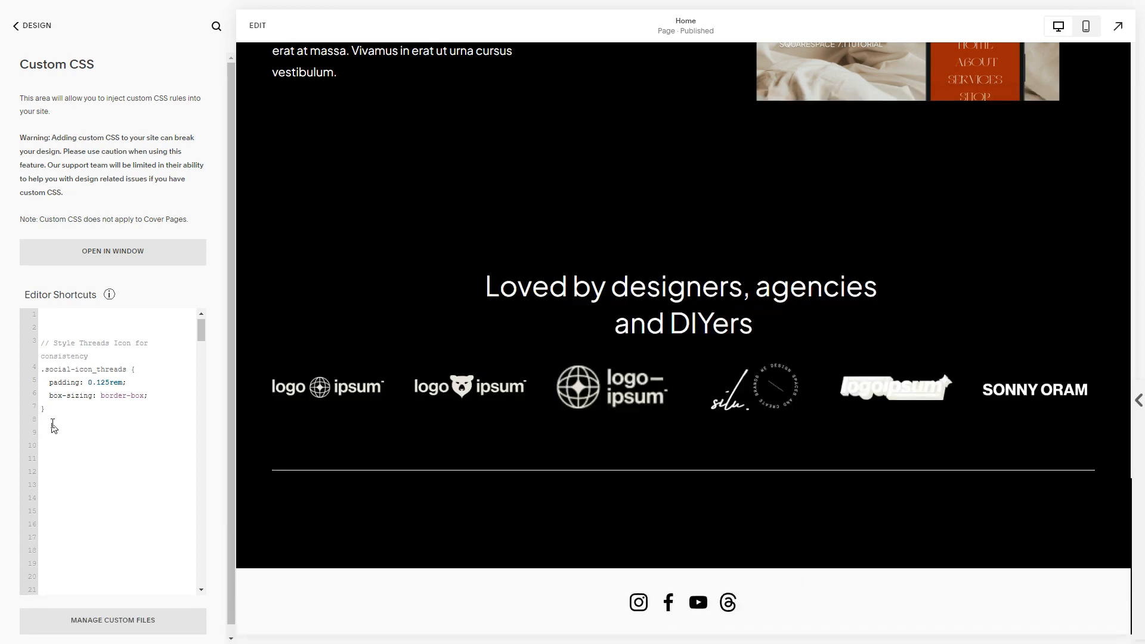
# - Add a .social-icons-size-extra-large .social-icon_threads rule with 1rem padding, removing the extra box-sizing line
pyautogui.write('.social-icons-size-extra-large')
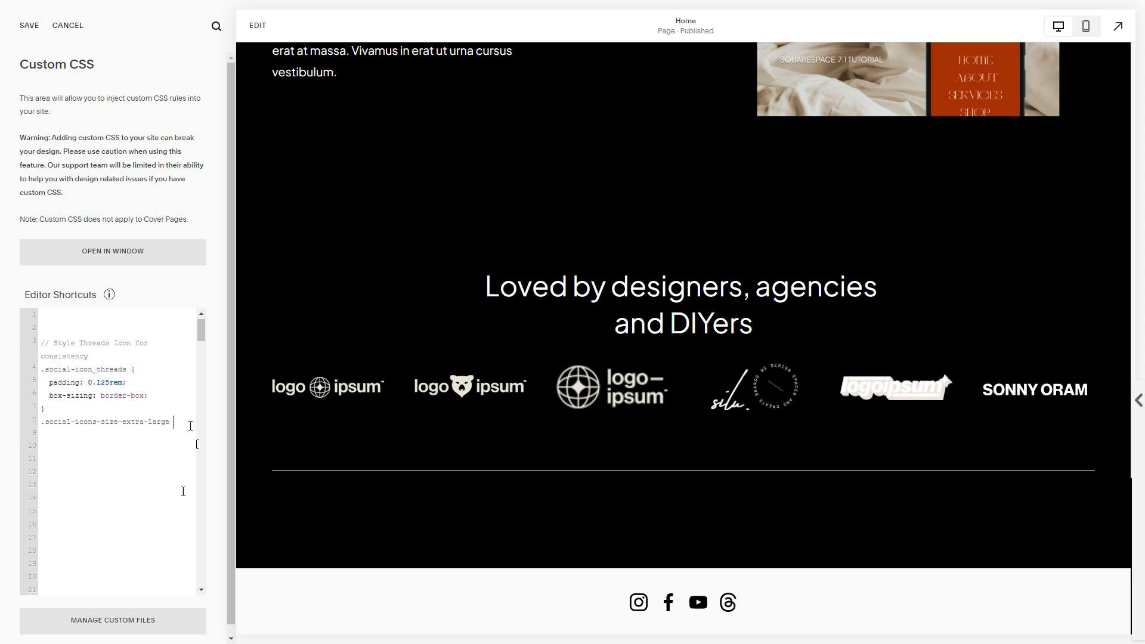
pyautogui.write('.social-icon_threads {')
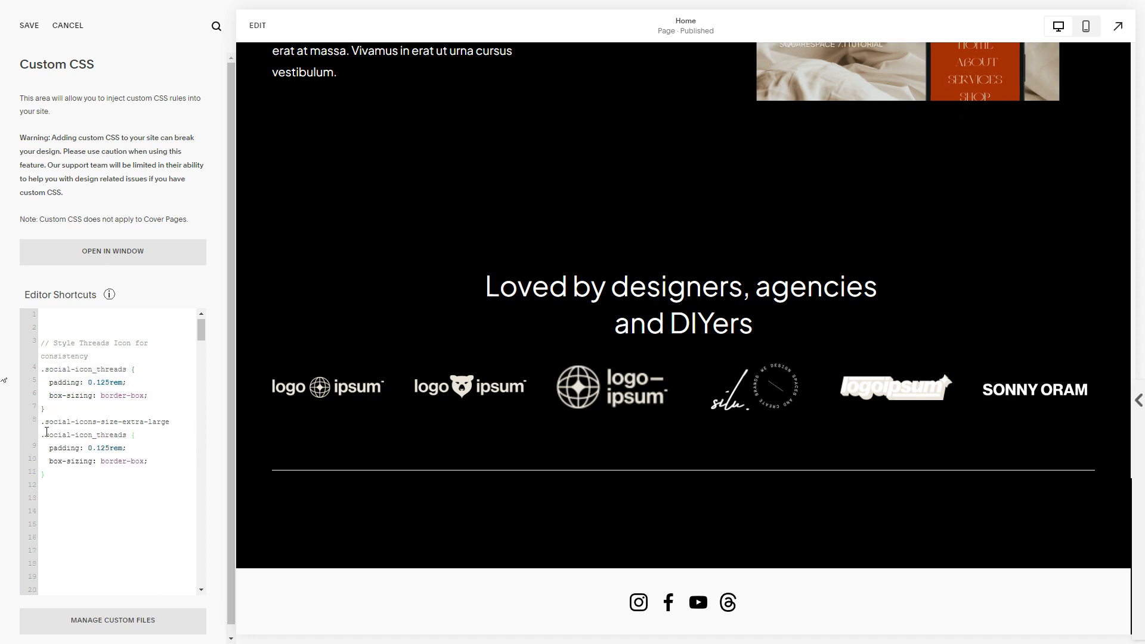
pyautogui.moveTo(45, 448); pyautogui.dragTo(146, 461)
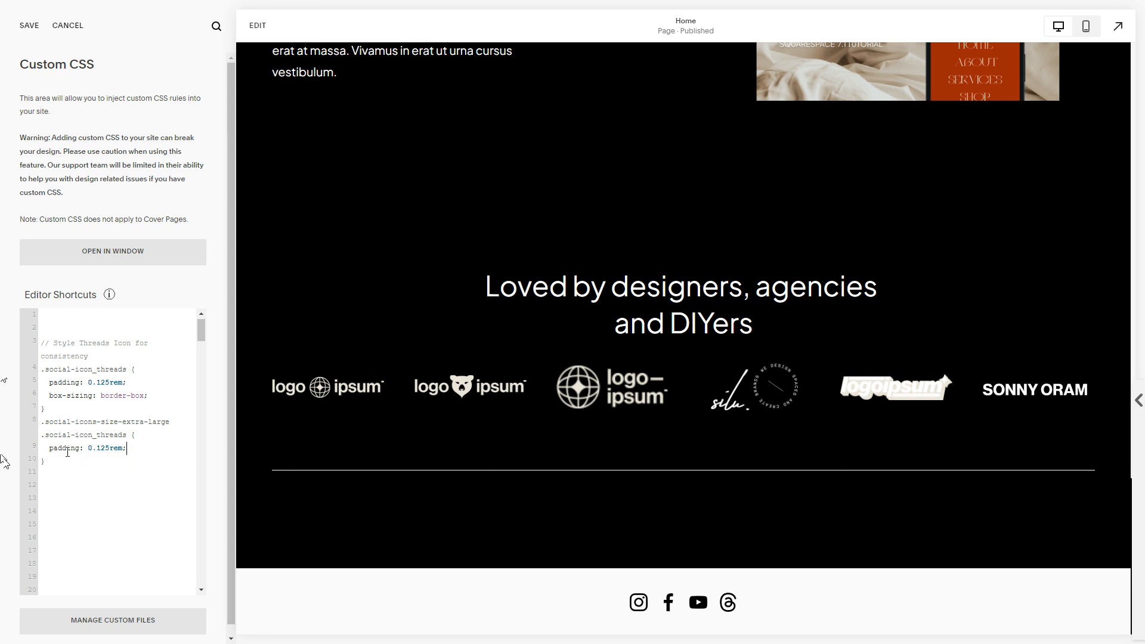
pyautogui.doubleClick(106, 448)
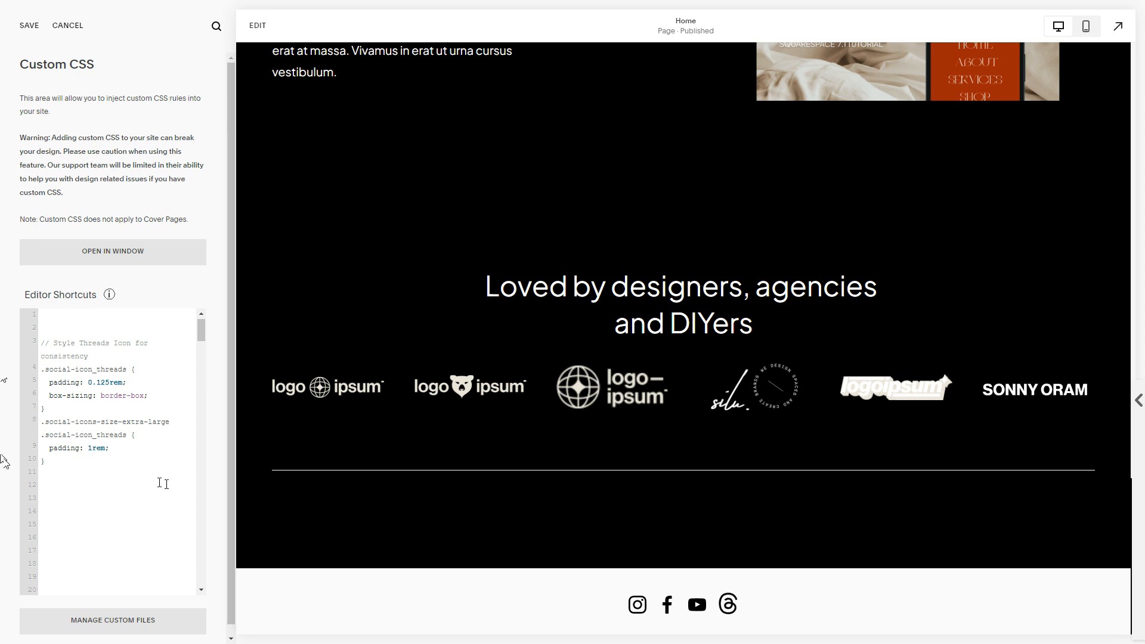
pyautogui.moveTo(612, 555)
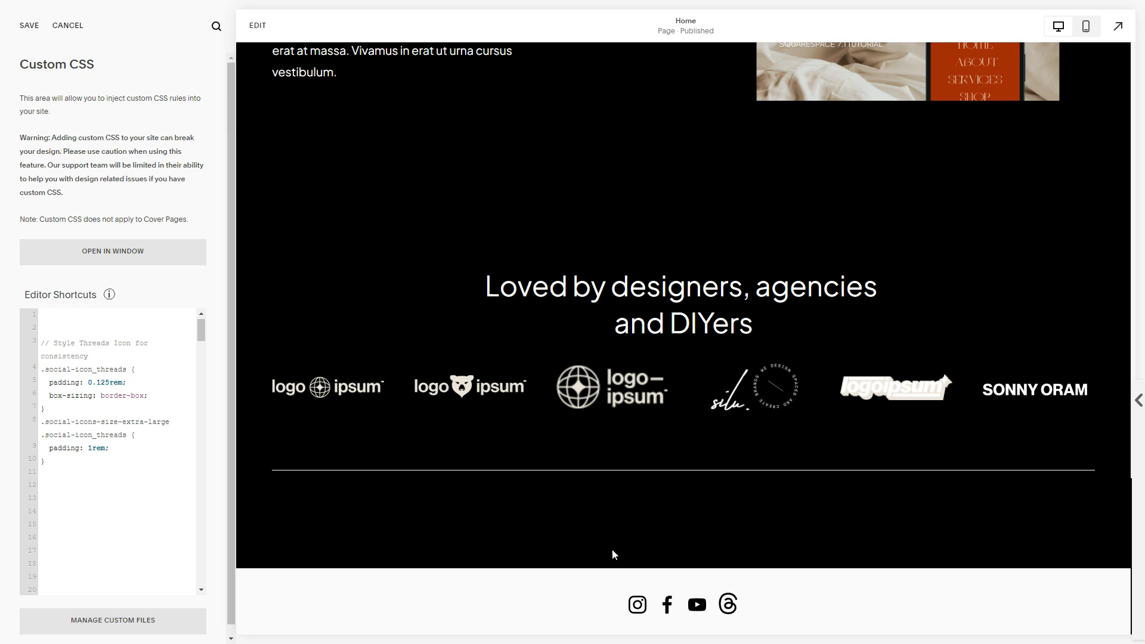
# - Inspect the footer Threads icon and select its svg to confirm the 1rem padding
pyautogui.rightClick(728, 605)
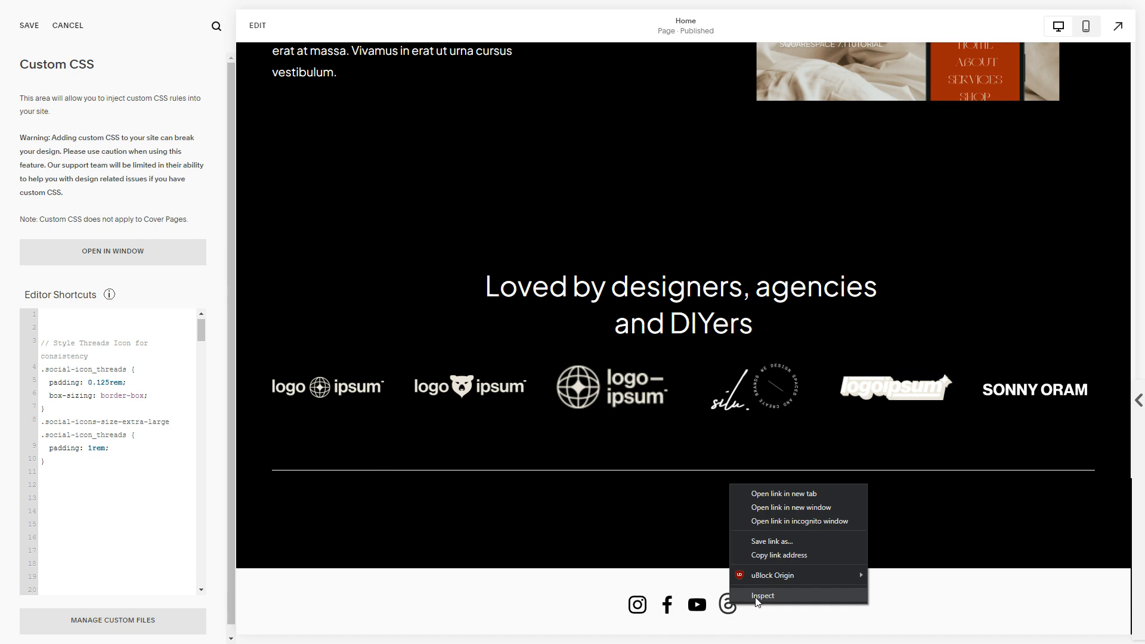
pyautogui.click(762, 595)
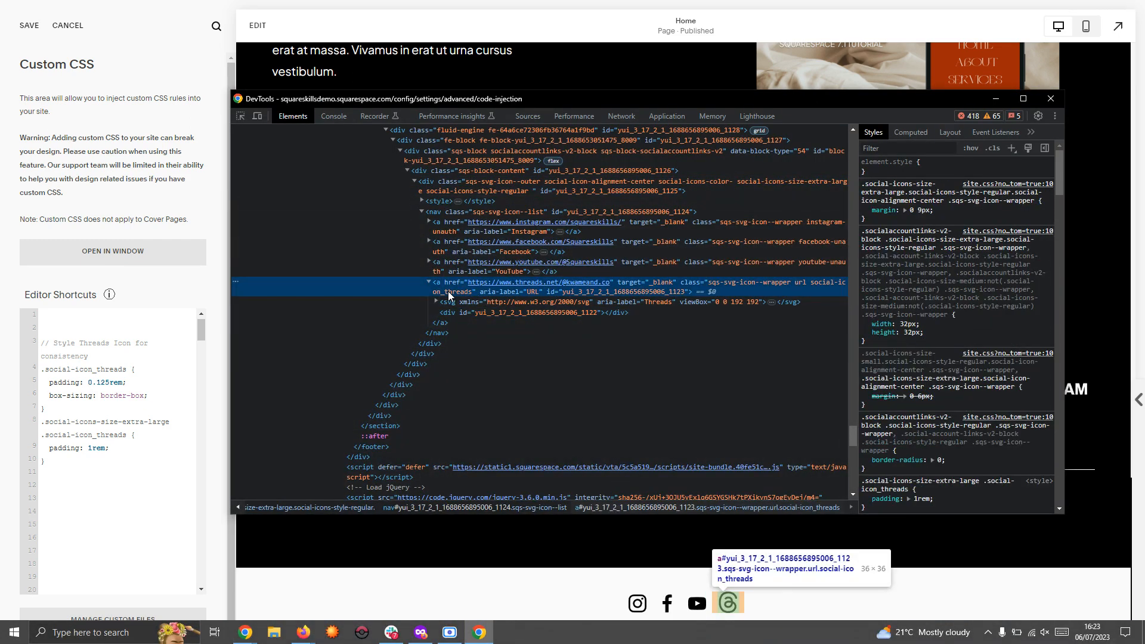
pyautogui.moveTo(577, 296)
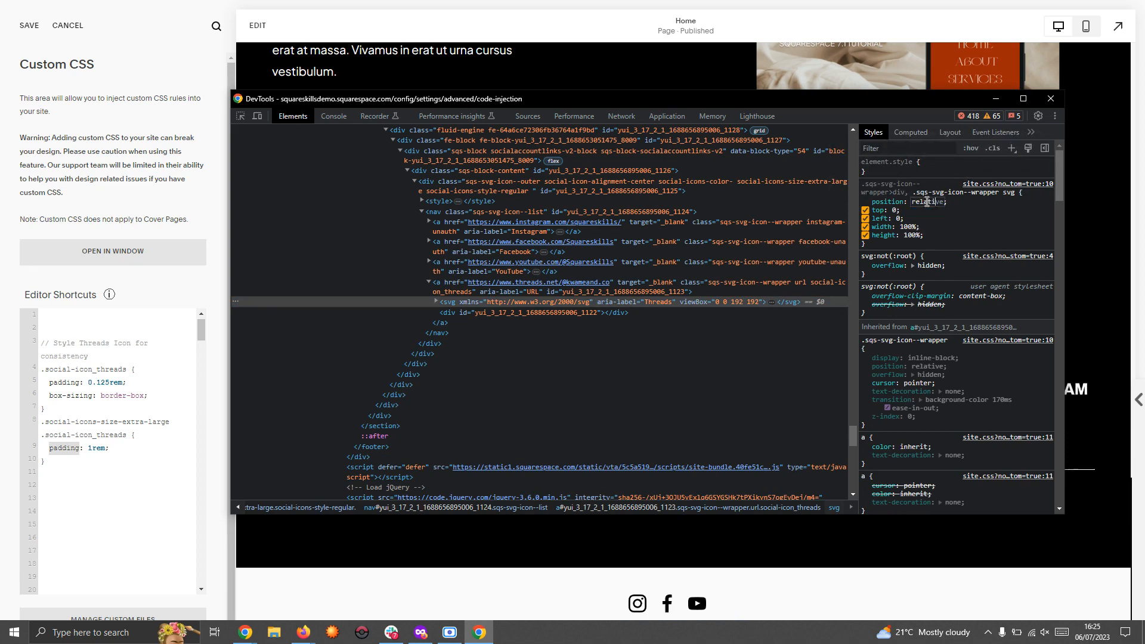
# - Add an svg rule with position: relative, test 2.1rem and 0.4rem padding in DevTools, and close it
pyautogui.click(1050, 99)
pyautogui.write('position: relat')
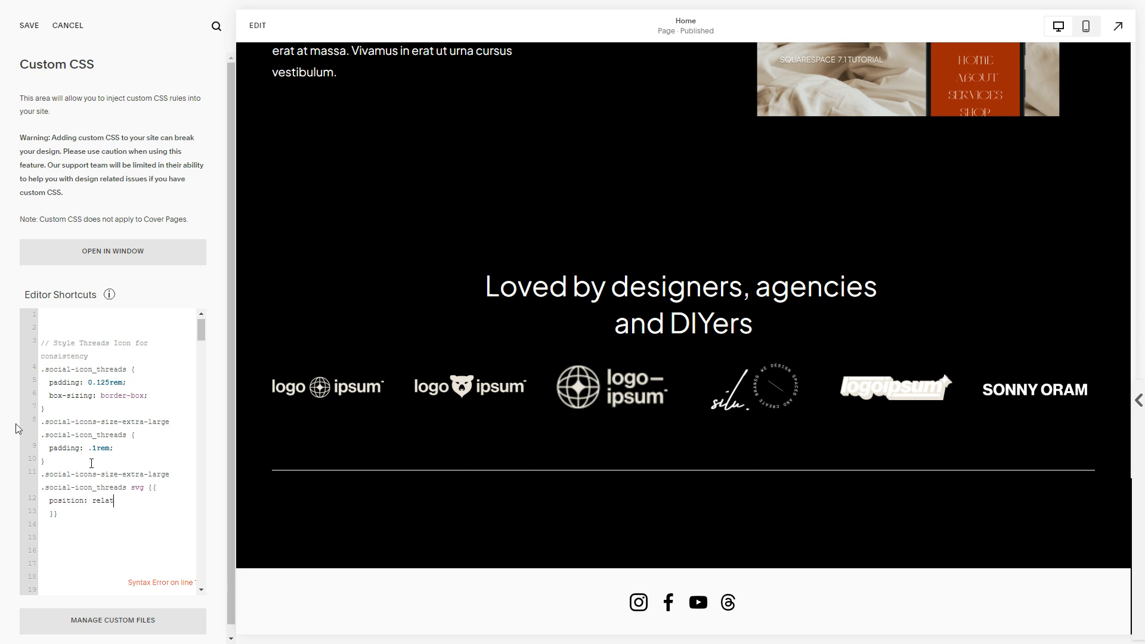
pyautogui.write('ive;')
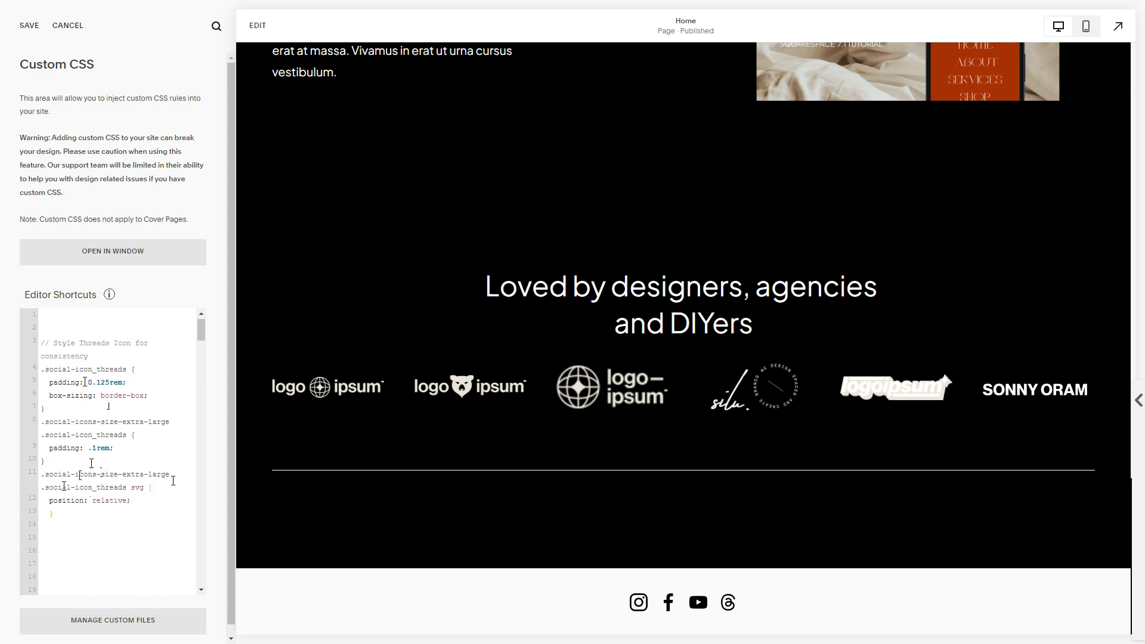
pyautogui.moveTo(728, 603)
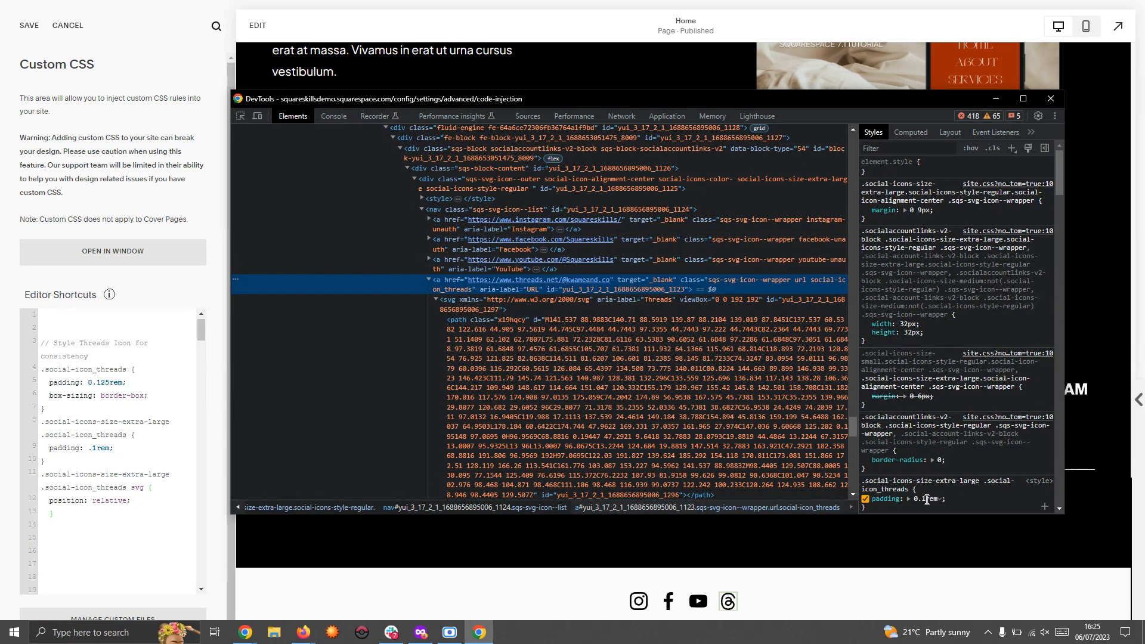
pyautogui.write('2.1rem')
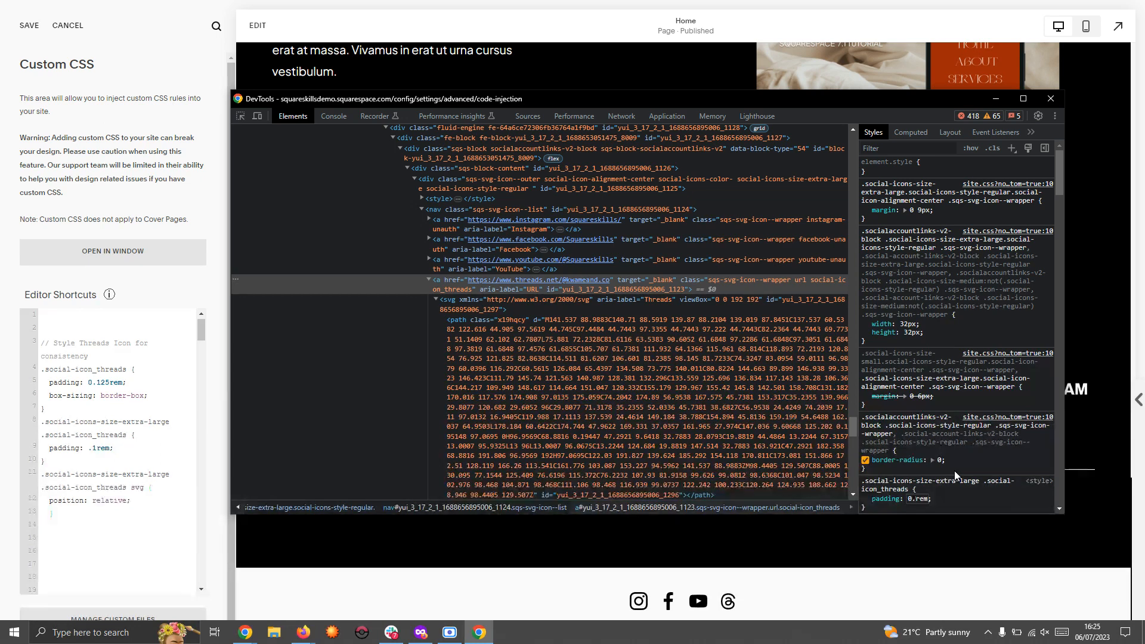
pyautogui.write('0.4rem')
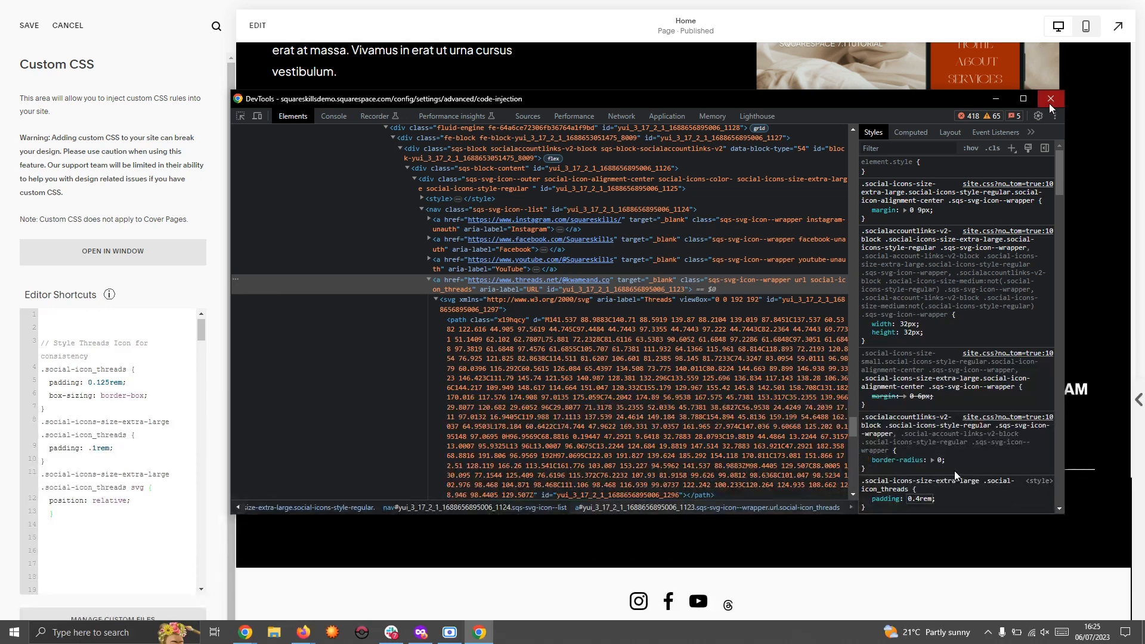
pyautogui.click(1050, 99)
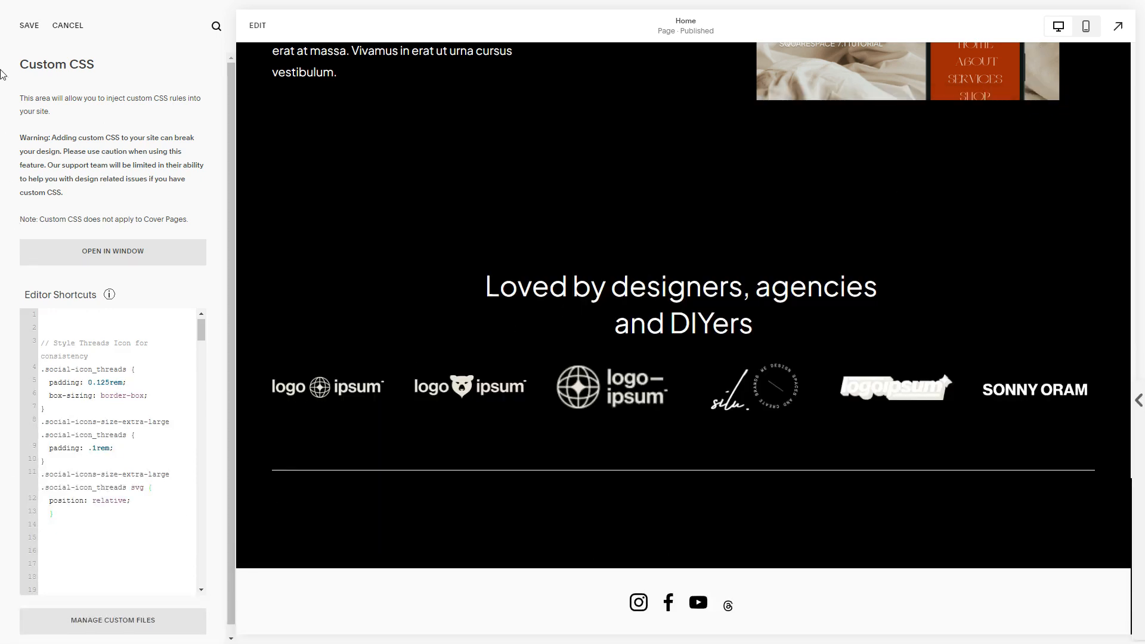
# - Save the Custom CSS with the Threads icon rules and scroll the preview
pyautogui.click(28, 25)
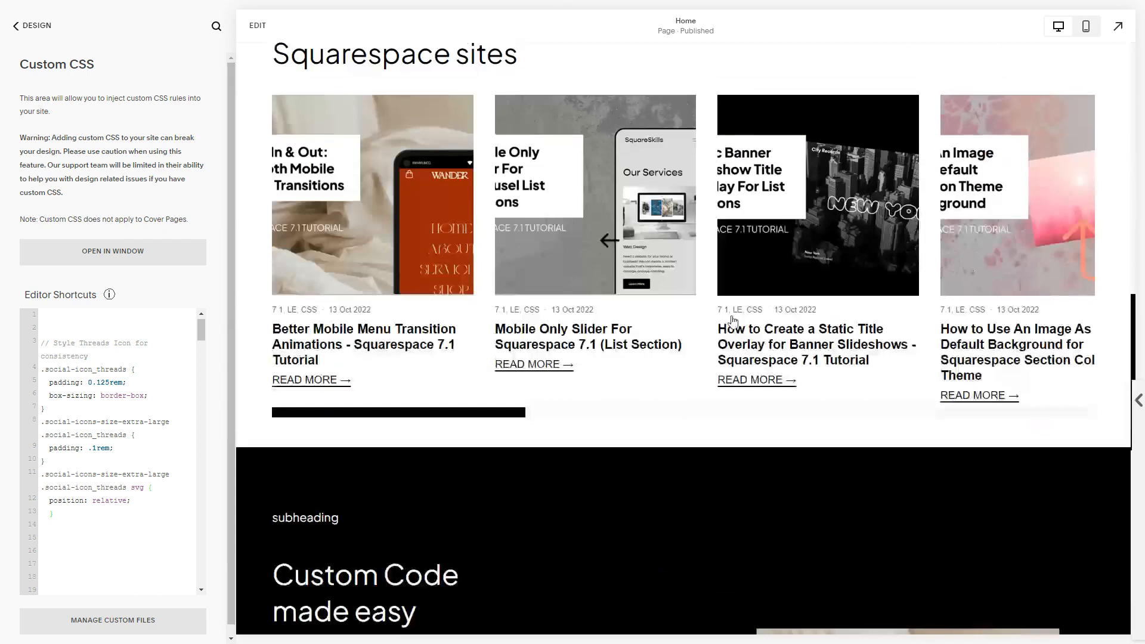
pyautogui.scroll(3)
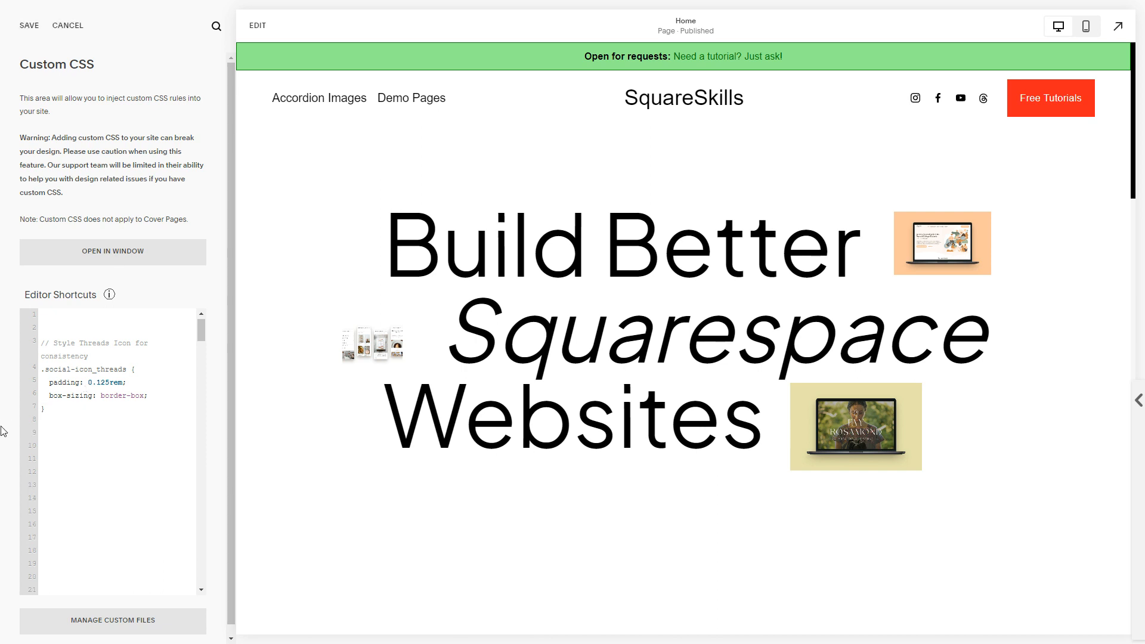
# - Add a .social-icon_threads svg rule setting fill: red !important below the padding rule
pyautogui.write('.social')
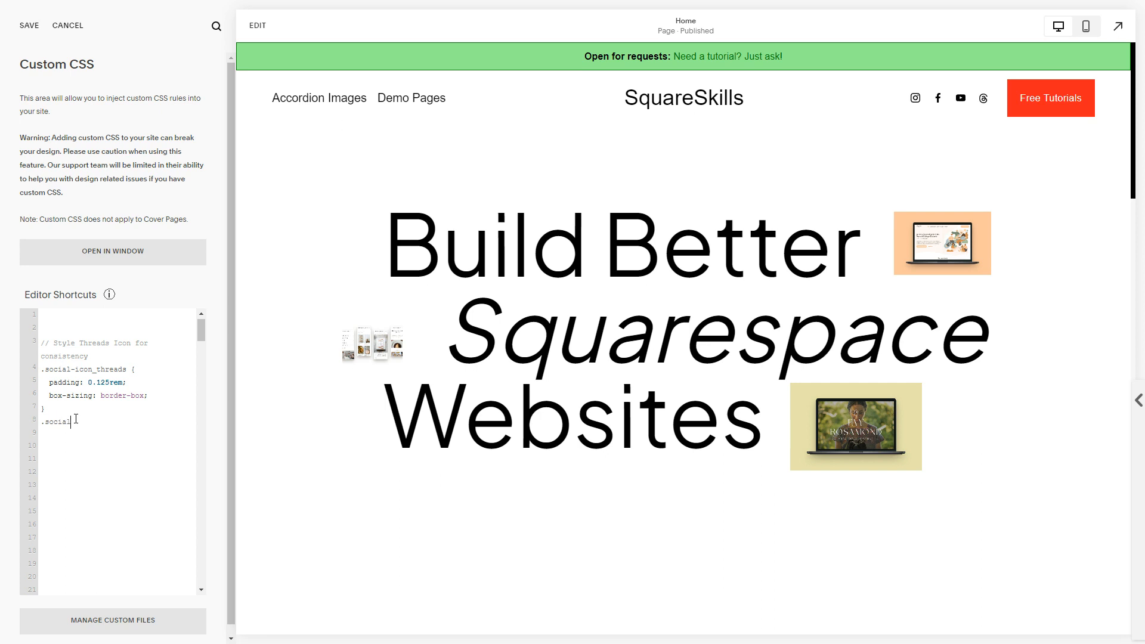
pyautogui.write('-icon')
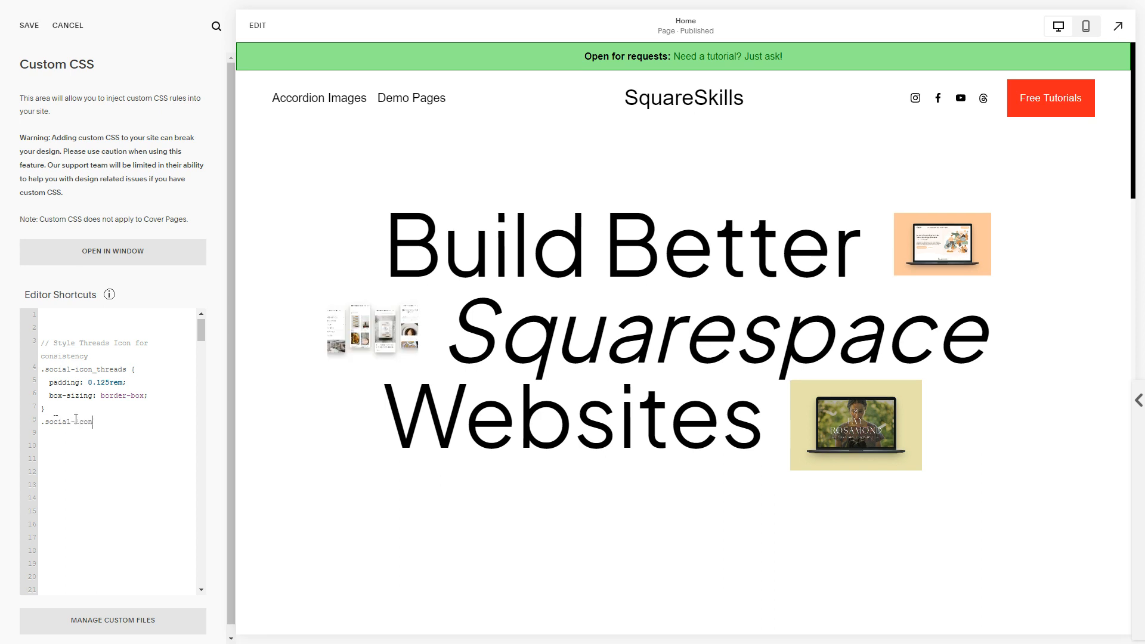
pyautogui.write('_threads svg {')
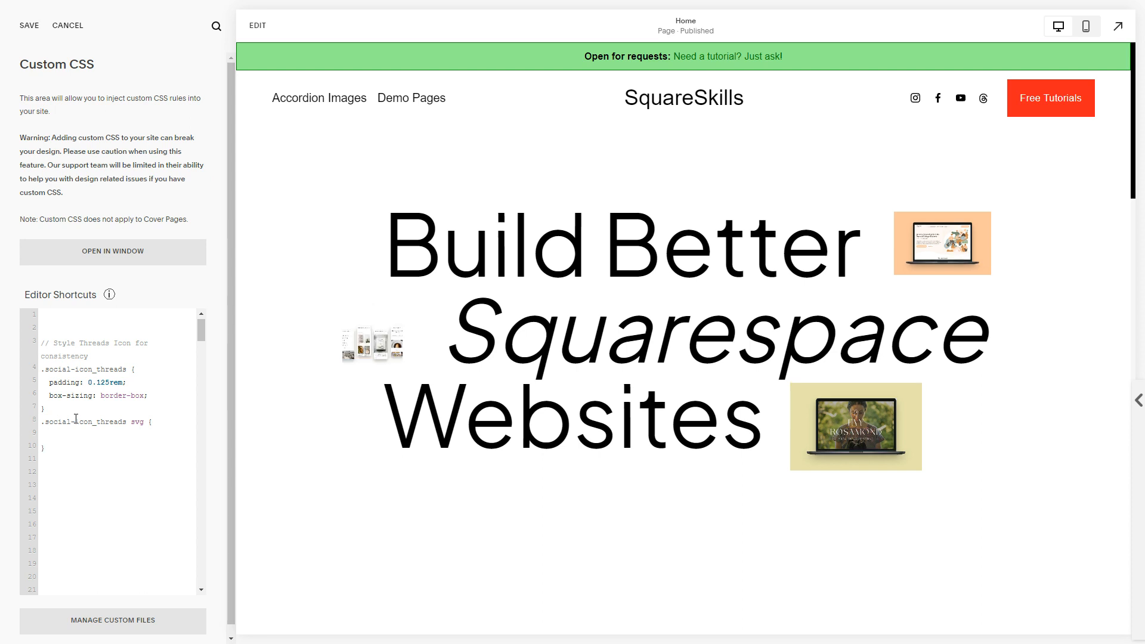
pyautogui.write('fill: red!important;')
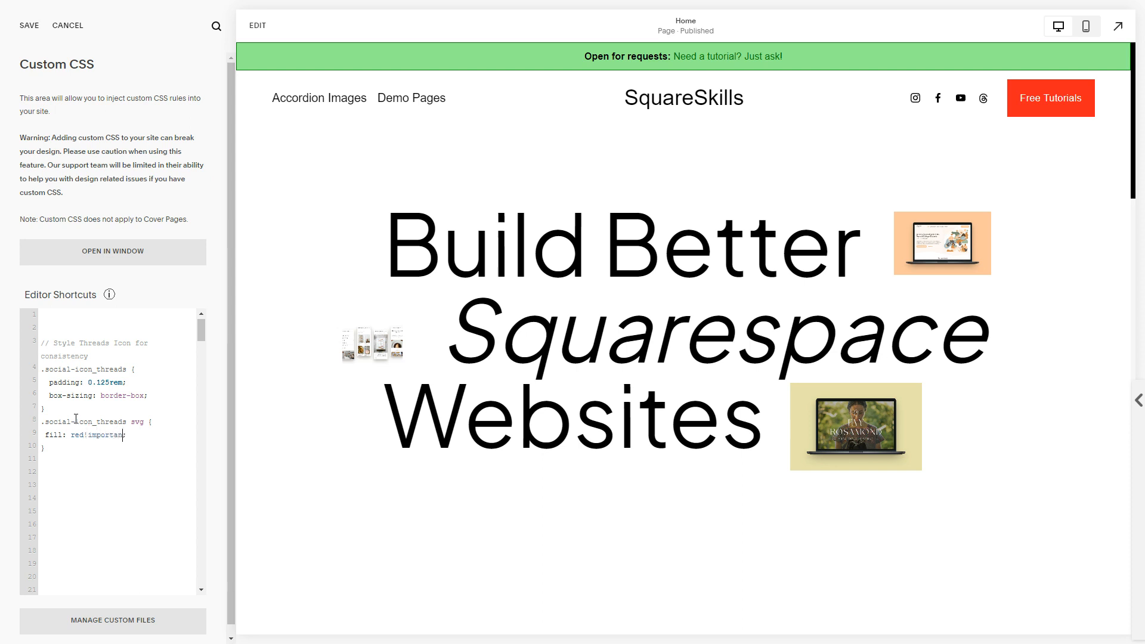
pyautogui.press('Backspace')
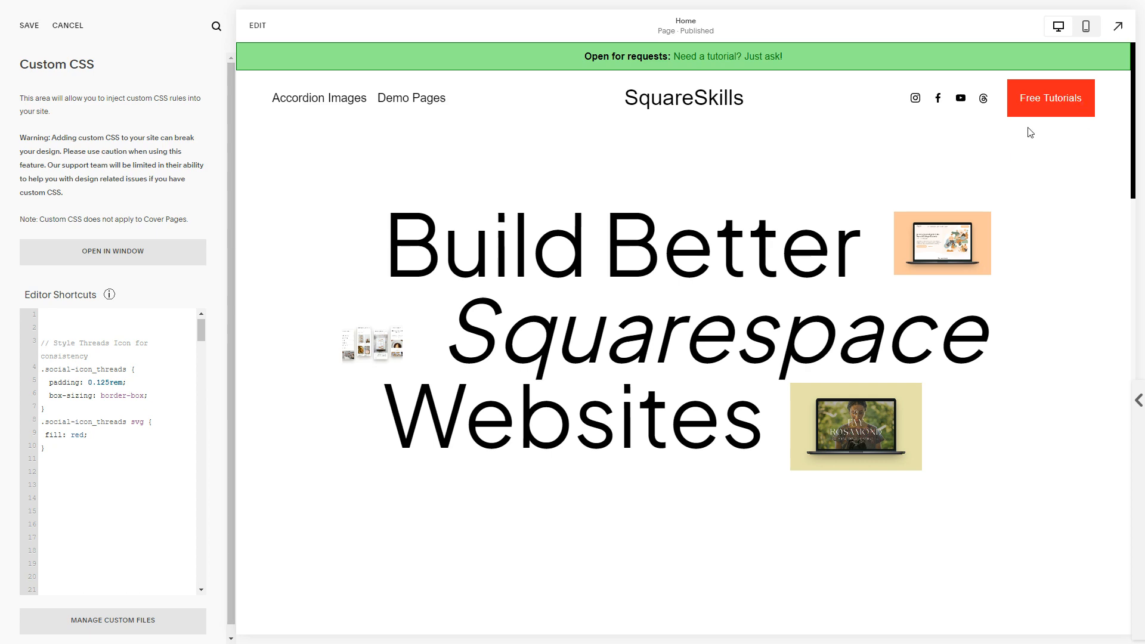
pyautogui.moveTo(1012, 213)
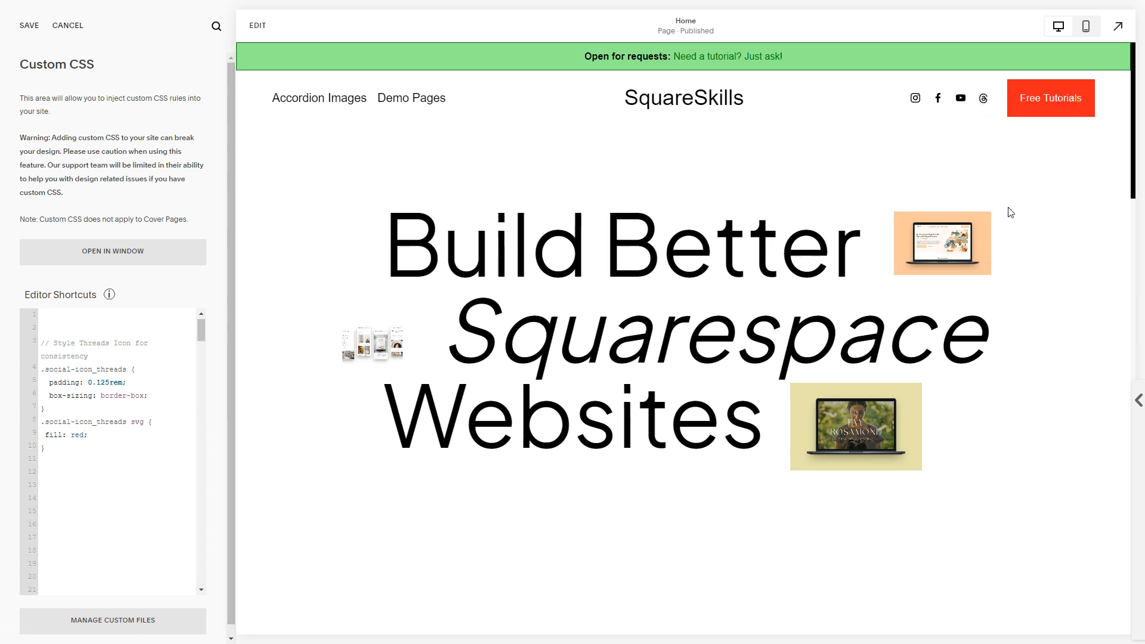
pyautogui.press('F12')
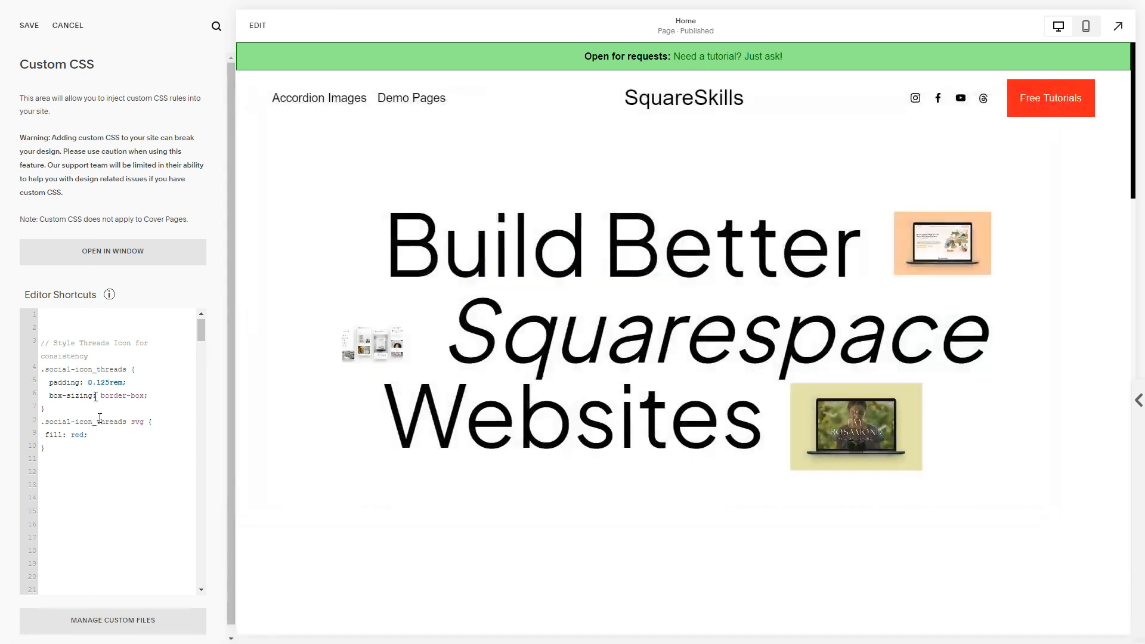
pyautogui.write('!important')
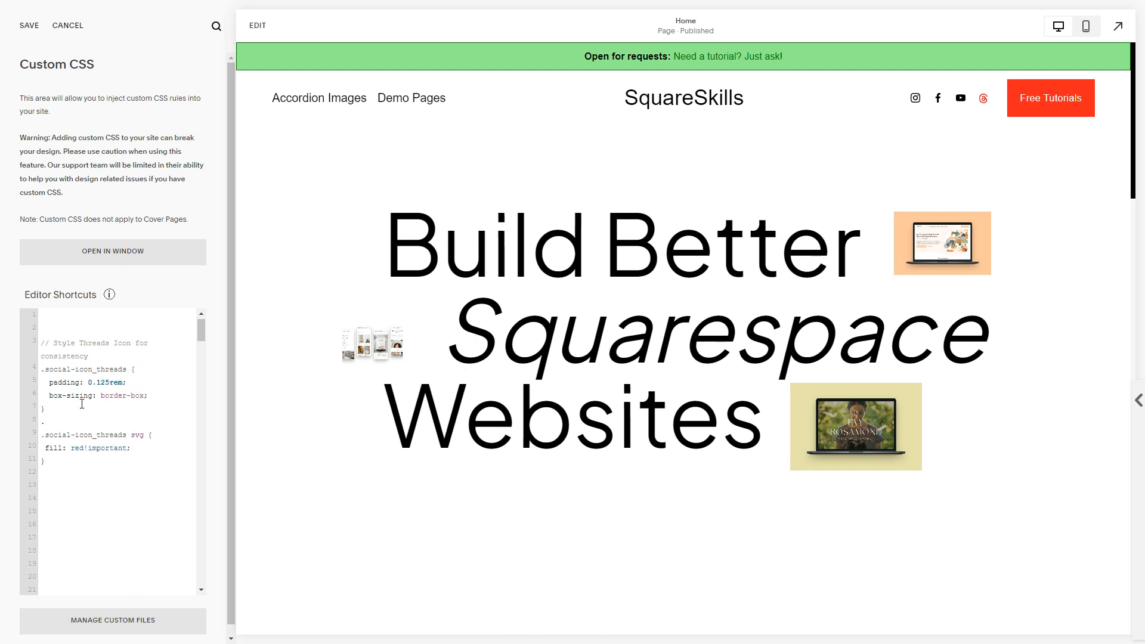
# - Add a .social-icon_threads:hover rule with transform: translateY(-50%), replacing the initial -1rem
pyautogui.write('.social-icon_')
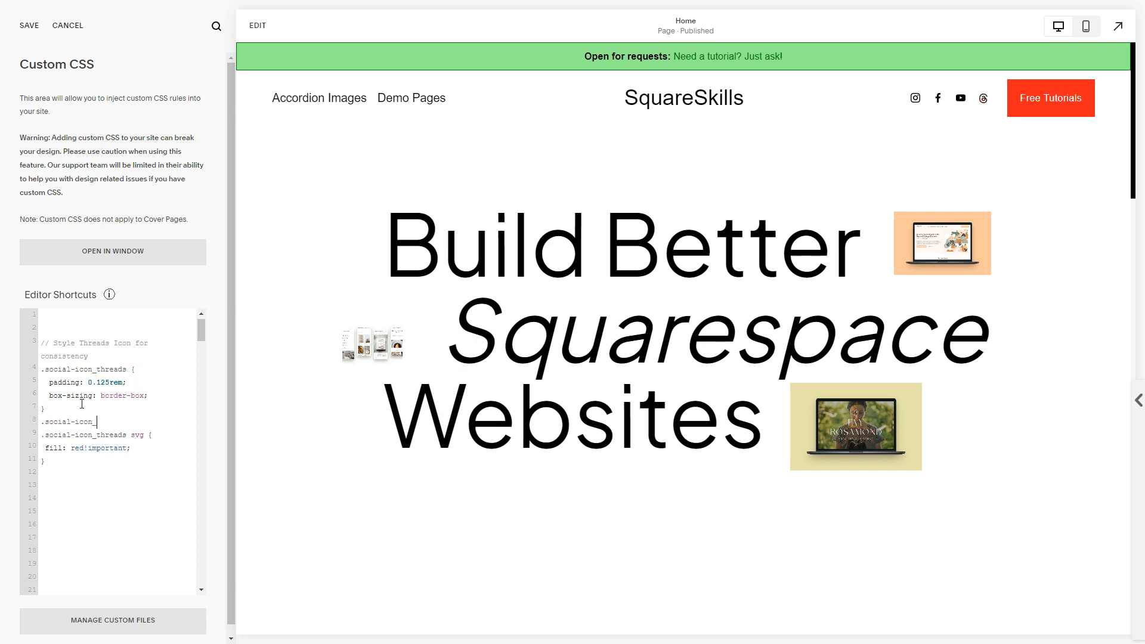
pyautogui.write('_threads')
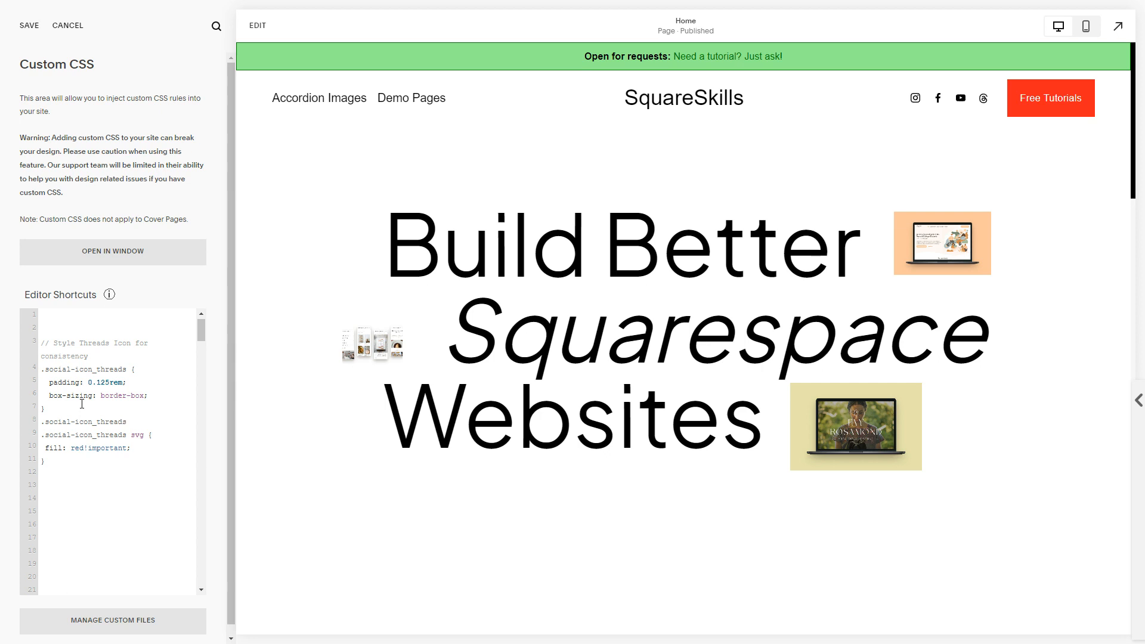
pyautogui.write(':hover {')
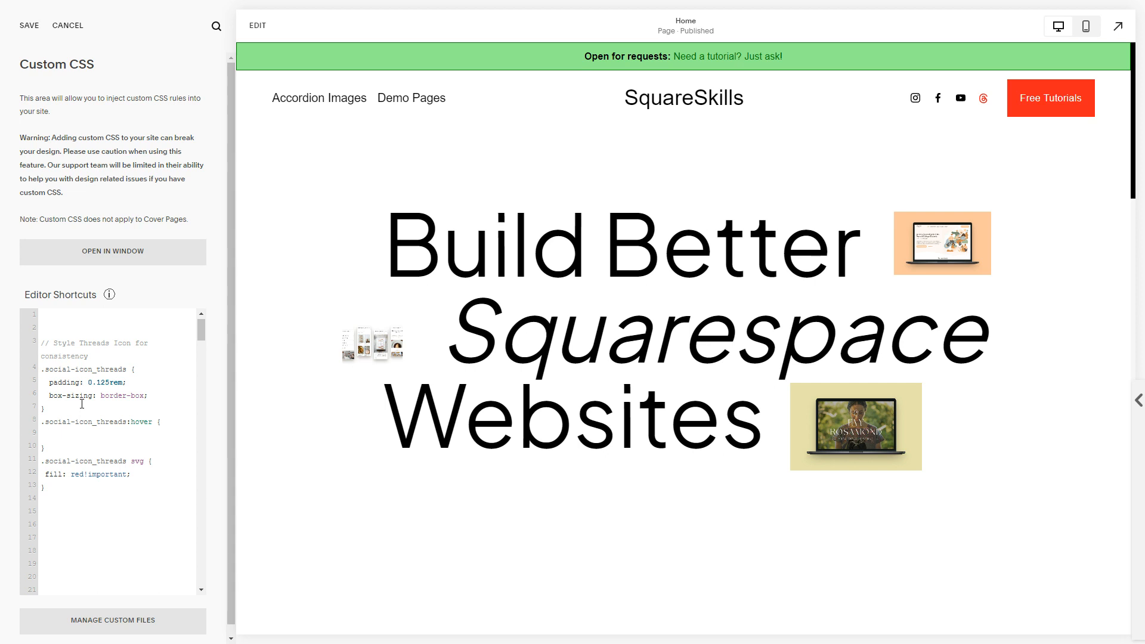
pyautogui.write('transform:')
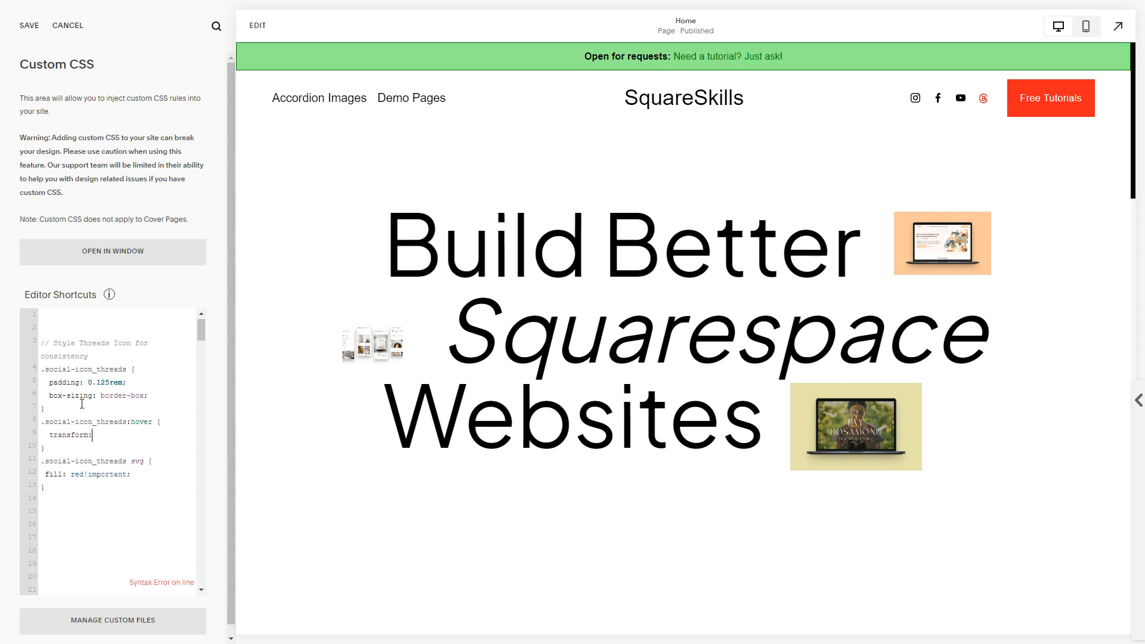
pyautogui.write('translate')
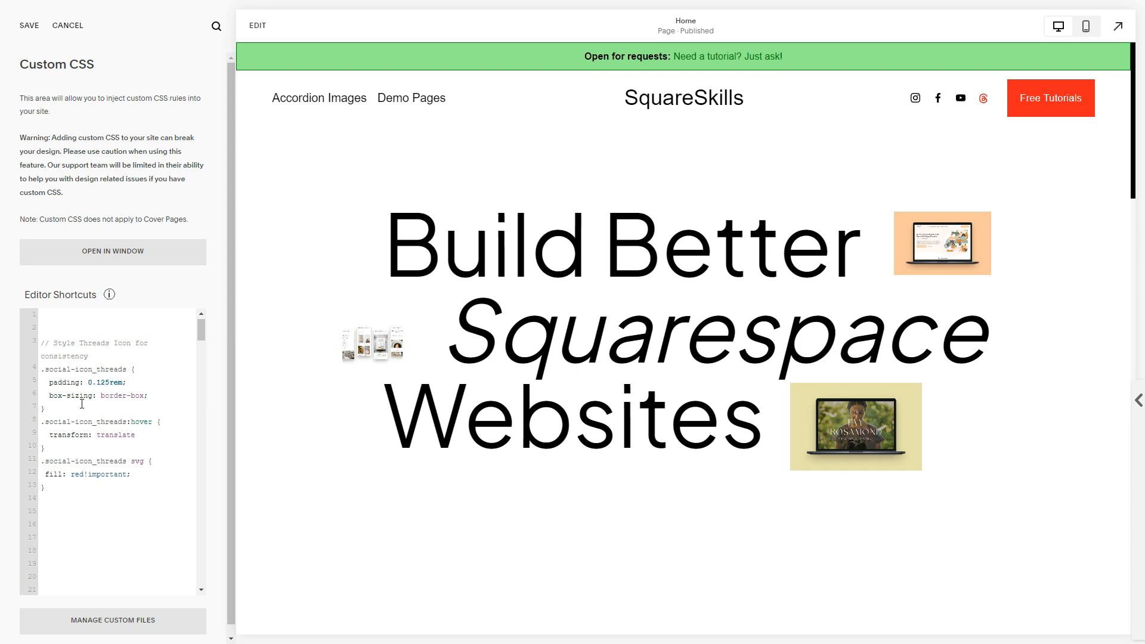
pyautogui.write('Y(')
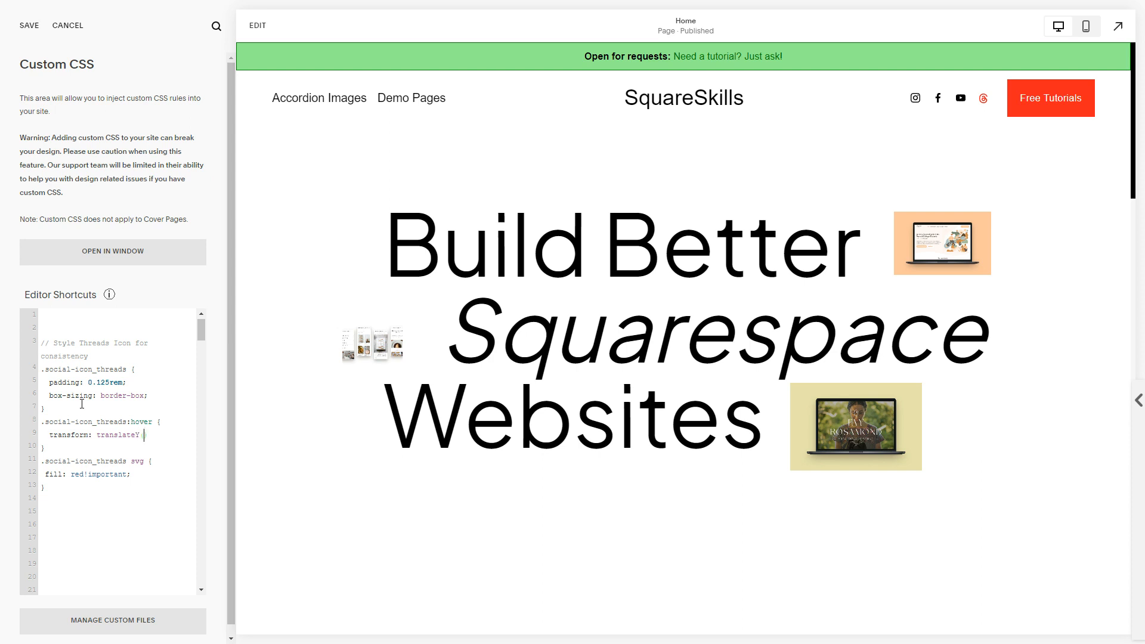
pyautogui.write('(-1rem)')
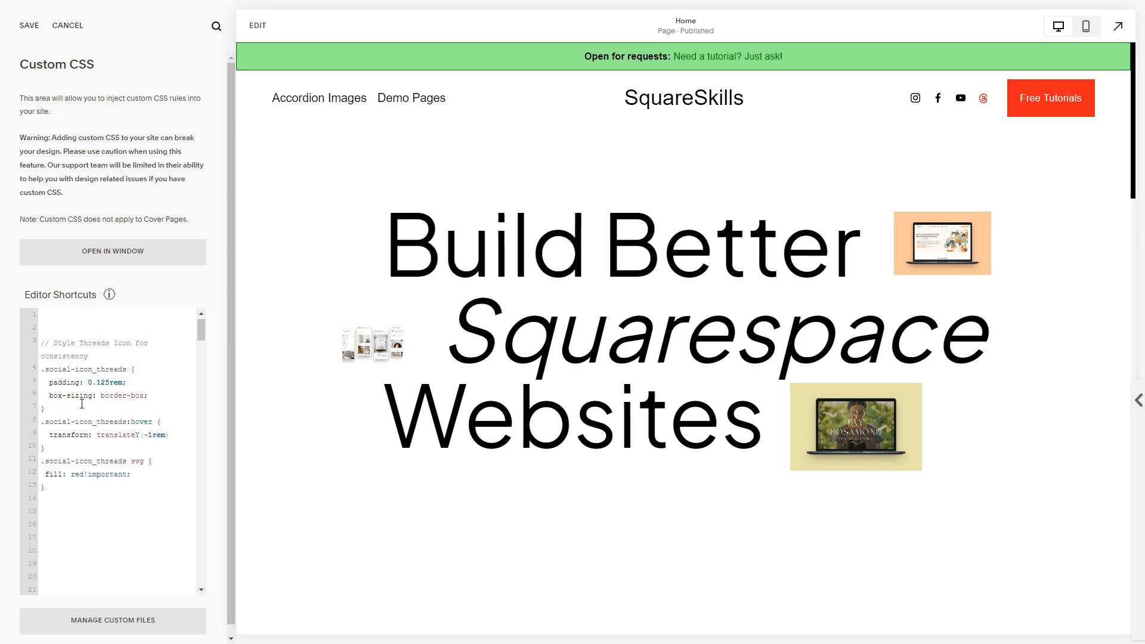
pyautogui.doubleClick(151, 436)
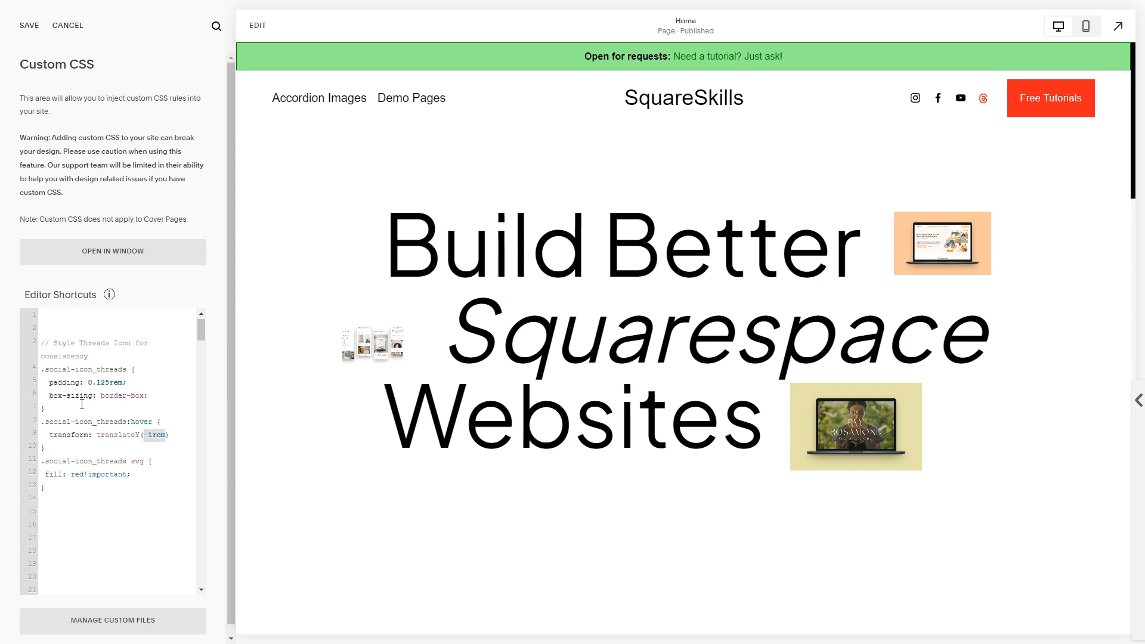
pyautogui.write('-50%')
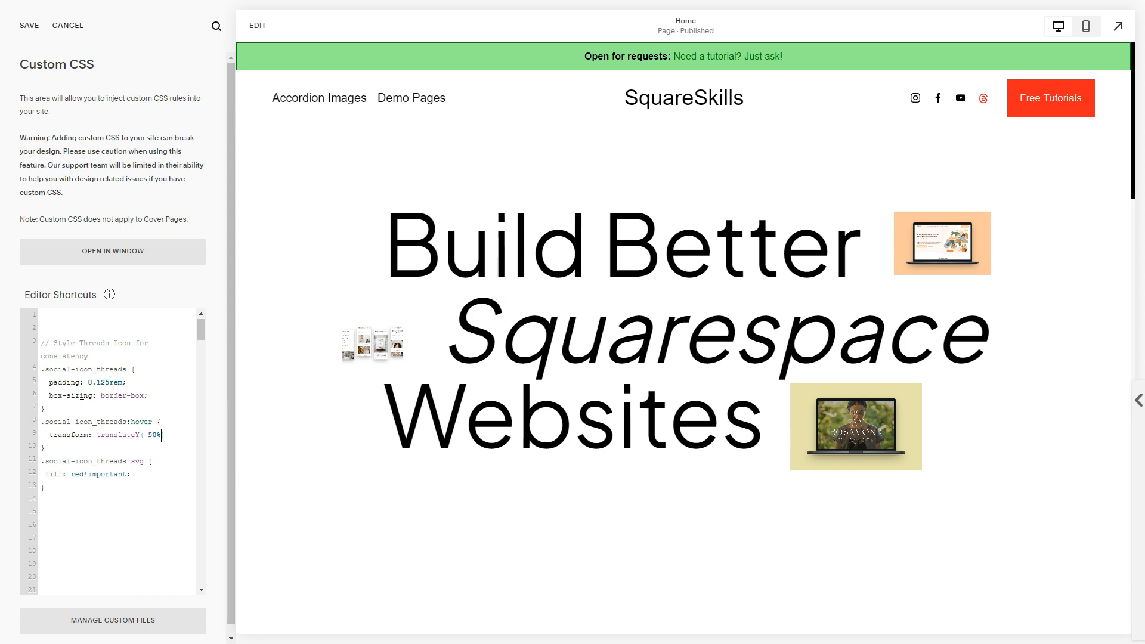
pyautogui.write(';')
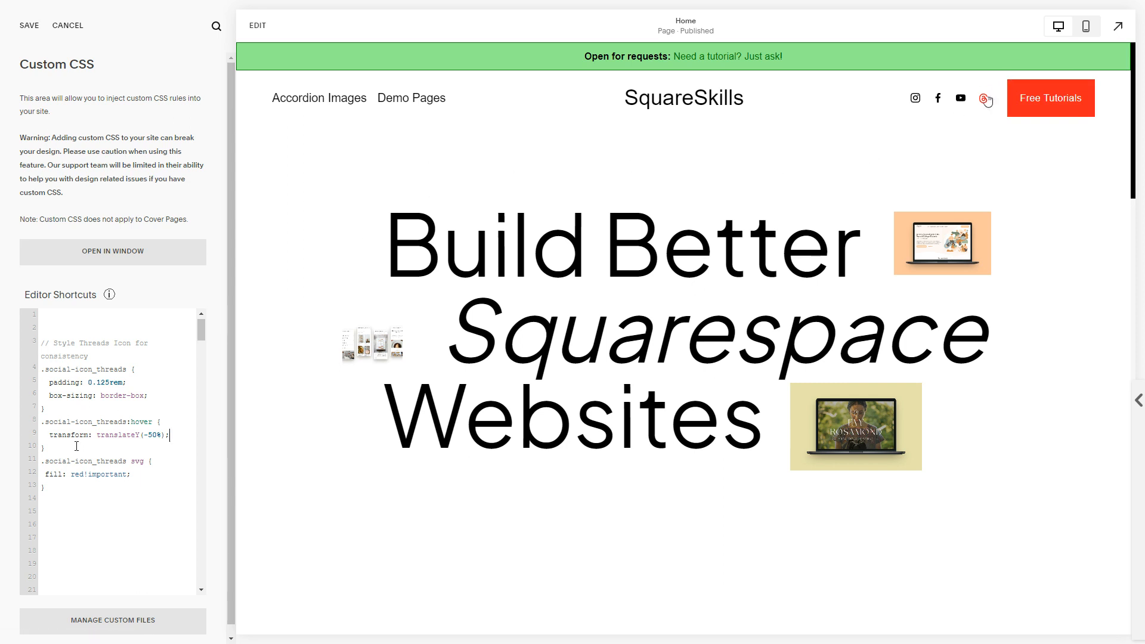
# - Give the base .social-icon_threads rule transition: transform 1s linear for a smooth lift
pyautogui.write('tra')
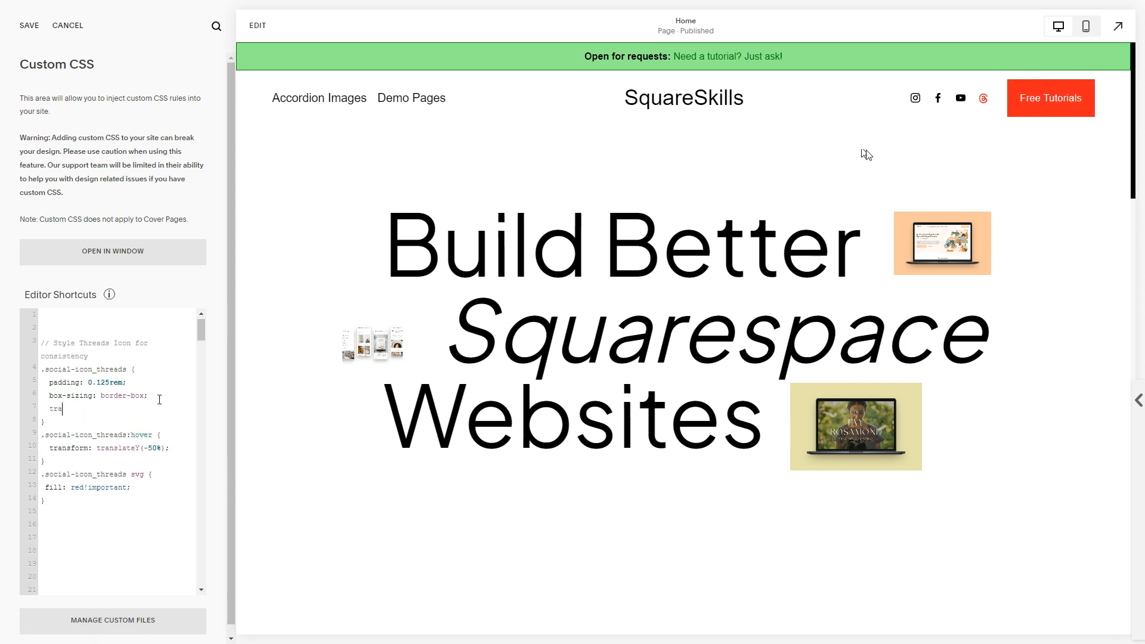
pyautogui.write('nsition:')
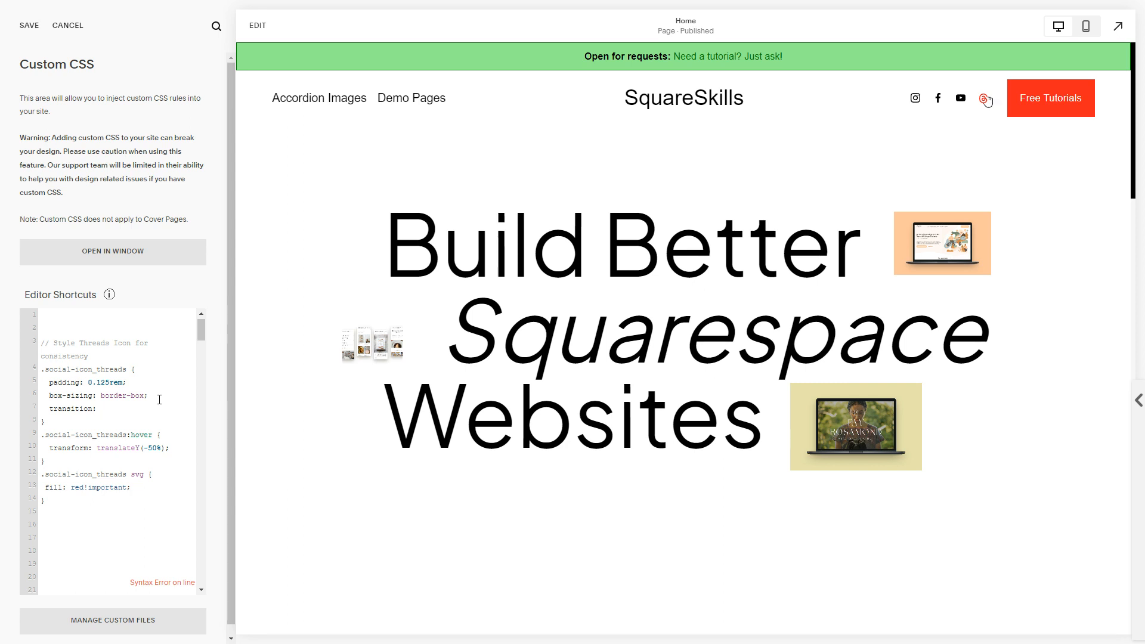
pyautogui.write('transform')
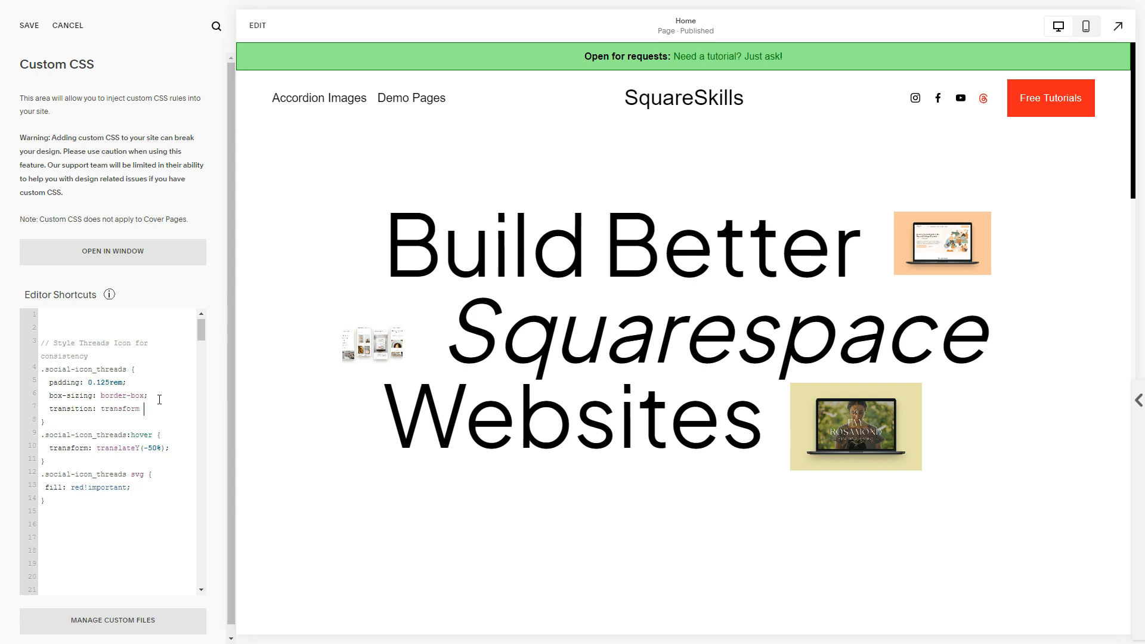
pyautogui.write('1s')
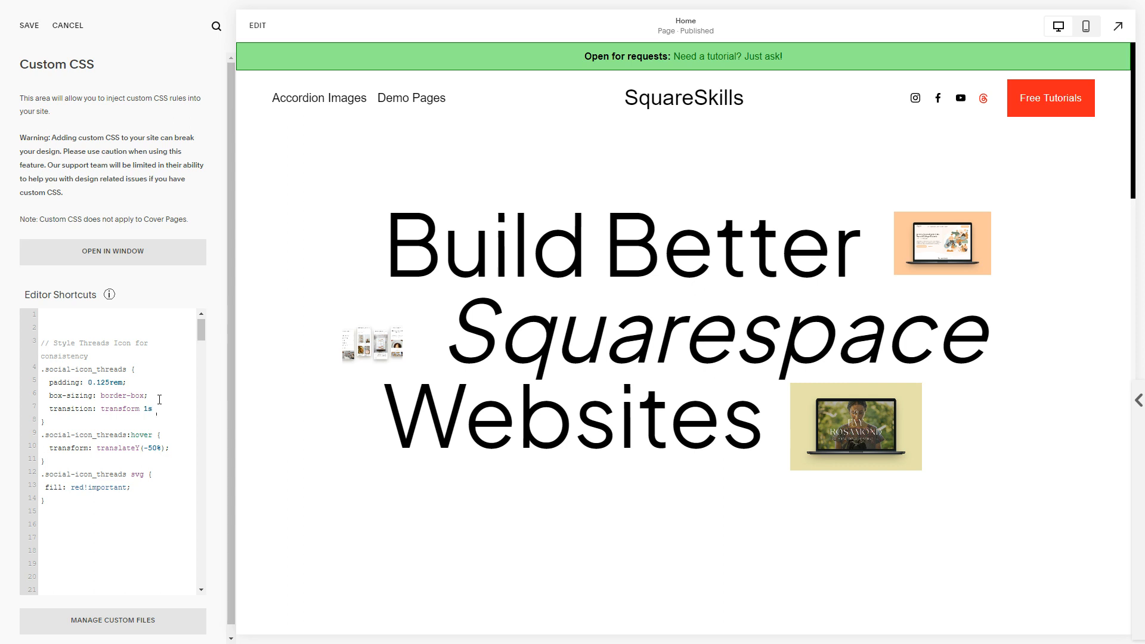
pyautogui.write('linear;')
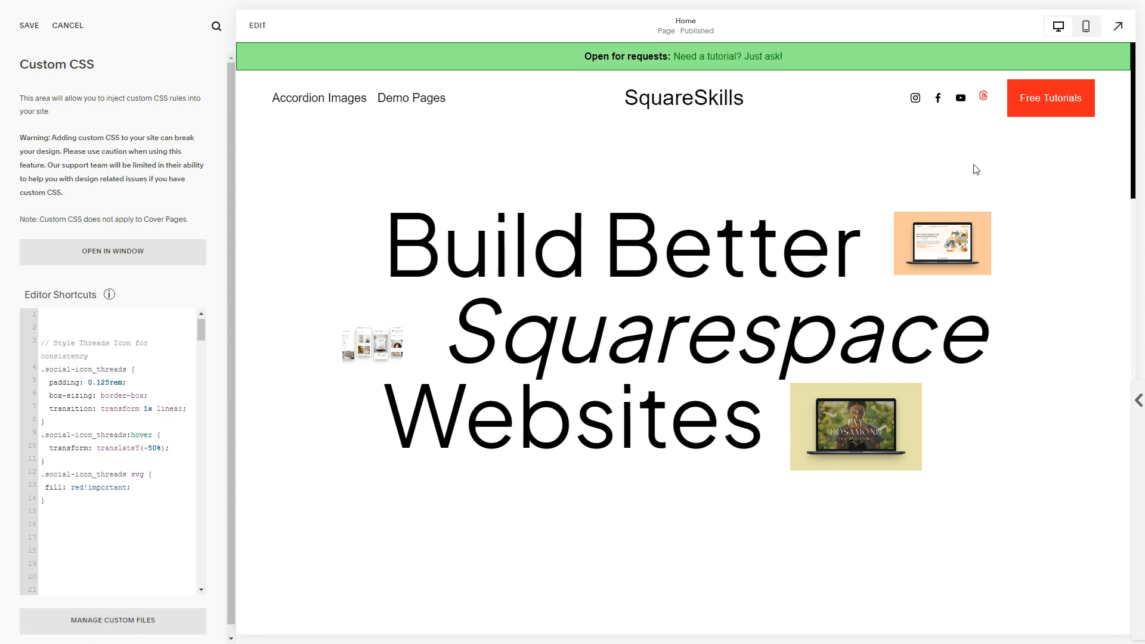
pyautogui.moveTo(3, 501)
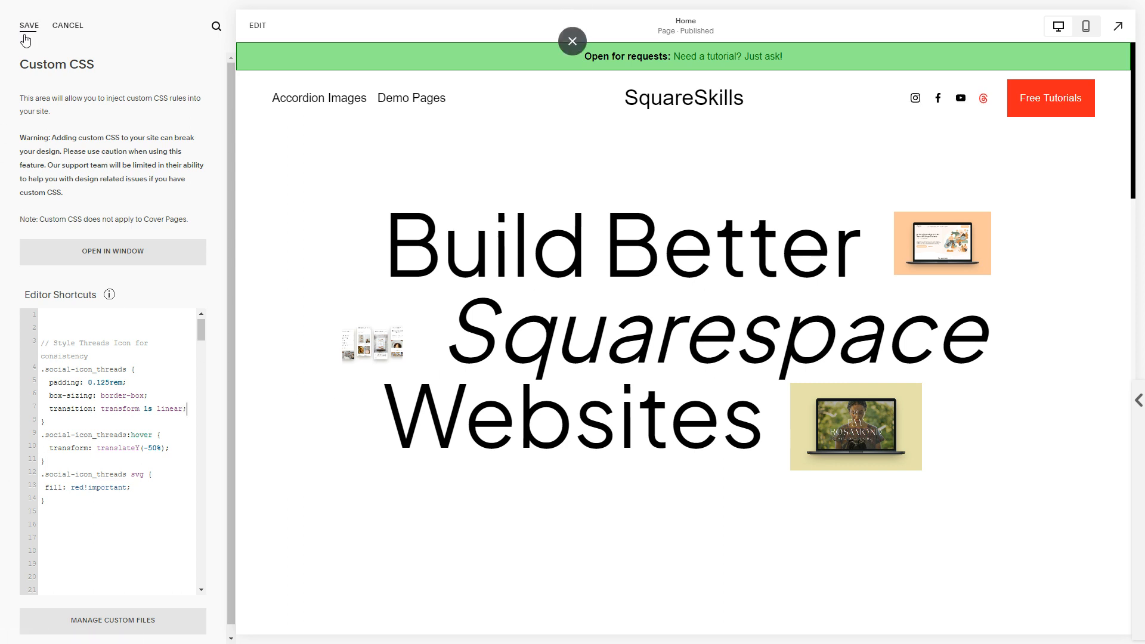
# - Save the Custom CSS so the red, lifting Threads icon styling is kept
pyautogui.click(29, 25)
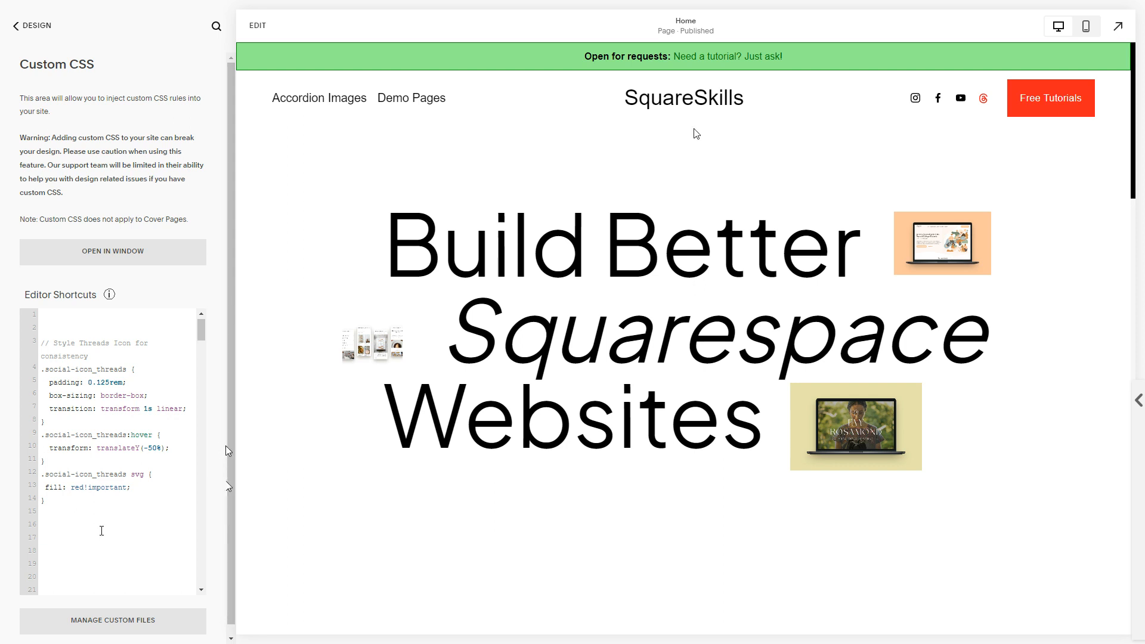
pyautogui.moveTo(984, 97)
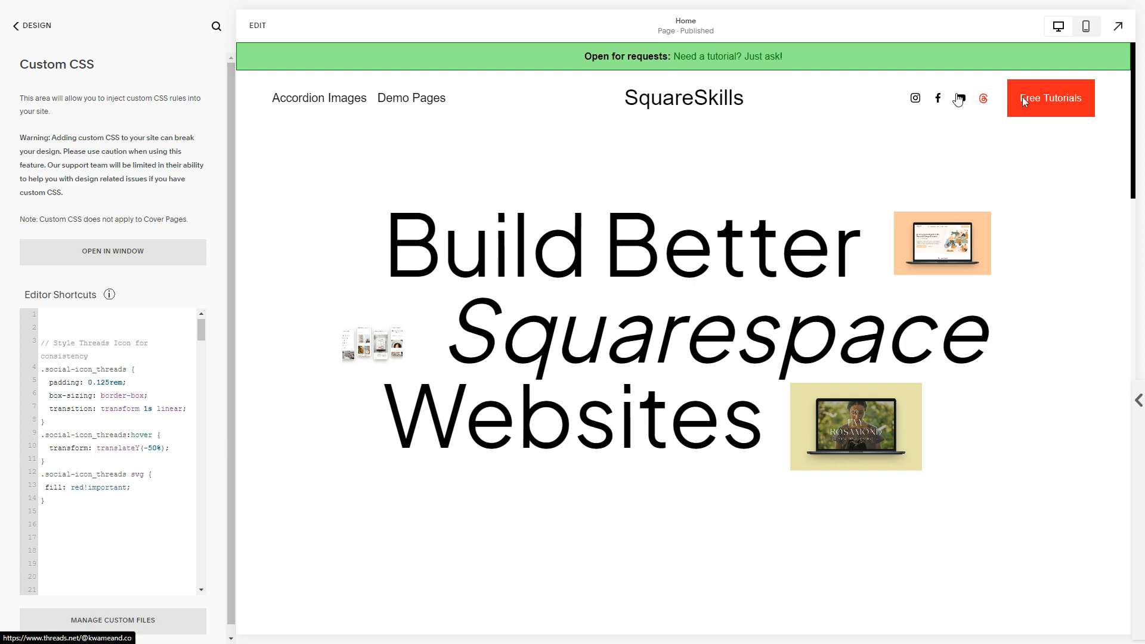
pyautogui.moveTo(941, 130)
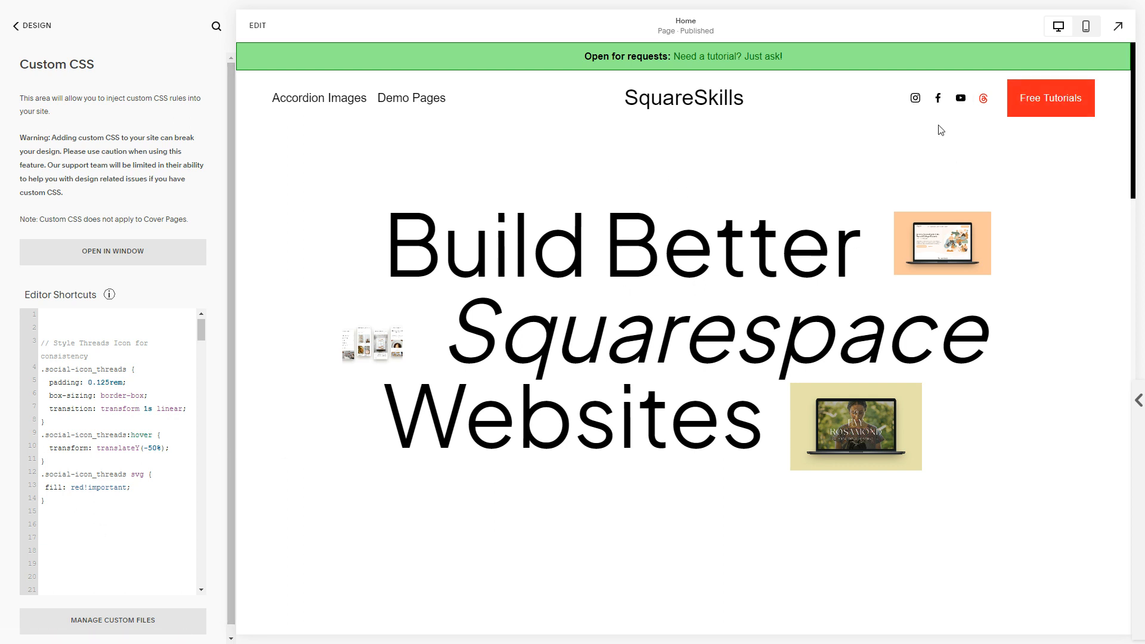